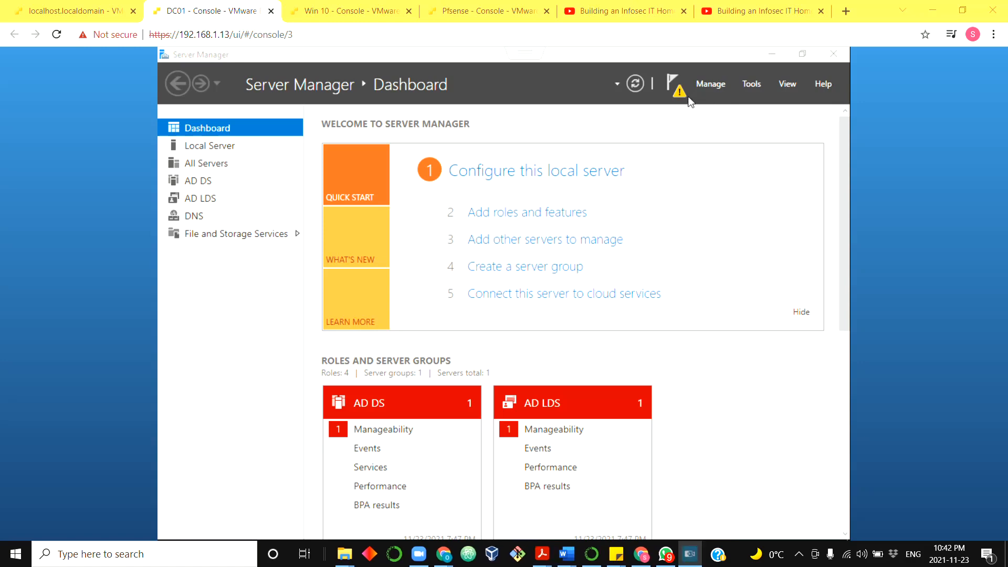
pyautogui.moveTo(667, 116)
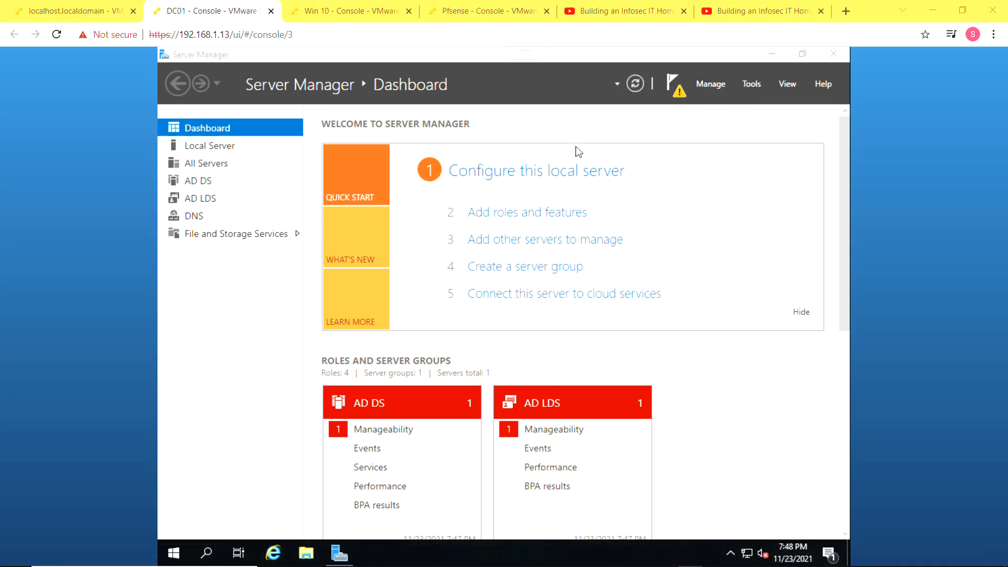
pyautogui.moveTo(572, 173)
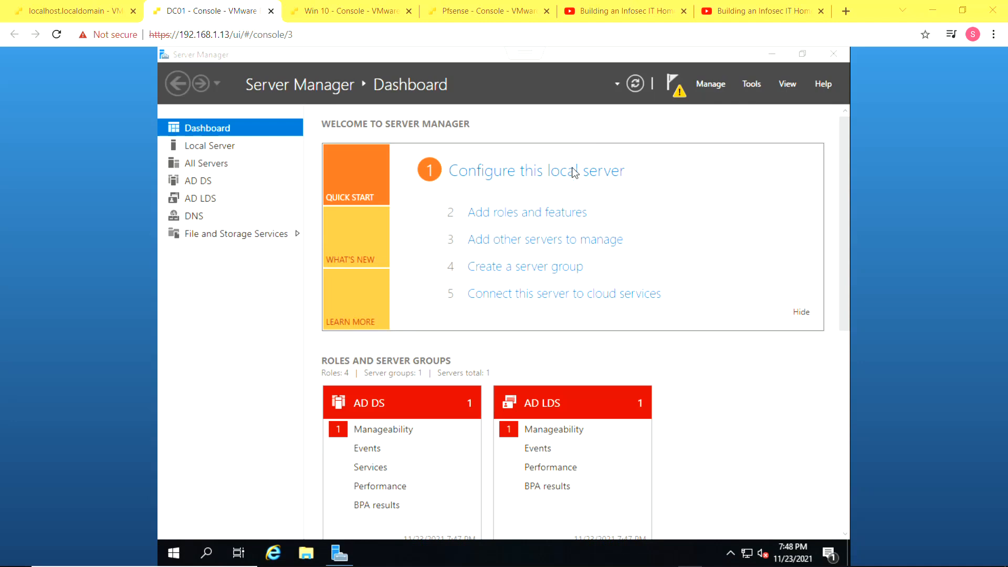
# - Start a role-based Add Roles and Features installation targeting DC01
pyautogui.click(526, 212)
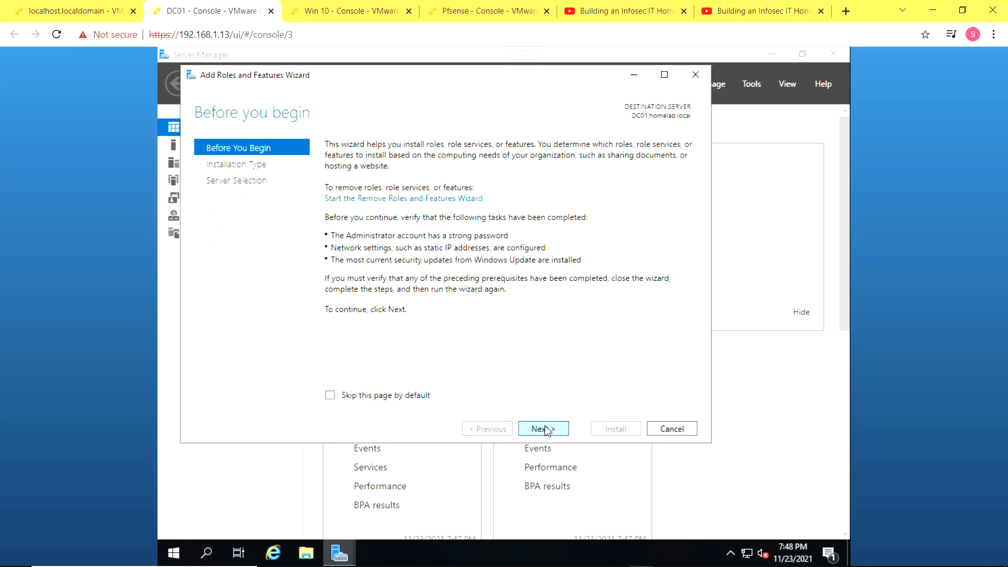
pyautogui.click(542, 428)
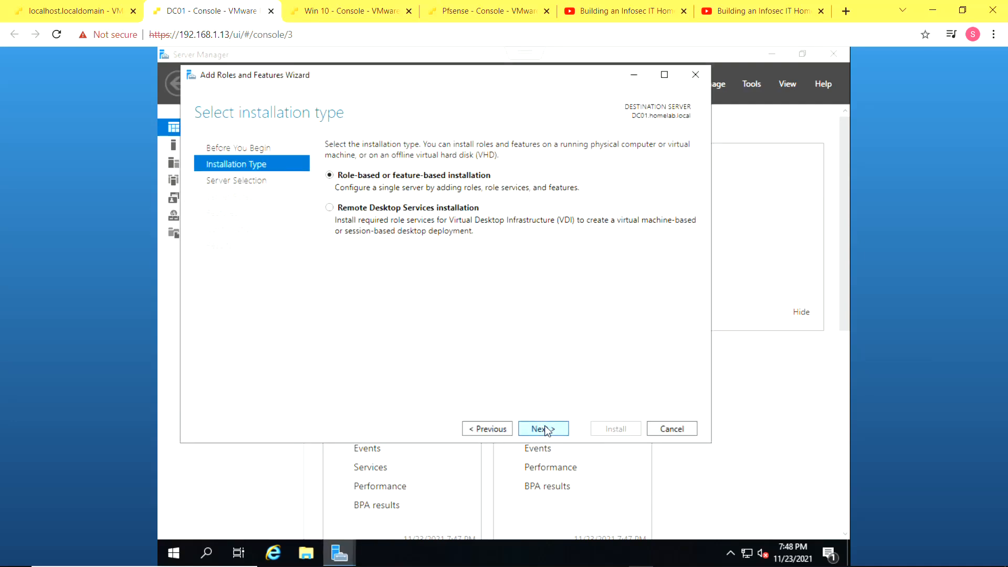
pyautogui.click(542, 429)
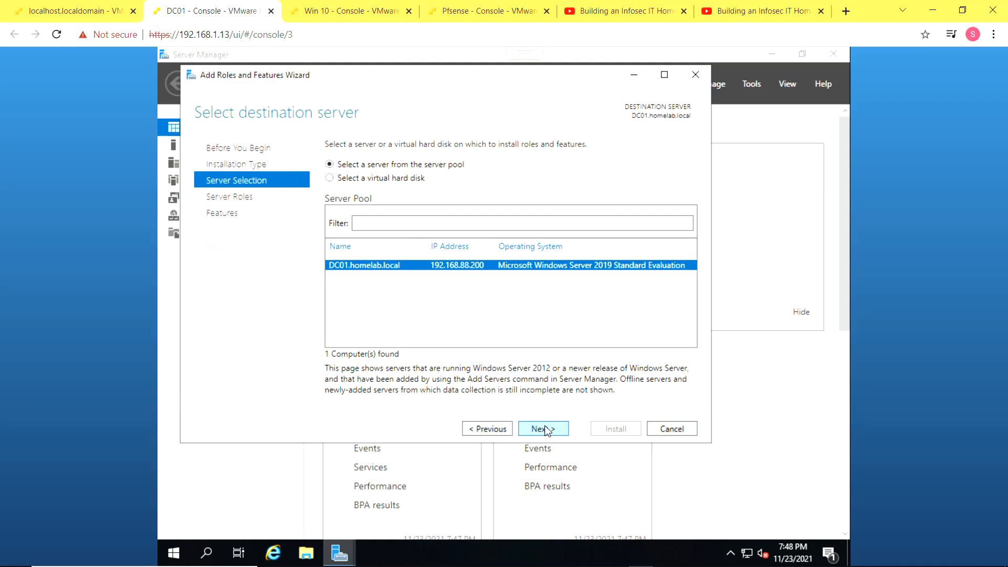
pyautogui.click(544, 429)
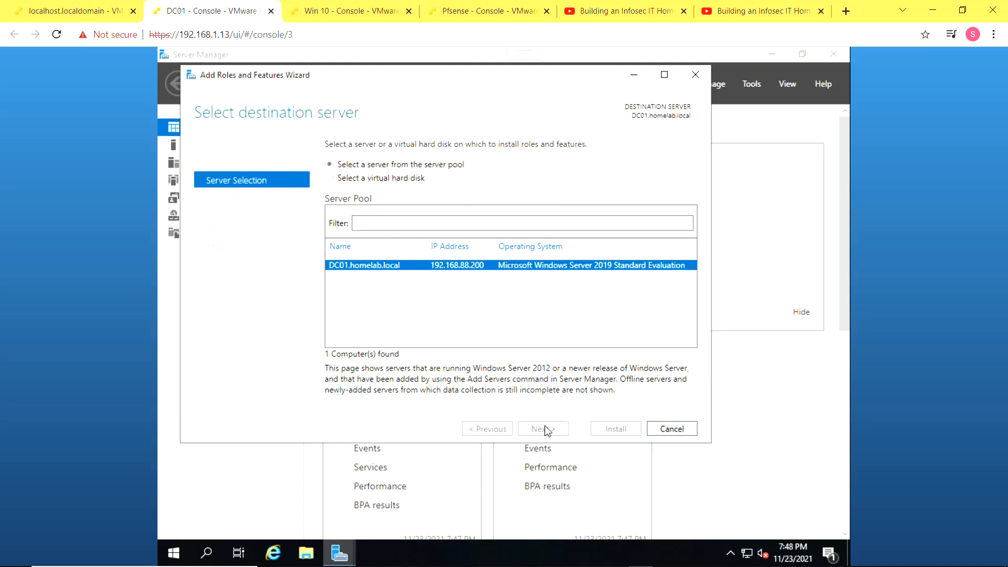
pyautogui.click(543, 428)
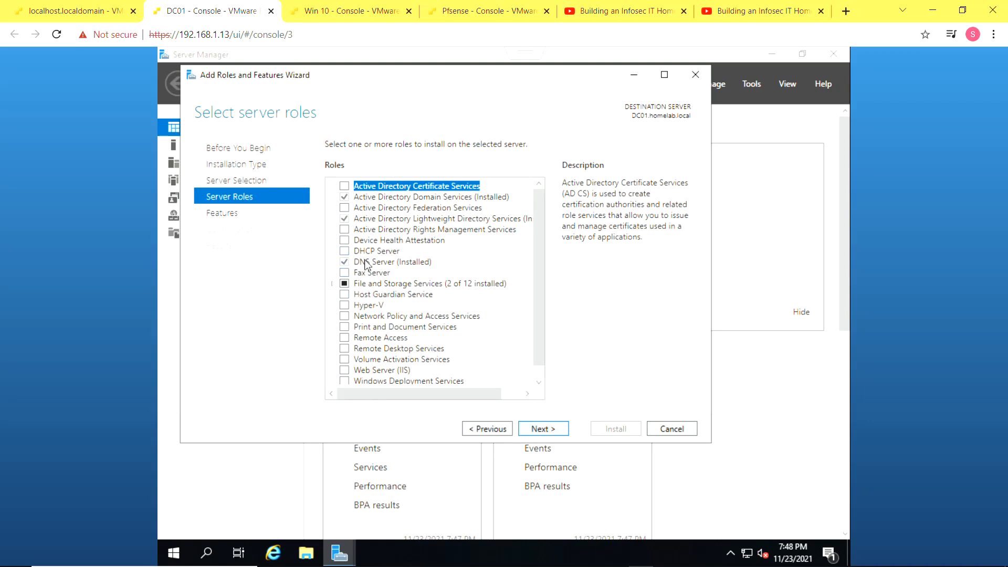
# - Select the DHCP Server role with its management tools and reach confirmation
pyautogui.click(344, 251)
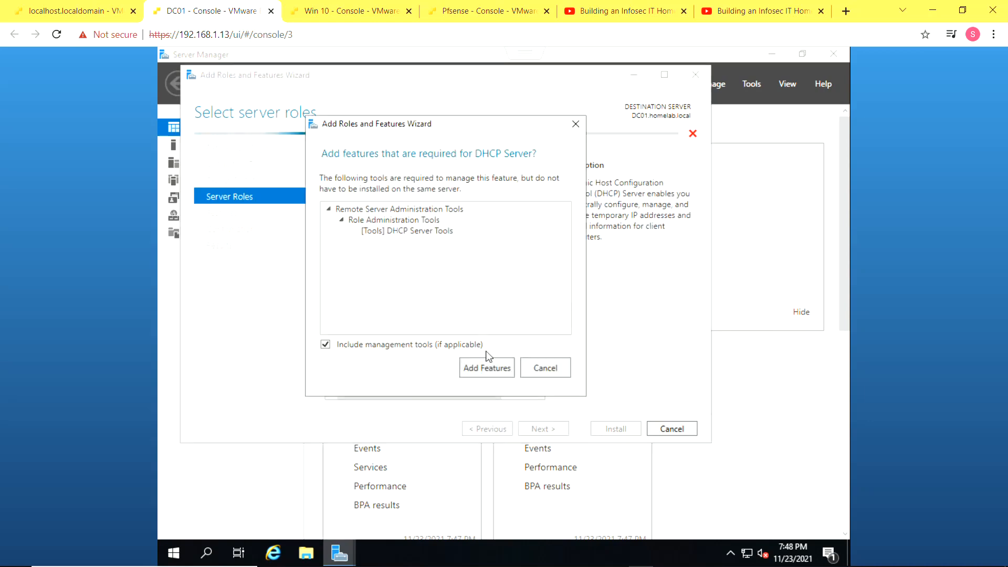
pyautogui.click(486, 367)
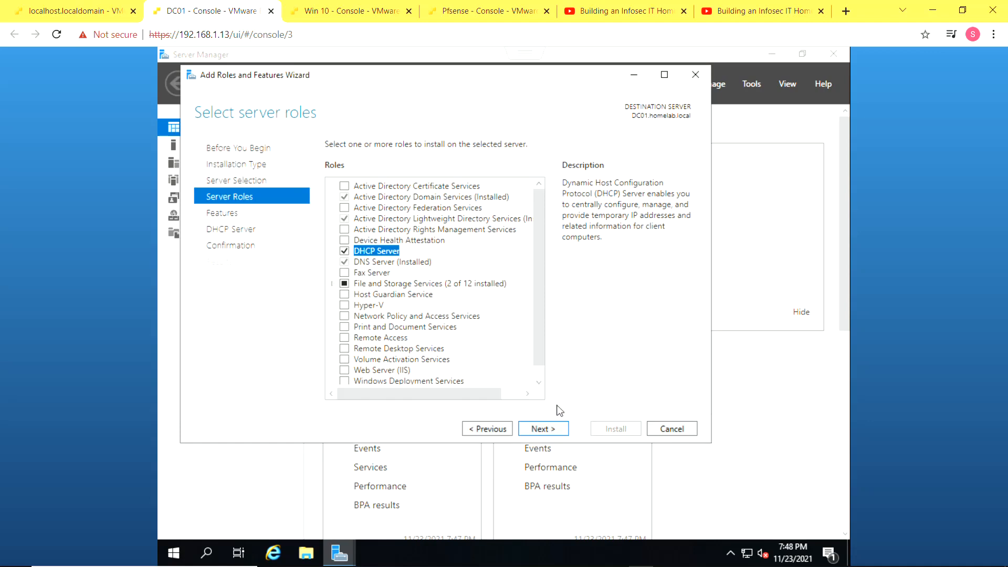
pyautogui.click(542, 428)
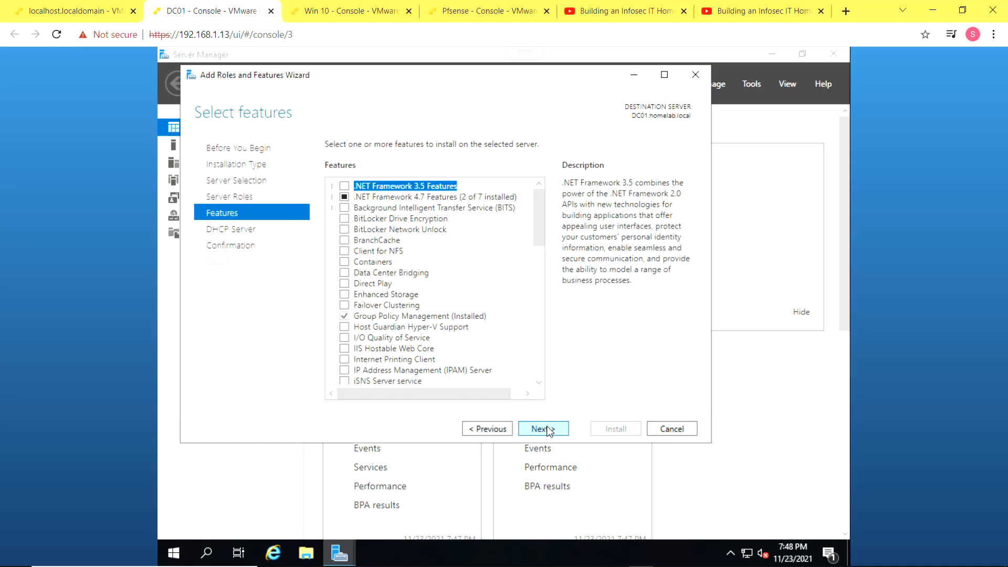
pyautogui.click(541, 429)
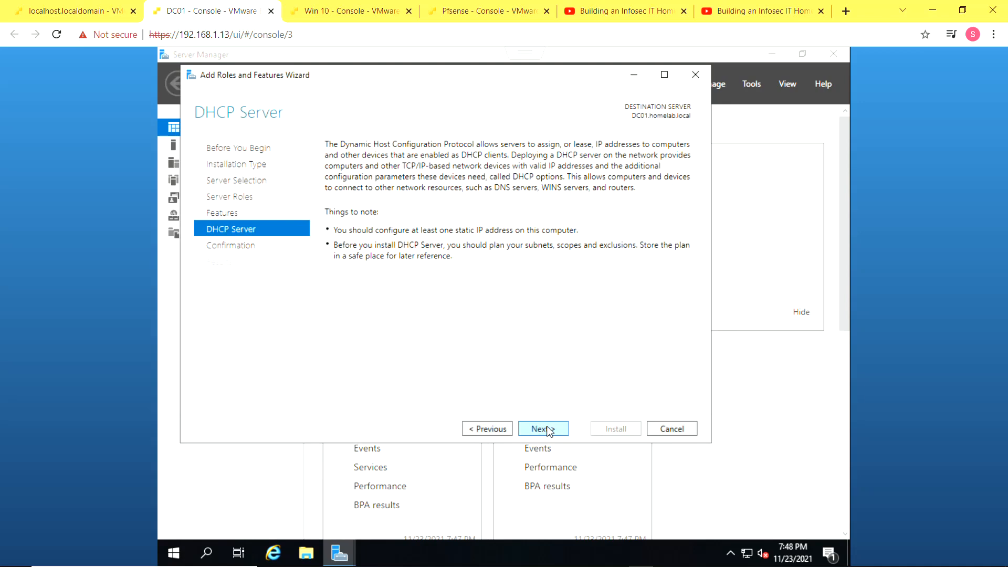
pyautogui.click(543, 428)
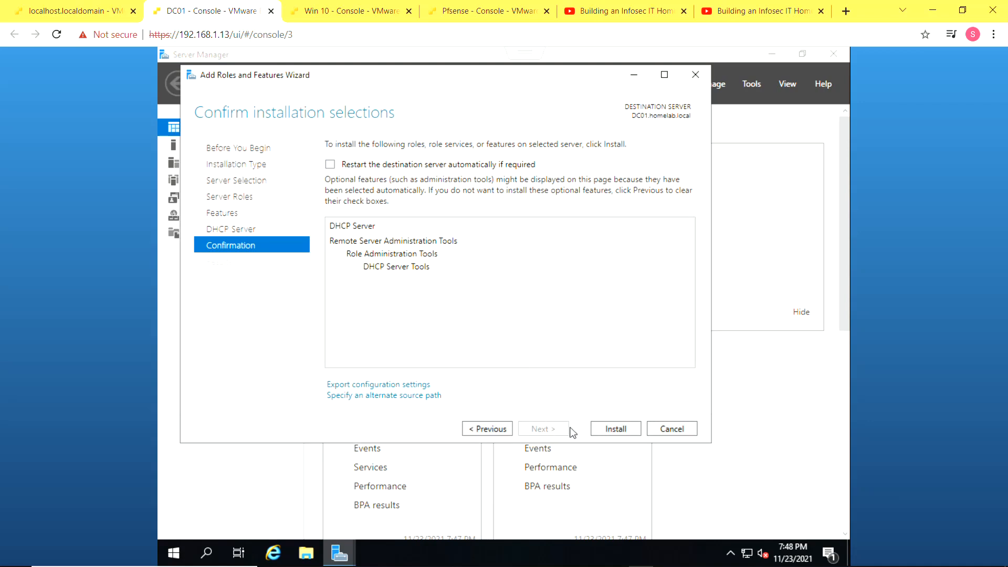
# - Run the DHCP Server installation and close the wizard once it succeeds
pyautogui.click(615, 428)
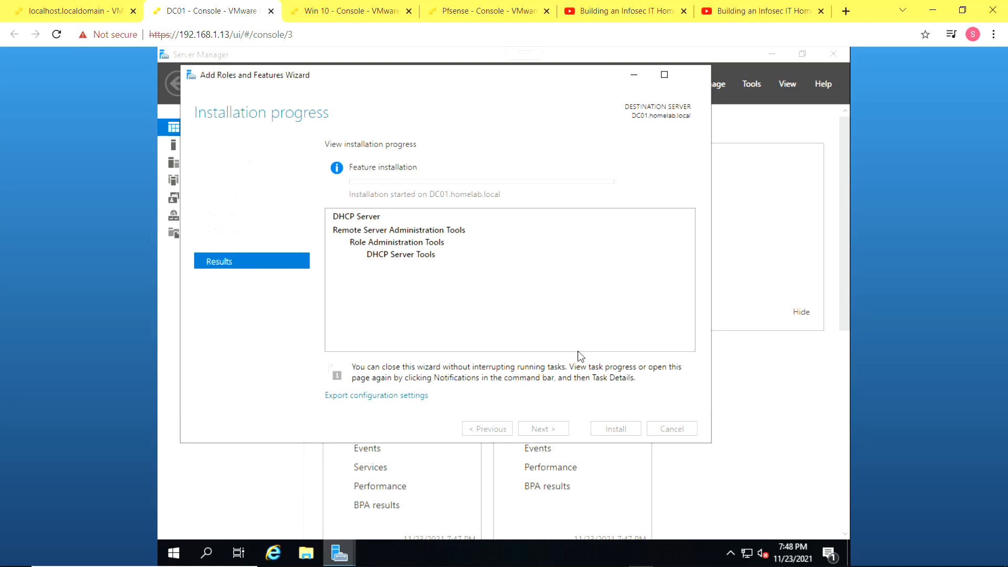
pyautogui.moveTo(578, 357)
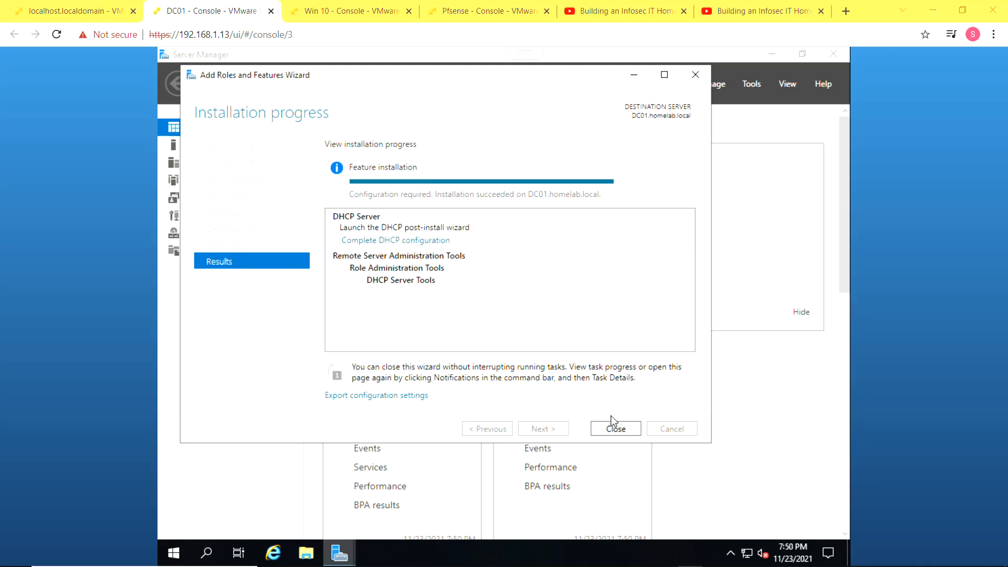
pyautogui.click(615, 429)
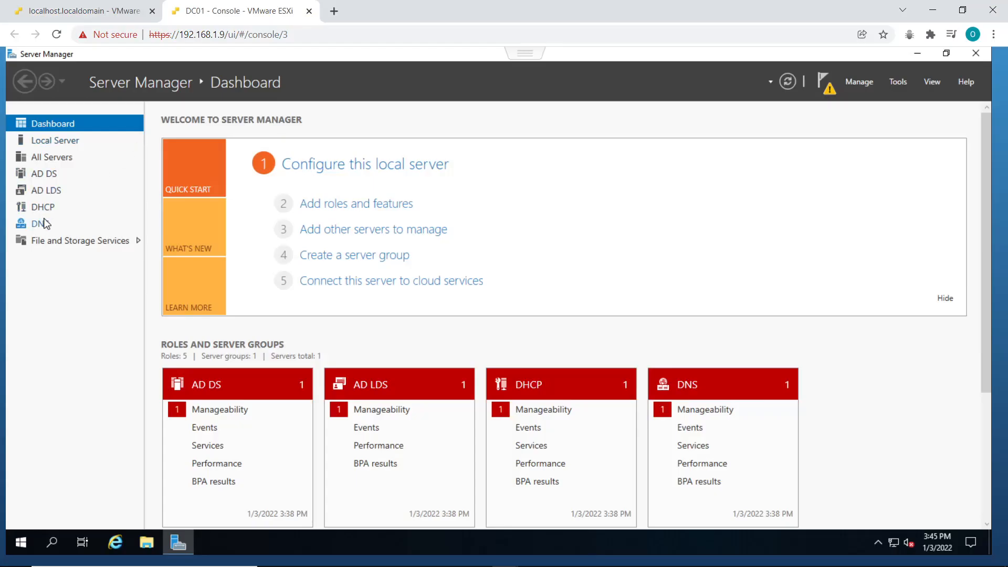
# - Open DNS Manager from DC01's DNS page and expand Forward Lookup Zones
pyautogui.click(39, 223)
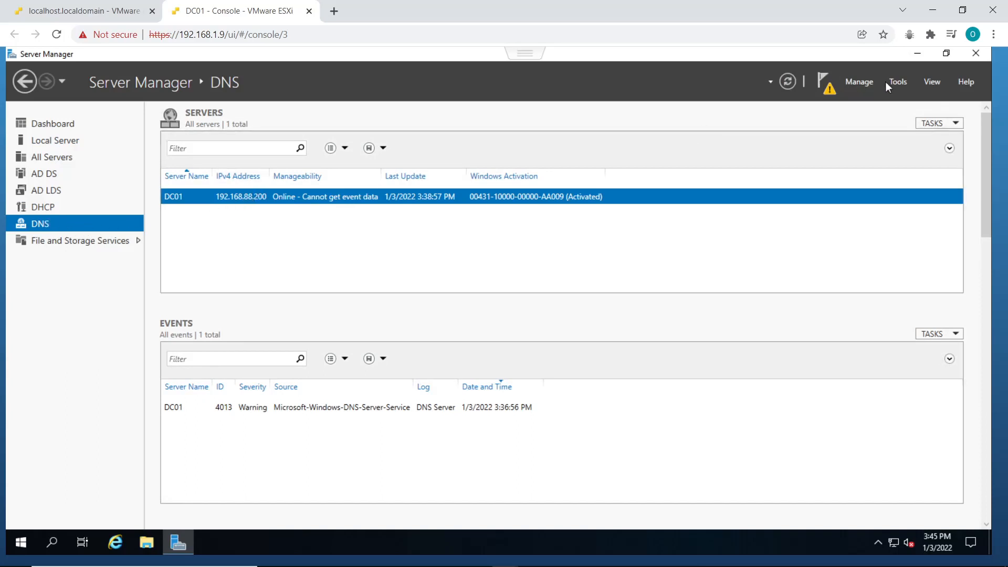
pyautogui.click(53, 123)
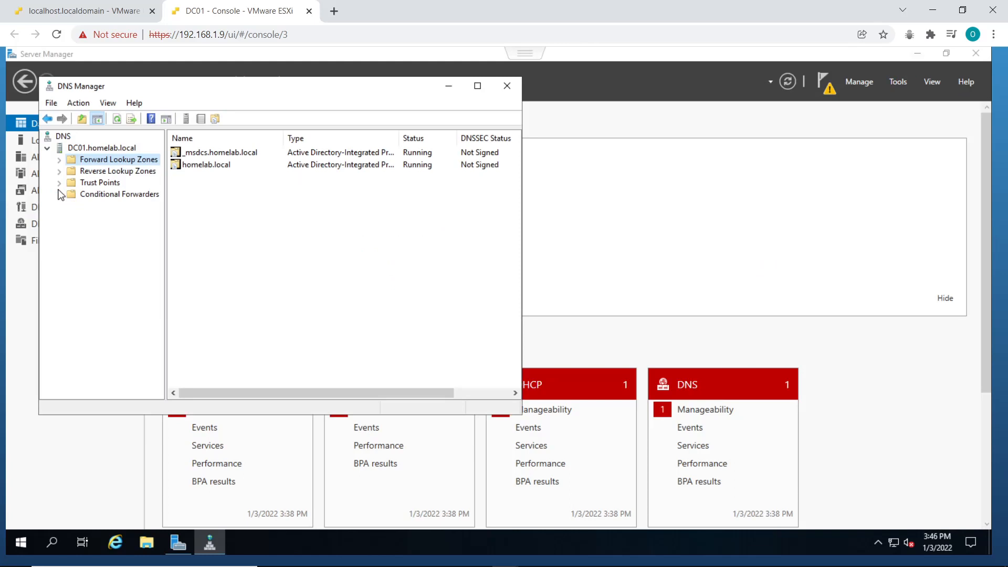
pyautogui.moveTo(54, 192)
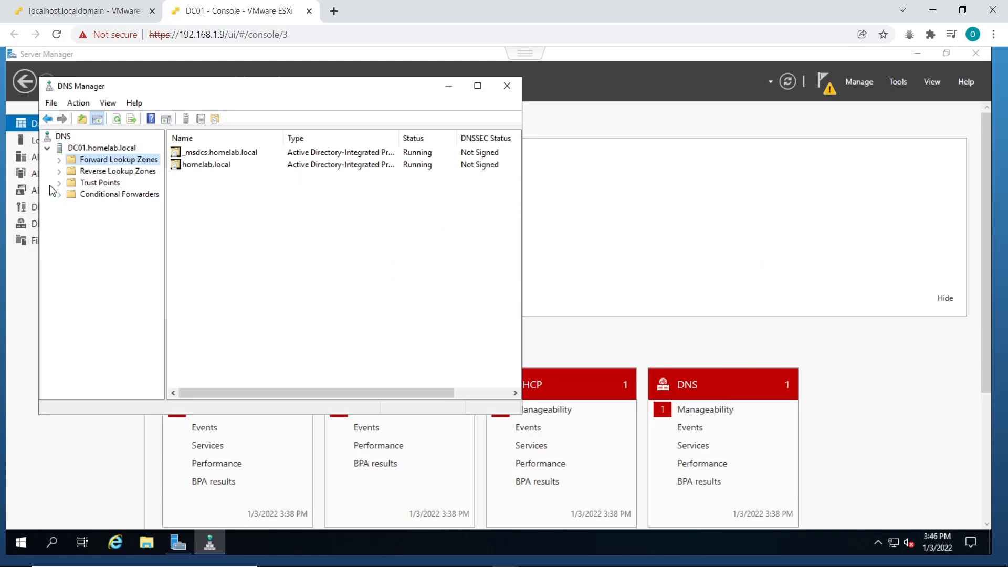
pyautogui.moveTo(60, 172)
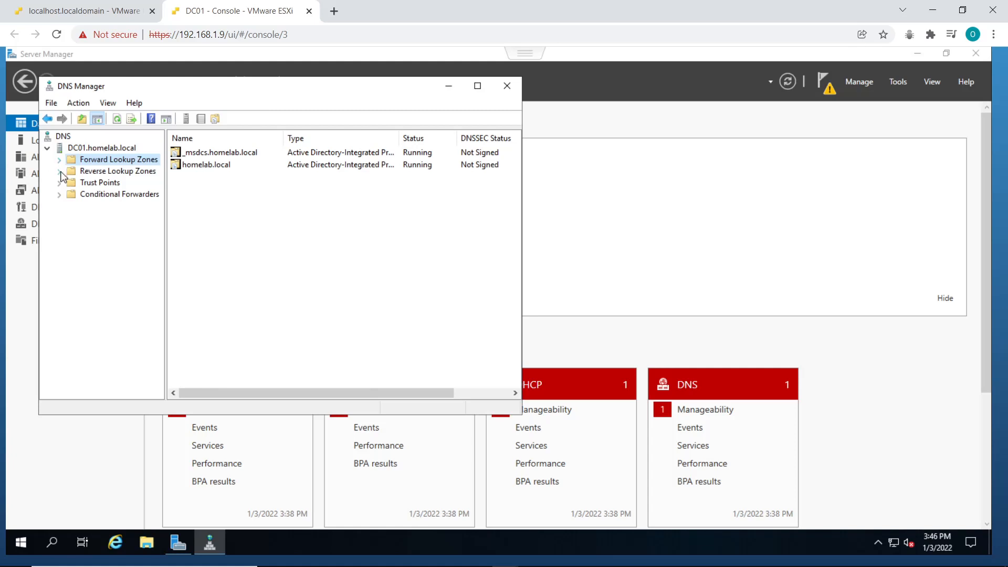
pyautogui.click(119, 170)
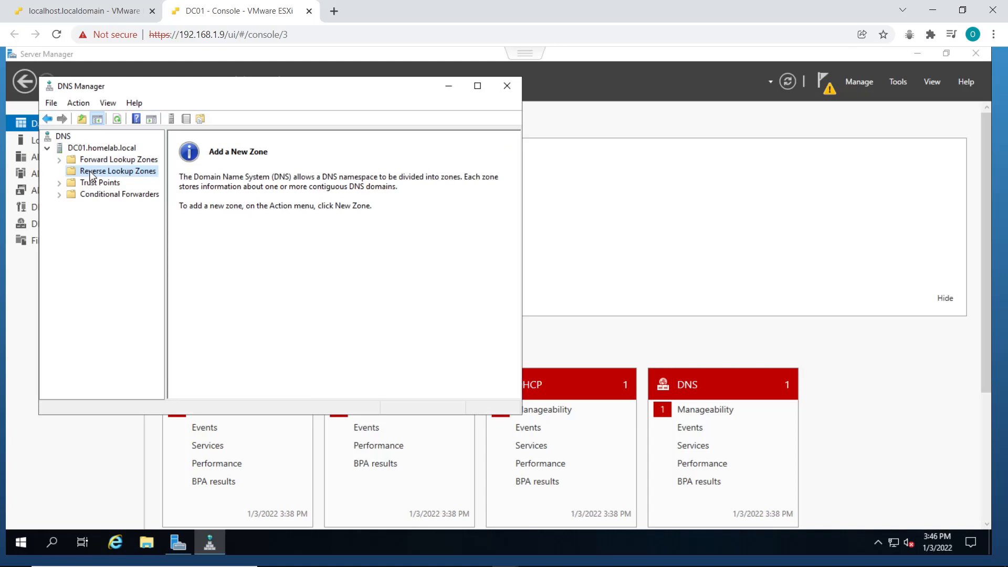
pyautogui.moveTo(83, 159)
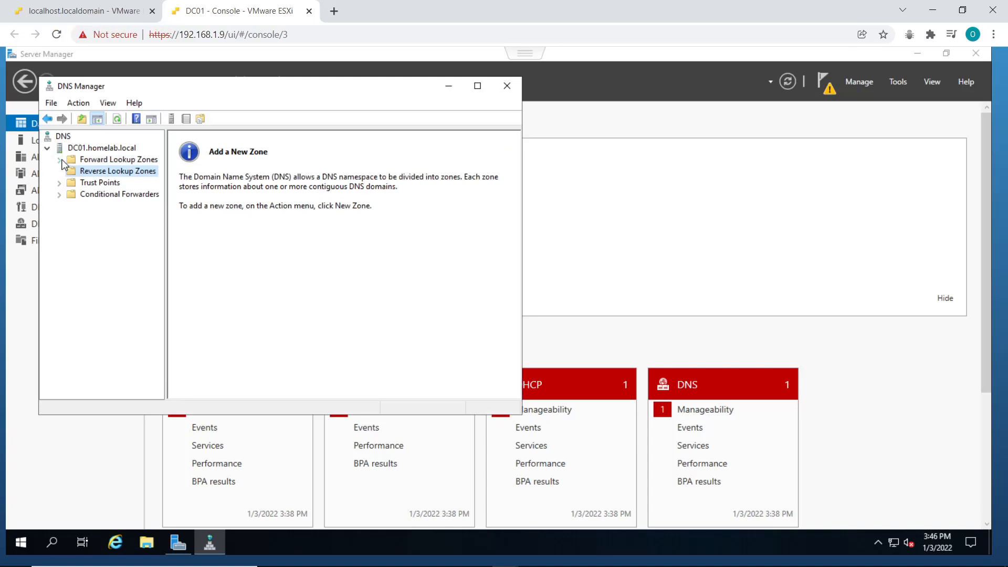
pyautogui.click(60, 159)
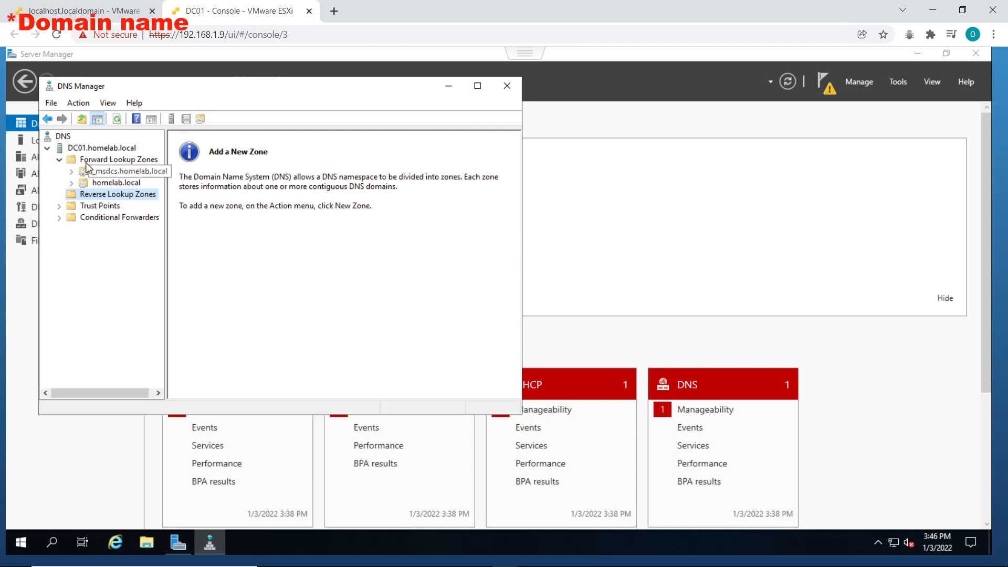
# - Start a new AD-integrated primary zone with domain-wide replication
pyautogui.click(122, 159)
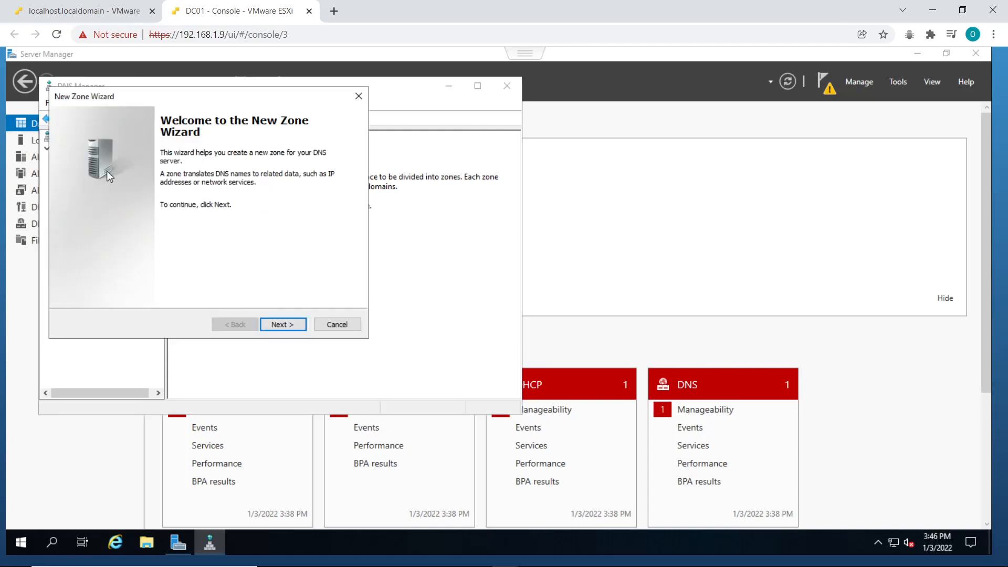
pyautogui.click(283, 324)
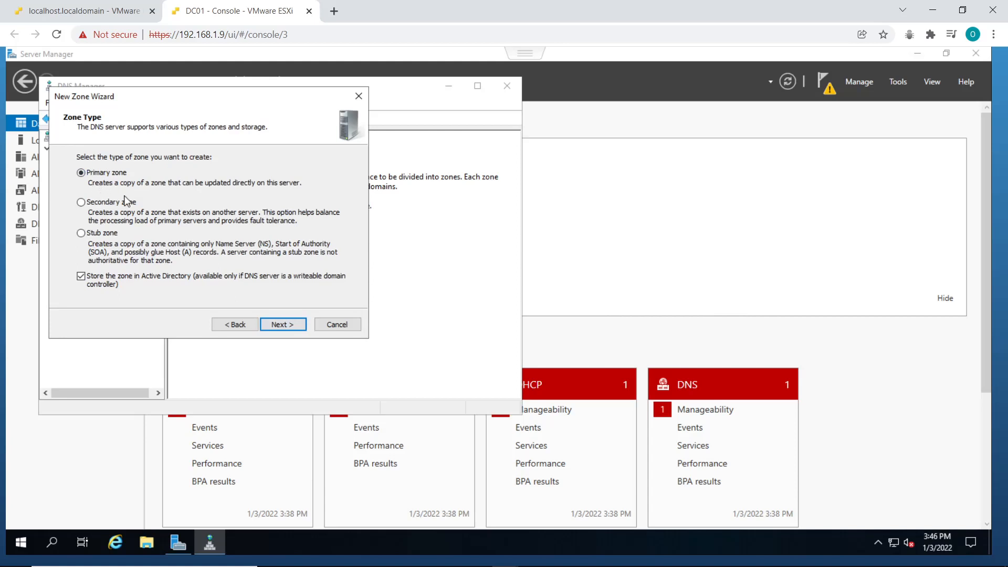
pyautogui.moveTo(146, 247)
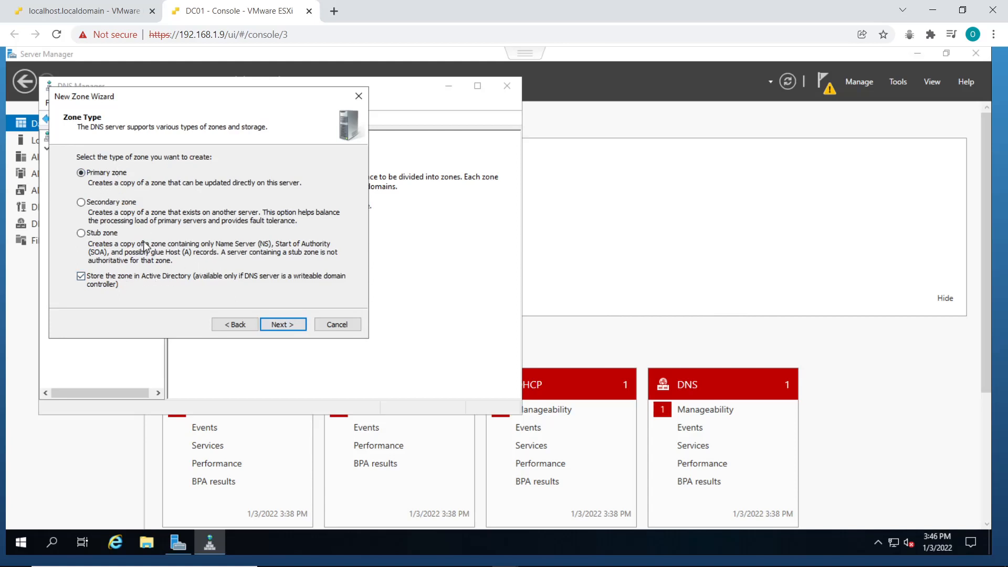
pyautogui.moveTo(263, 324)
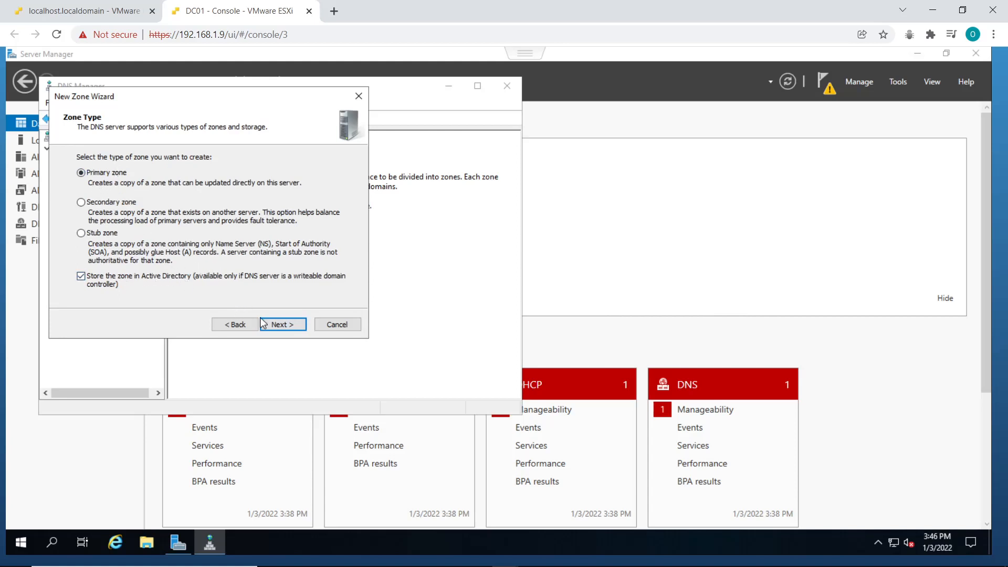
pyautogui.click(280, 324)
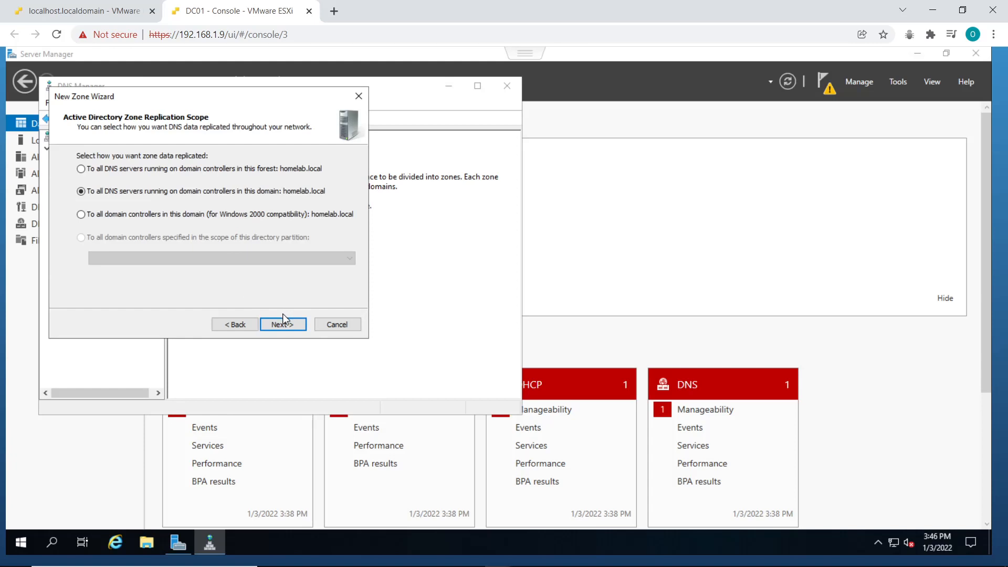
pyautogui.moveTo(176, 290)
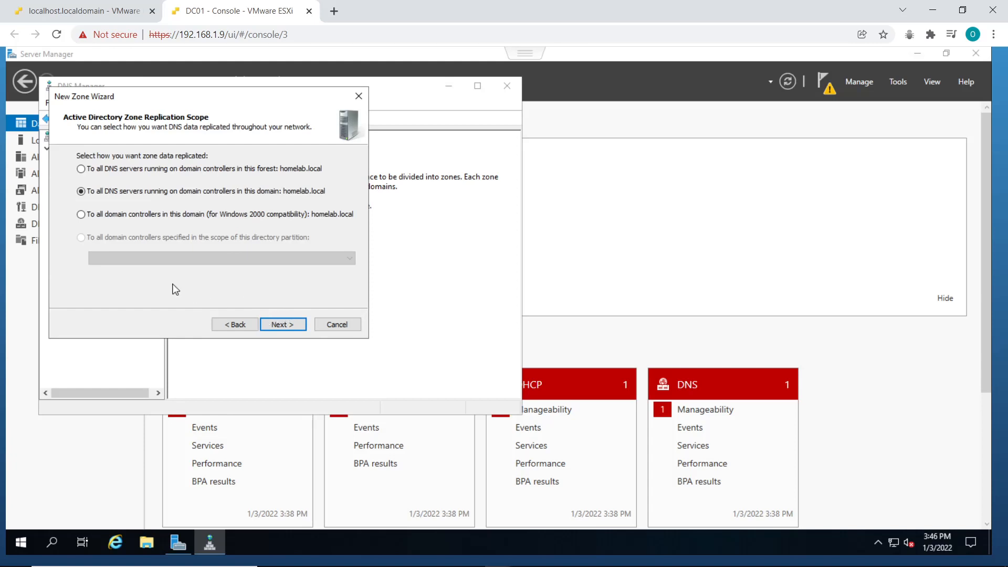
pyautogui.click(281, 324)
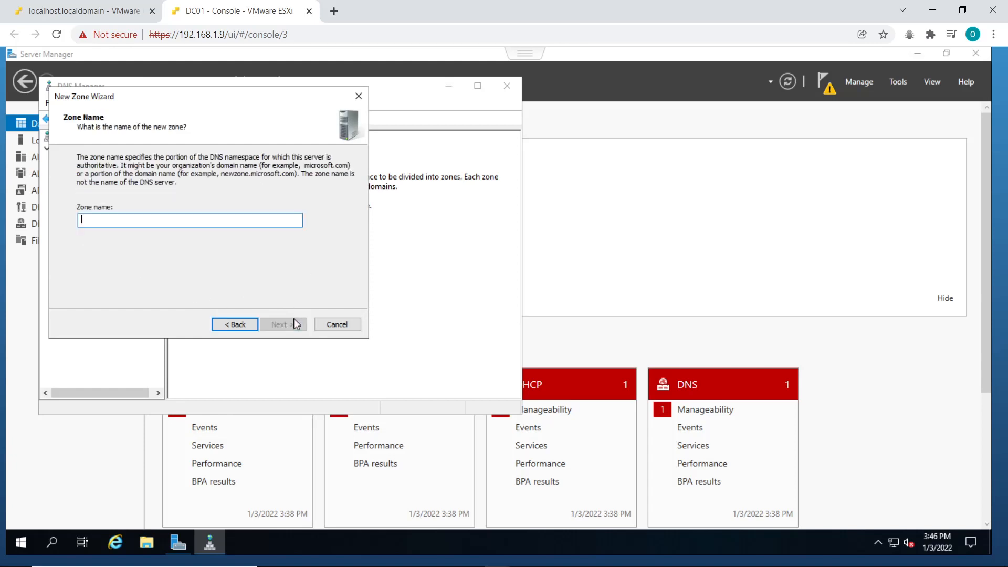
pyautogui.moveTo(209, 277)
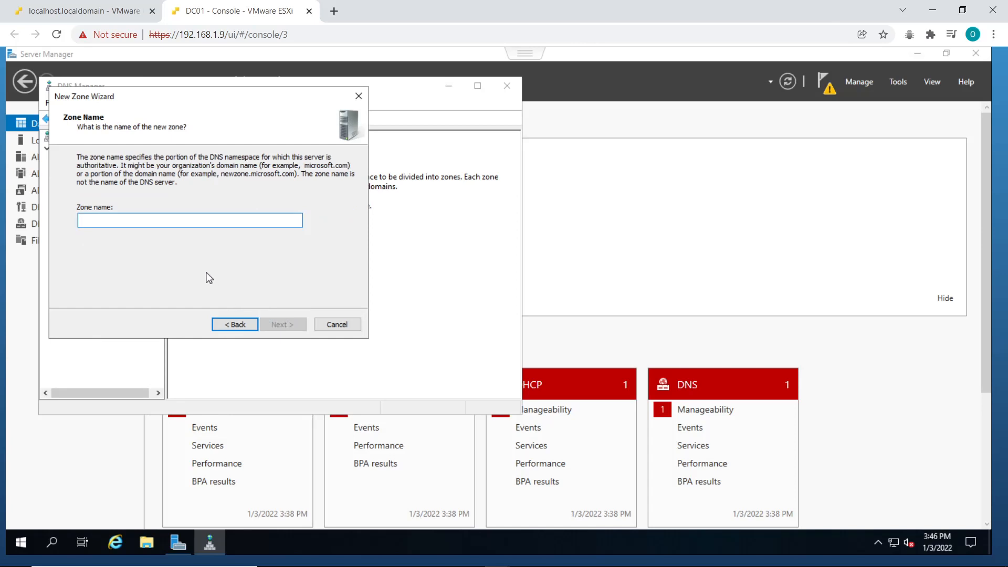
pyautogui.moveTo(198, 277)
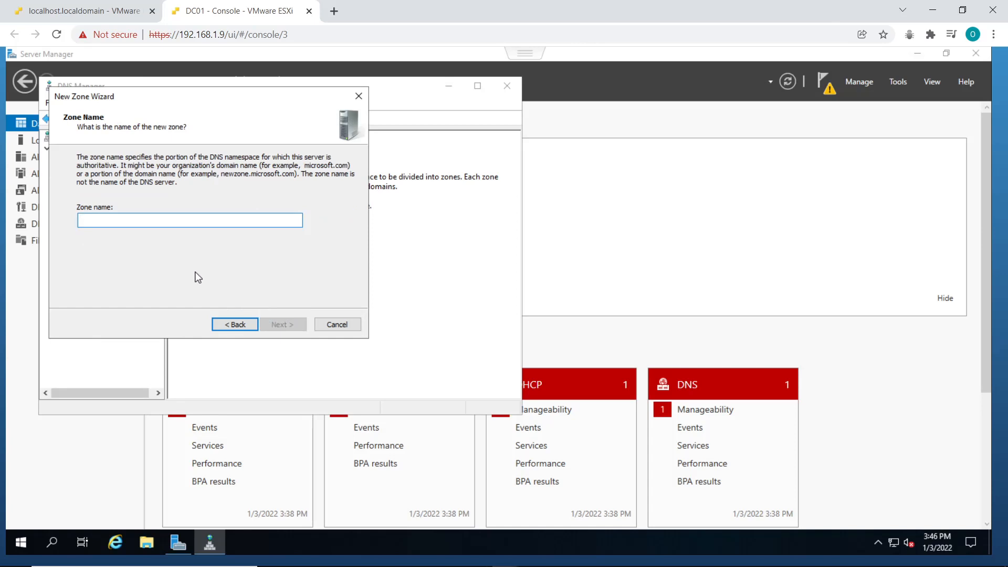
# - Name the zone homelab.local, keep secure dynamic updates only, and finish
pyautogui.click(189, 220)
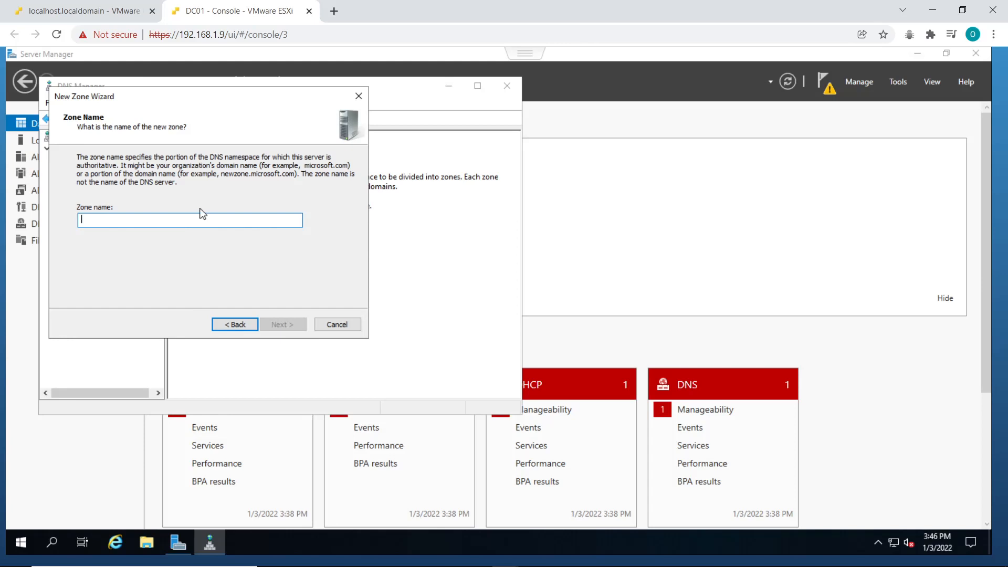
pyautogui.write('homela')
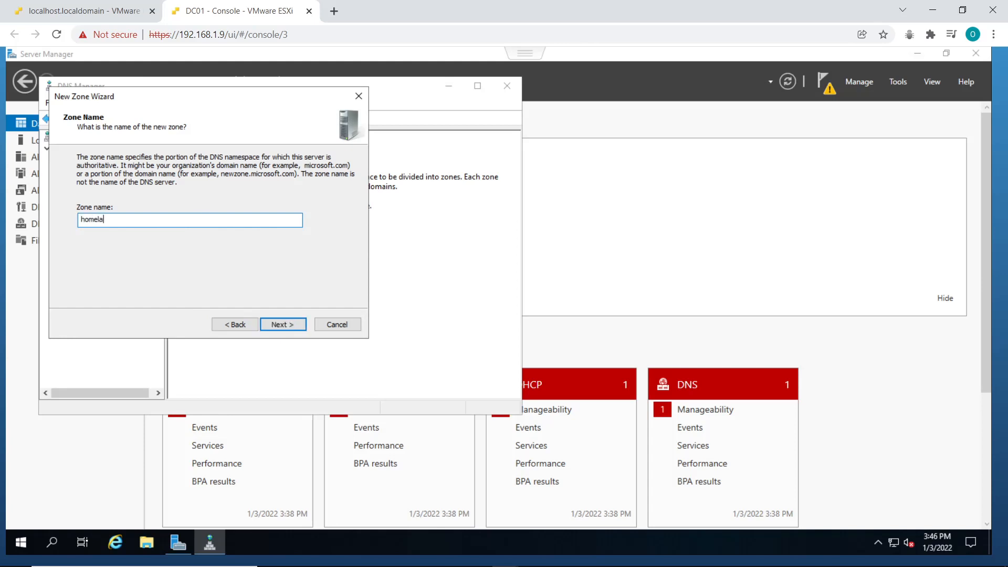
pyautogui.write('b.local')
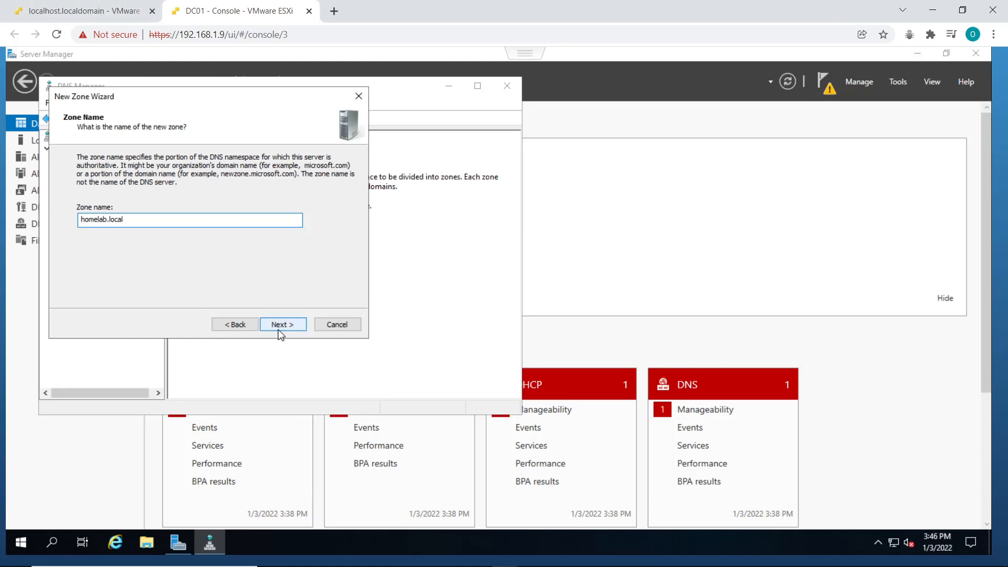
pyautogui.click(282, 324)
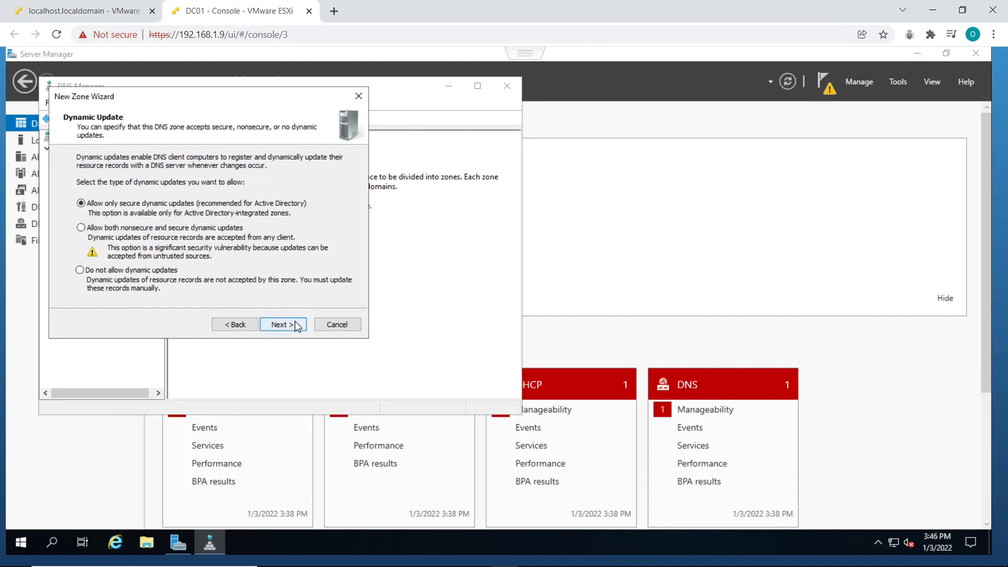
pyautogui.click(279, 323)
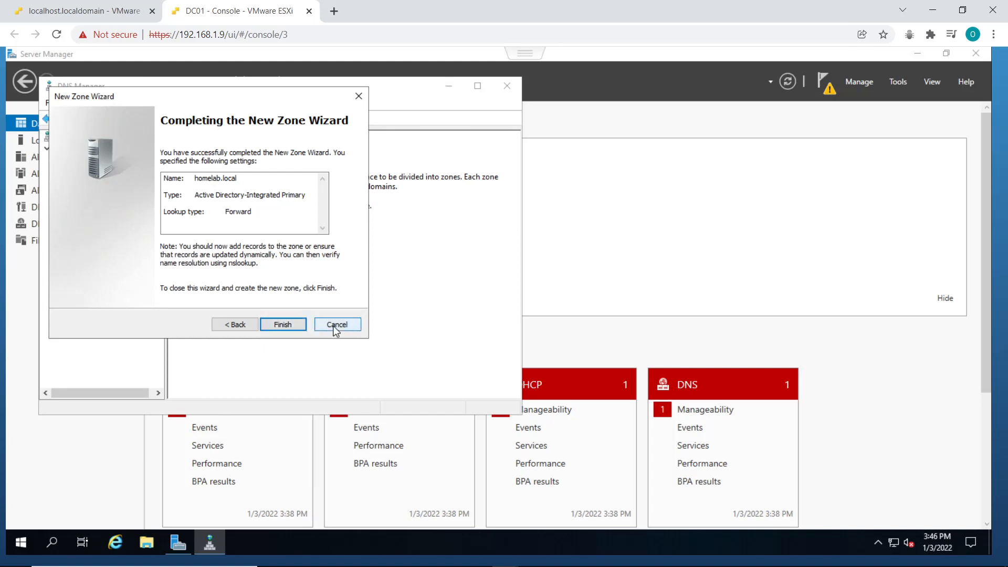
pyautogui.click(282, 324)
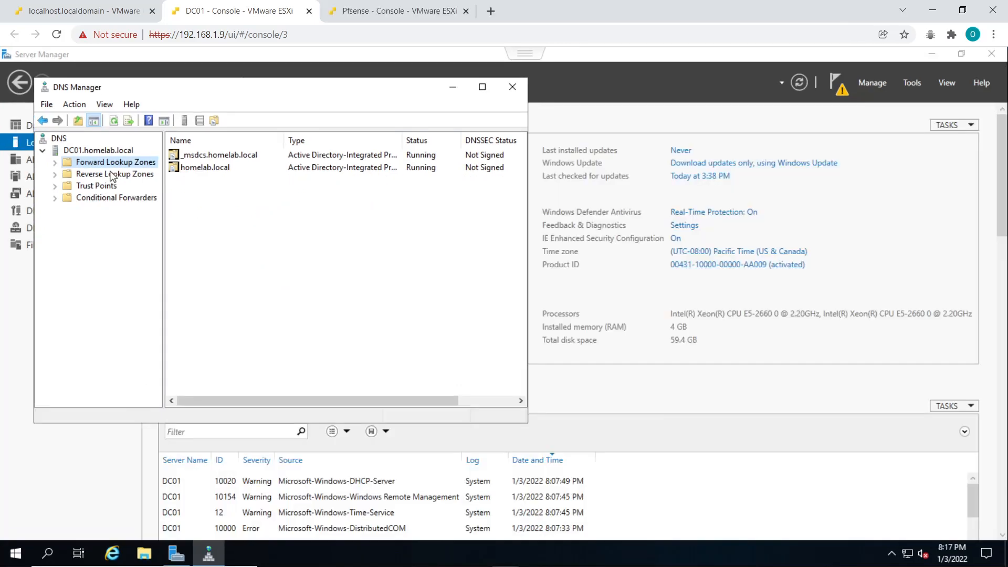
# - Start a new AD-integrated IPv4 reverse lookup zone with domain-wide replication
pyautogui.click(114, 174)
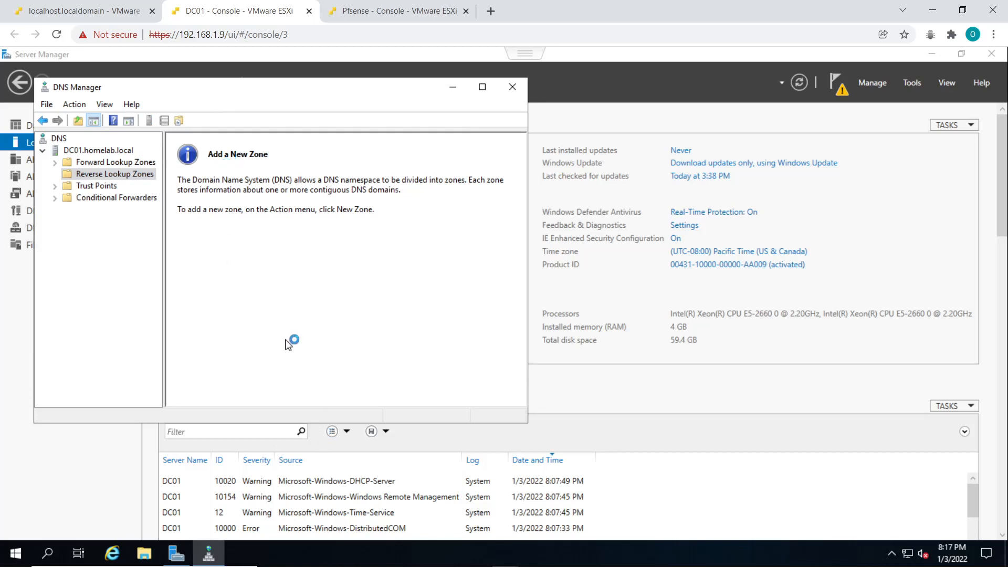
pyautogui.moveTo(74, 103)
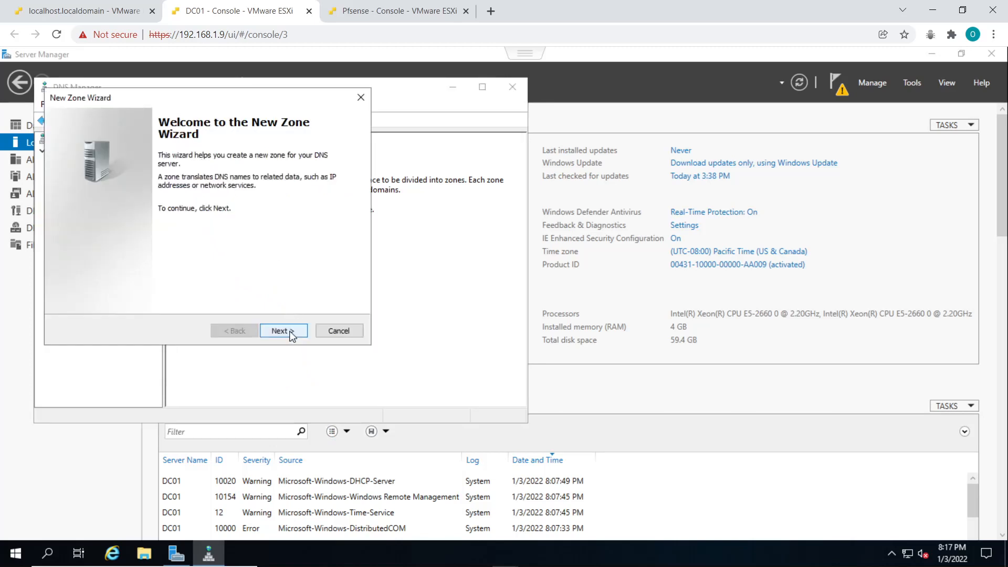
pyautogui.click(280, 331)
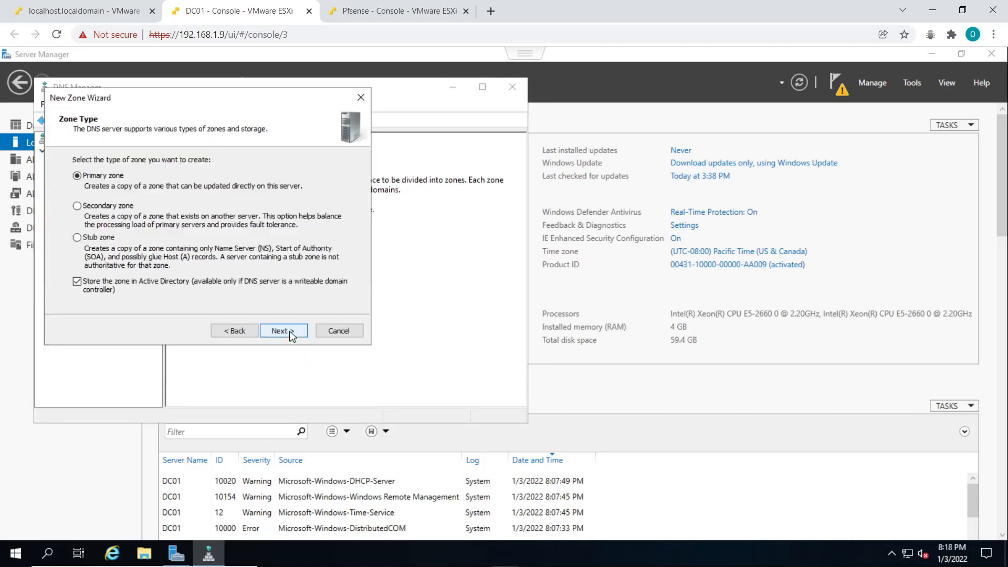
pyautogui.click(280, 330)
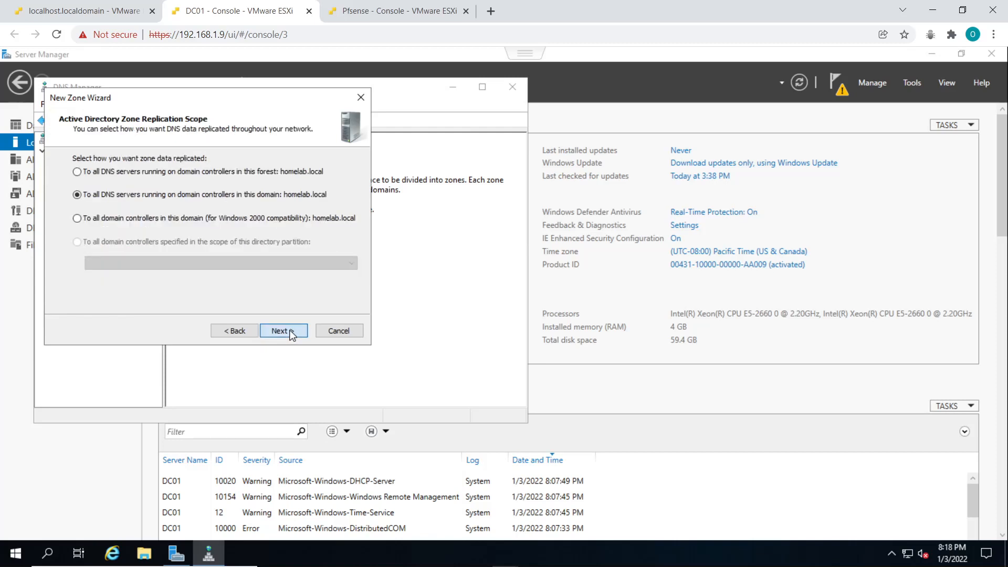
pyautogui.click(280, 330)
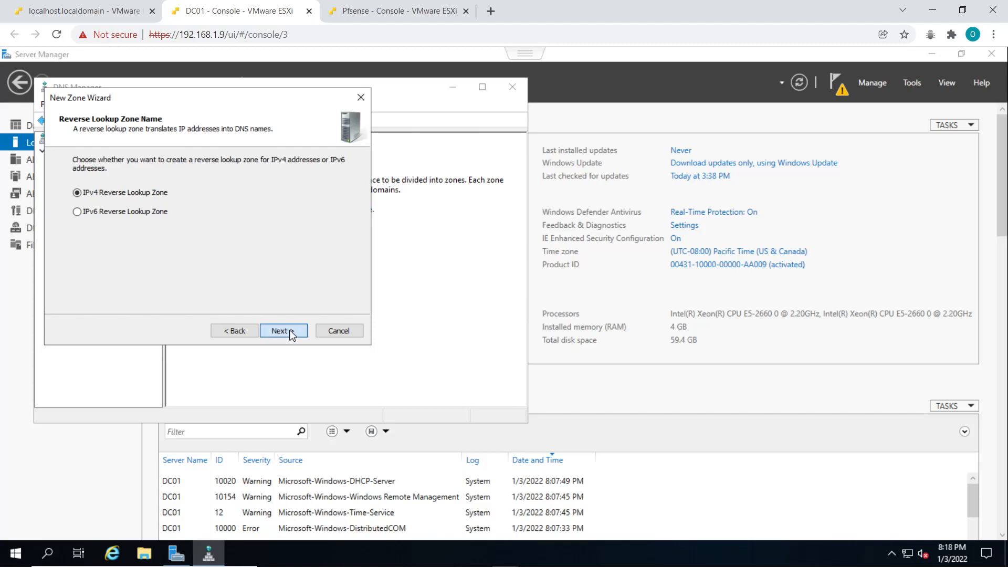
pyautogui.click(279, 331)
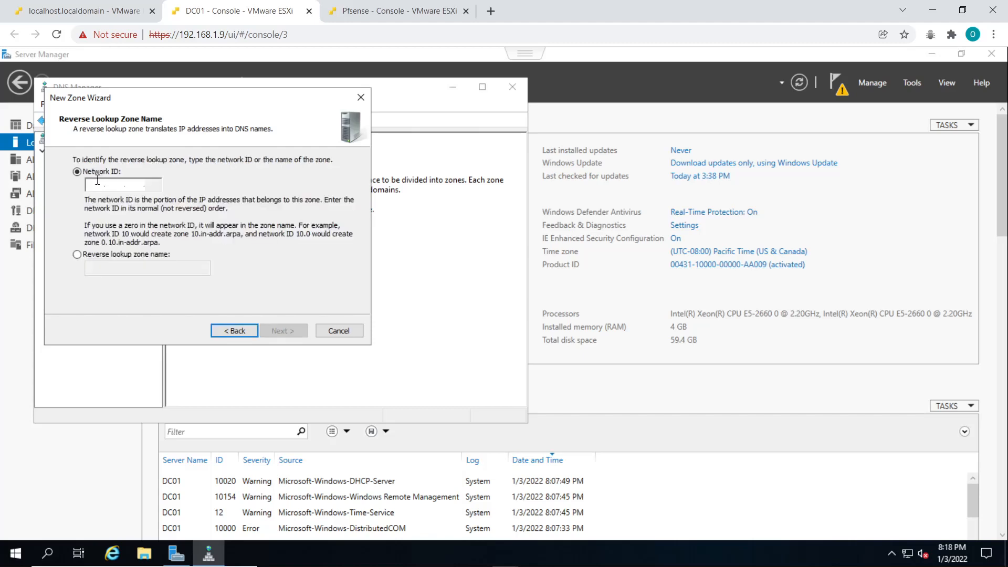
# - Enter network ID 192.168.88, keep secure dynamic updates only, and finish
pyautogui.write('1')
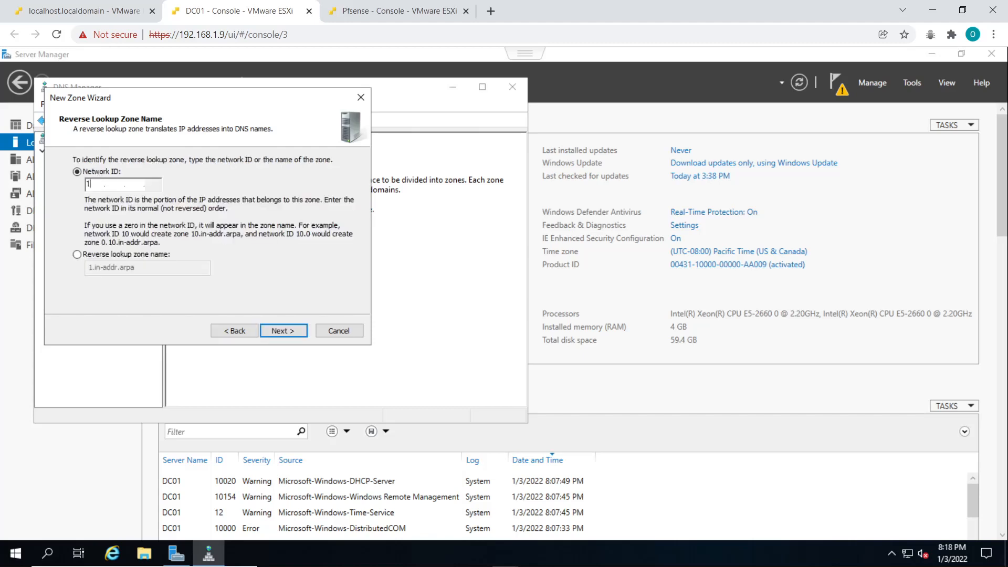
pyautogui.write('92')
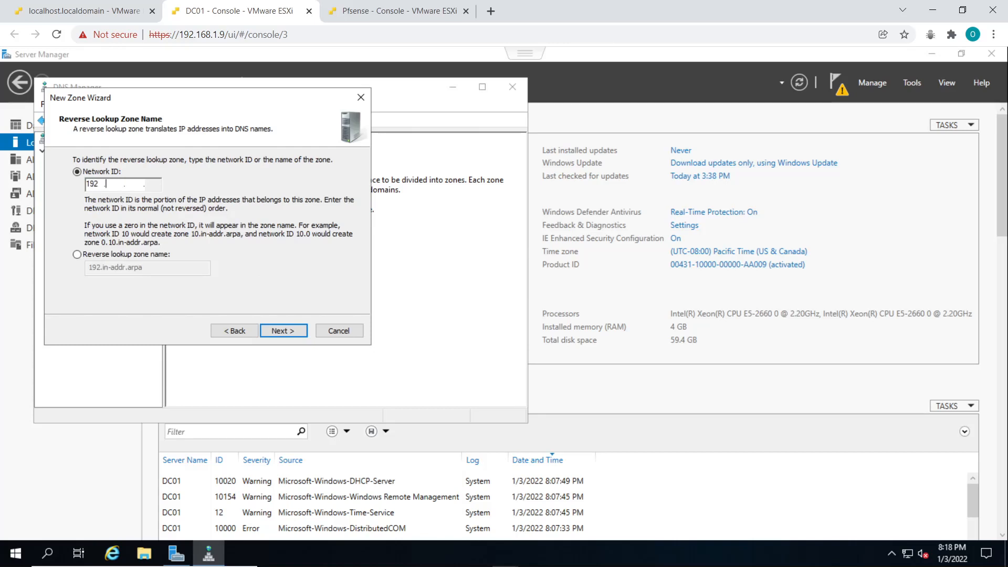
pyautogui.write('168')
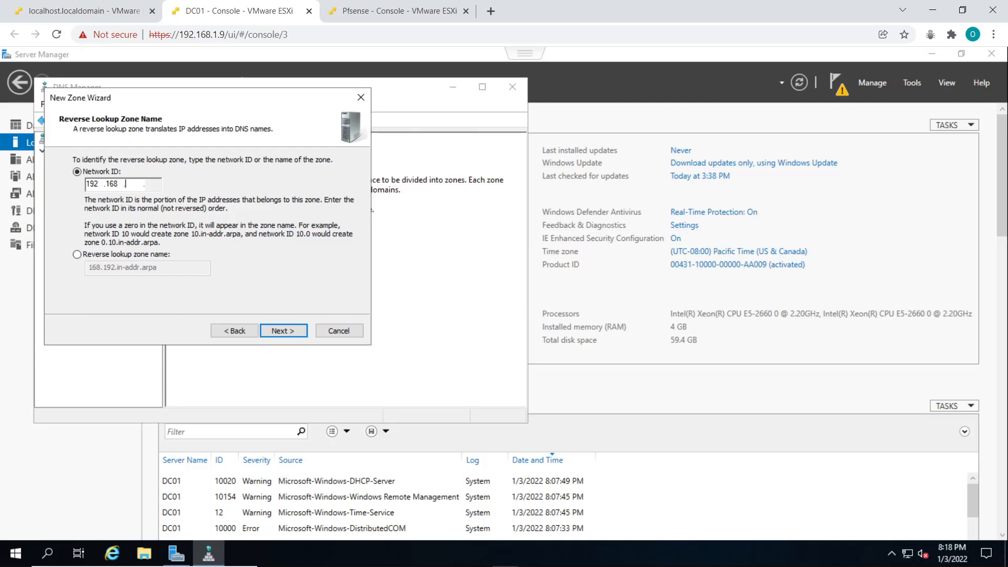
pyautogui.write('88')
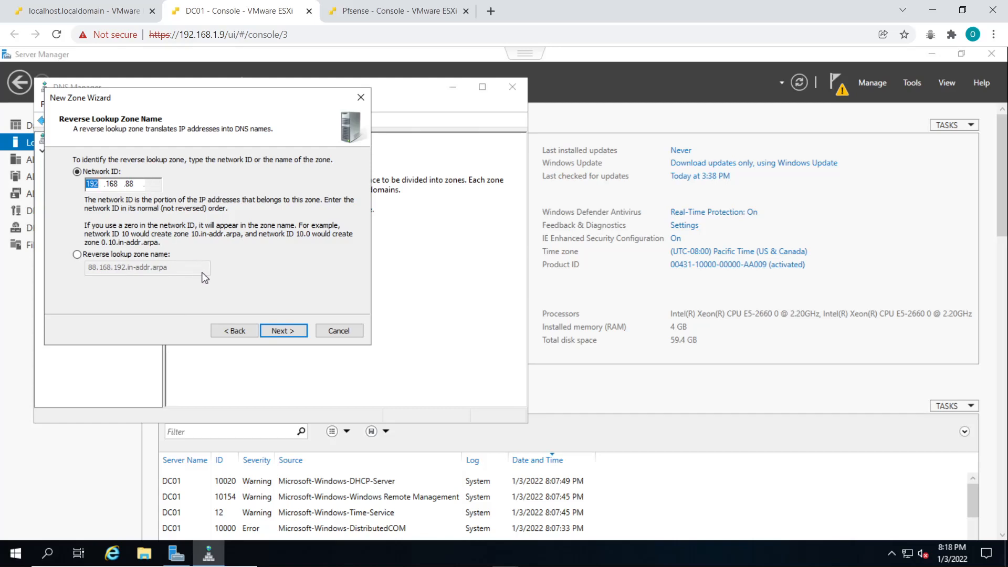
pyautogui.moveTo(197, 324)
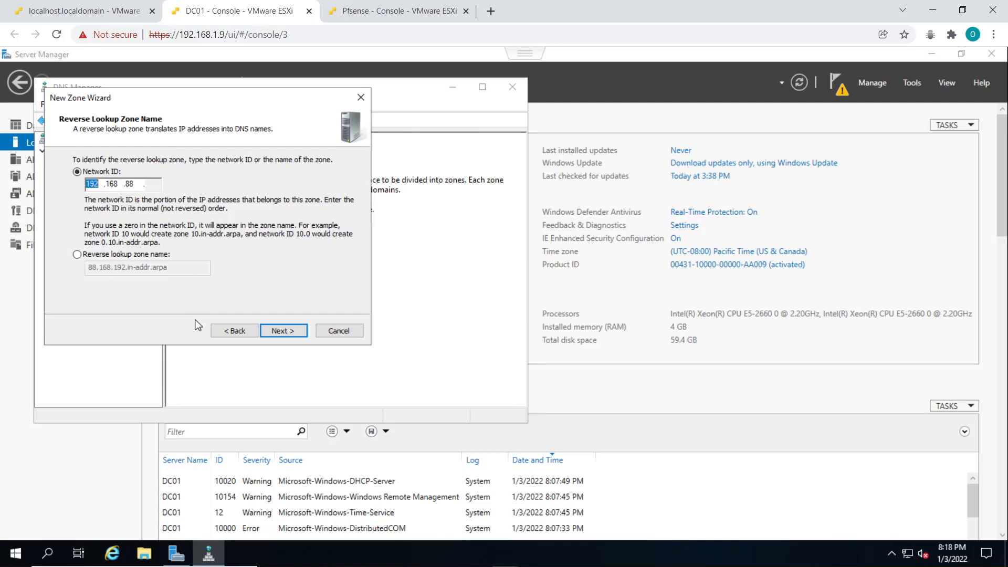
pyautogui.moveTo(283, 330)
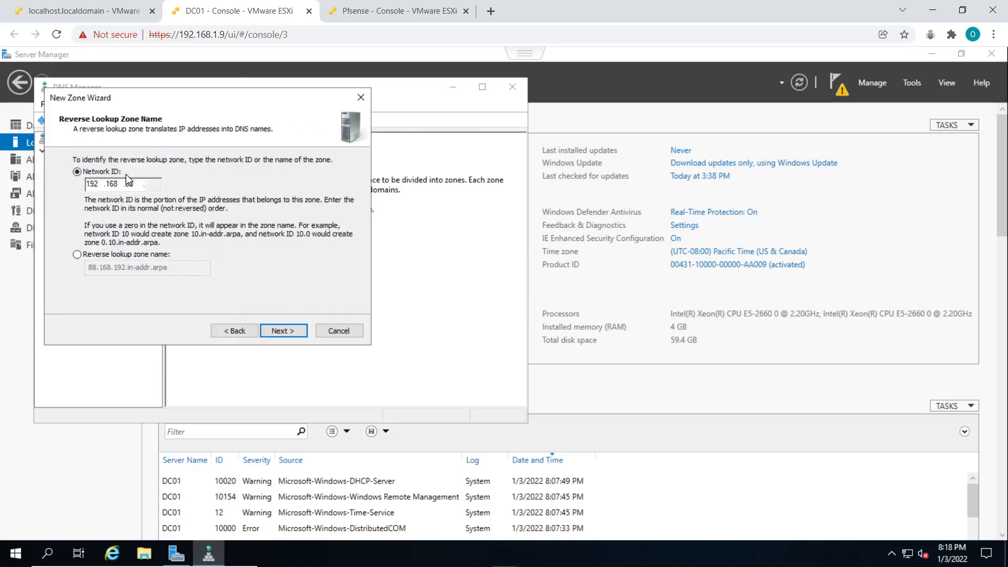
pyautogui.write('88')
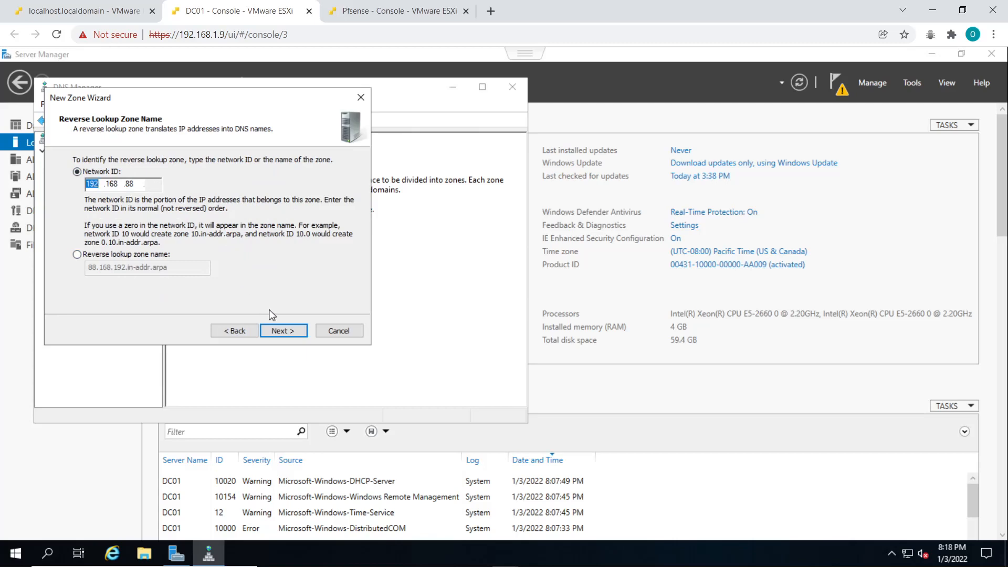
pyautogui.click(280, 331)
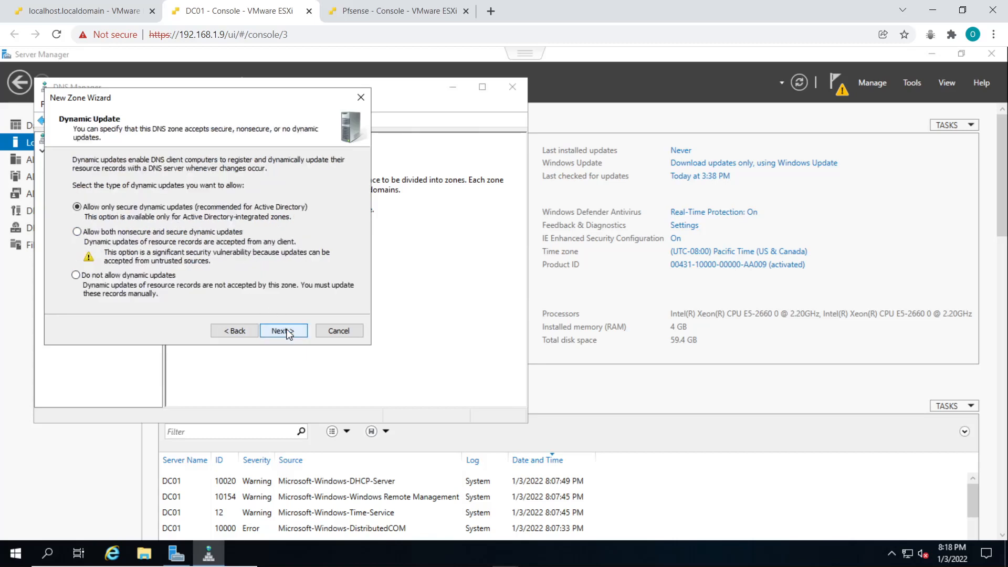
pyautogui.click(284, 330)
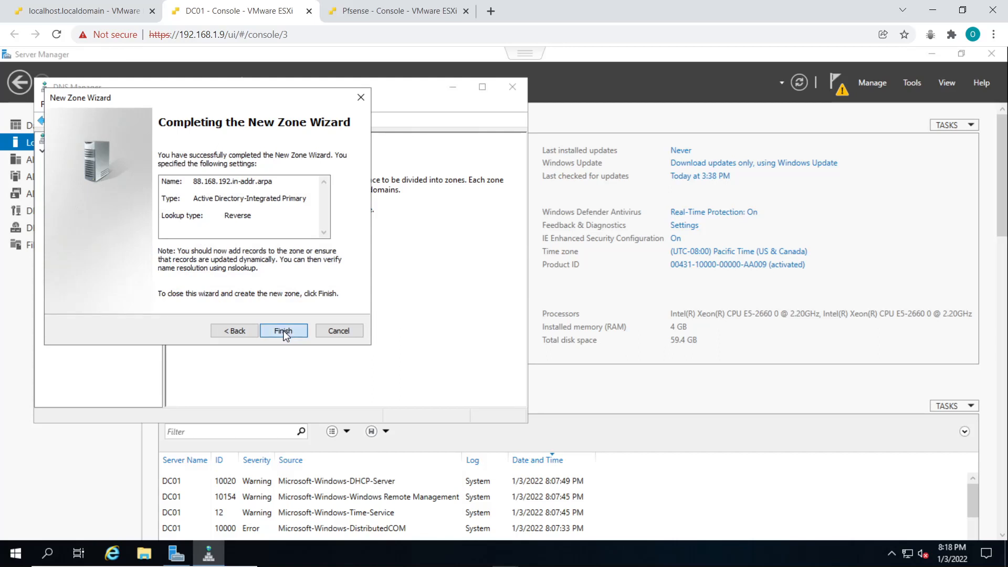
pyautogui.click(283, 330)
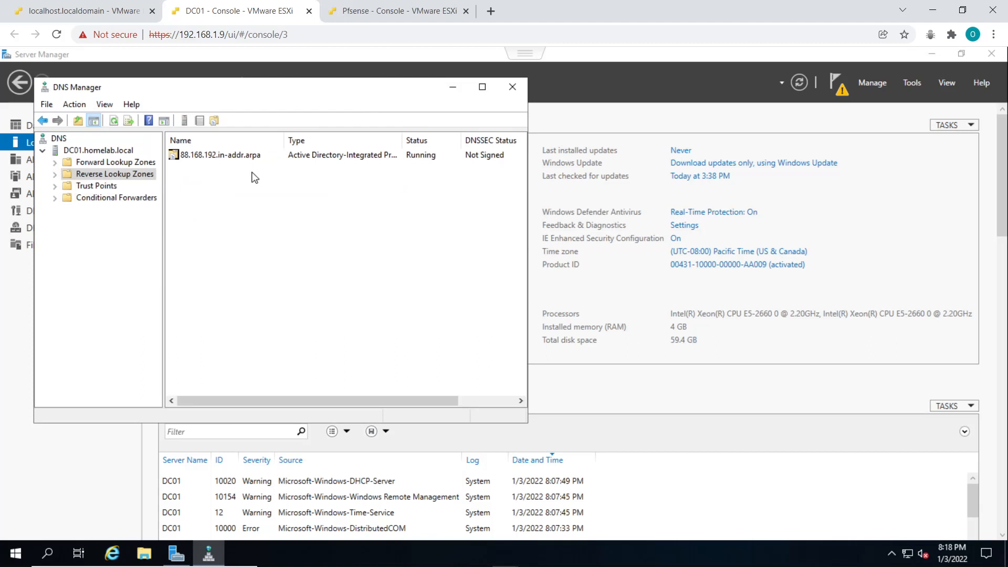
pyautogui.moveTo(234, 160)
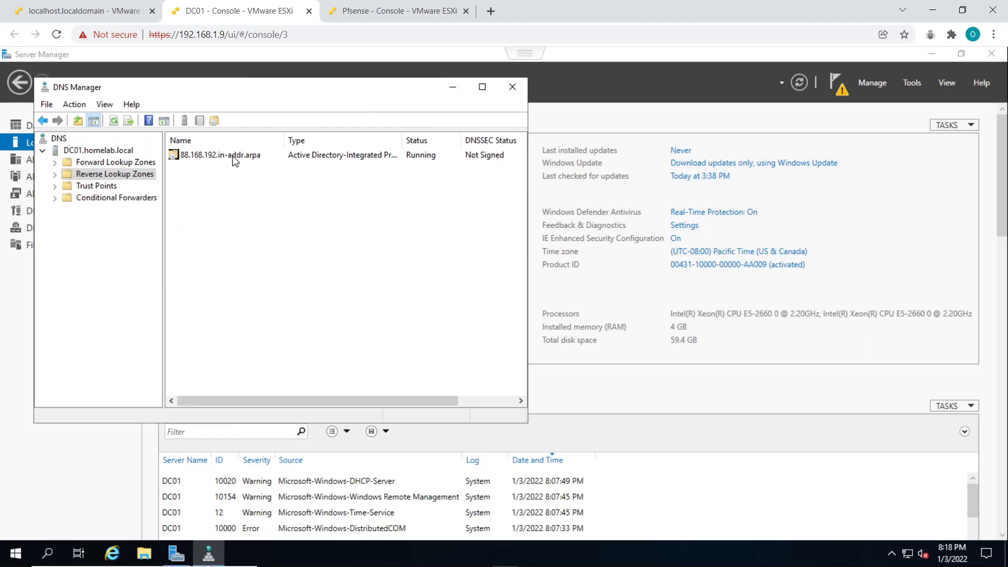
# - Add a PTR record mapping 192.168.88.1 to router01.homelab.local
pyautogui.rightClick(219, 154)
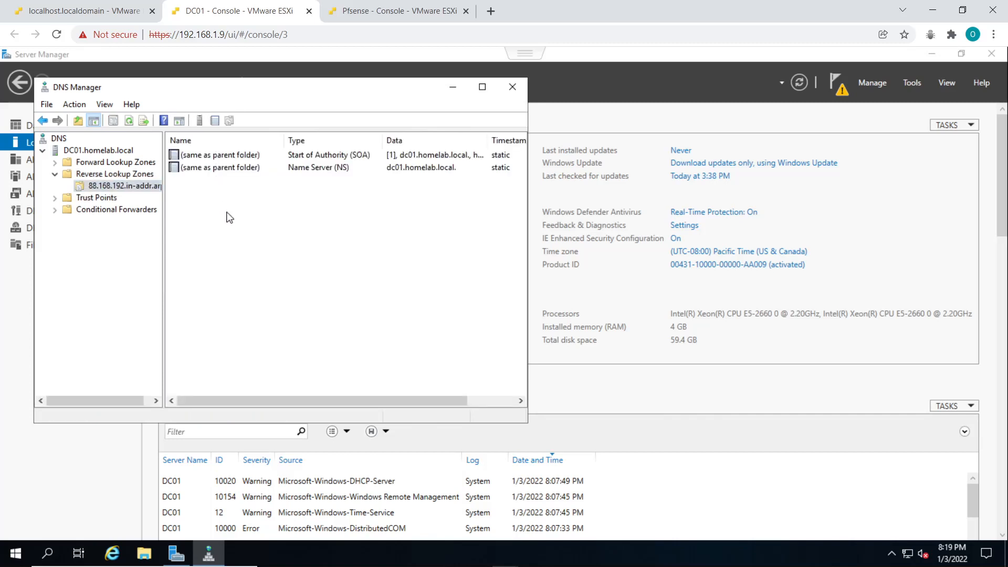
pyautogui.rightClick(230, 216)
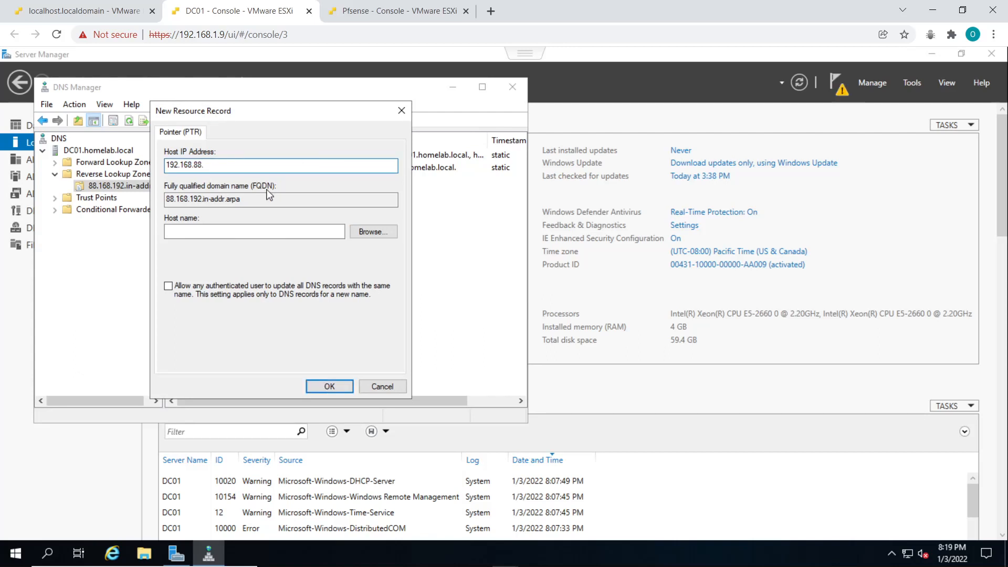
pyautogui.write('1')
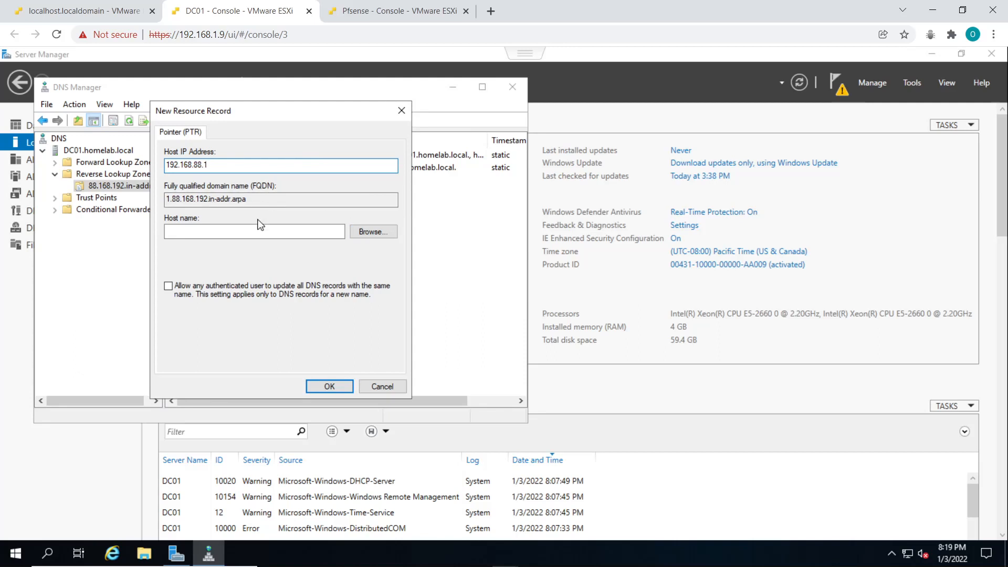
pyautogui.click(254, 231)
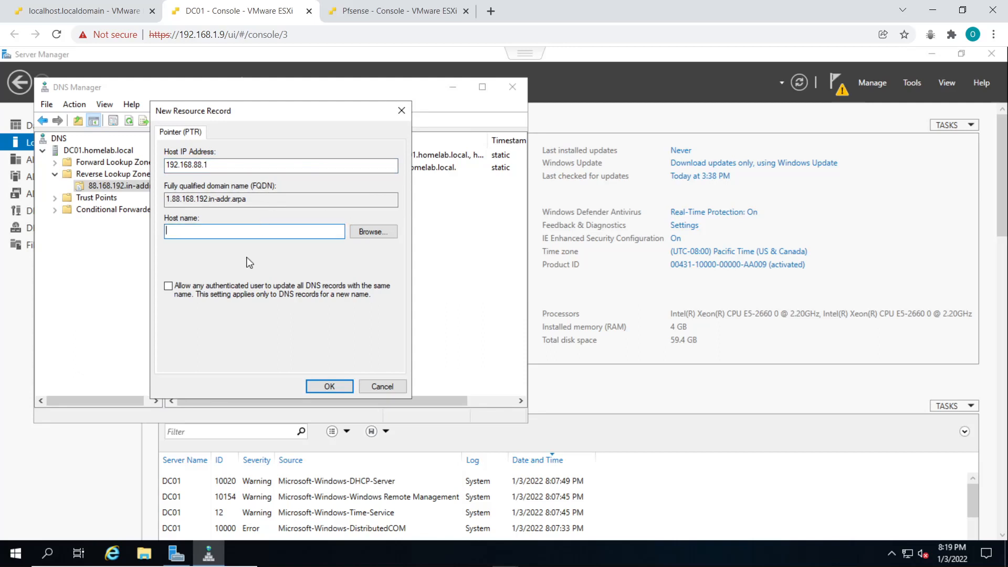
pyautogui.write('router01')
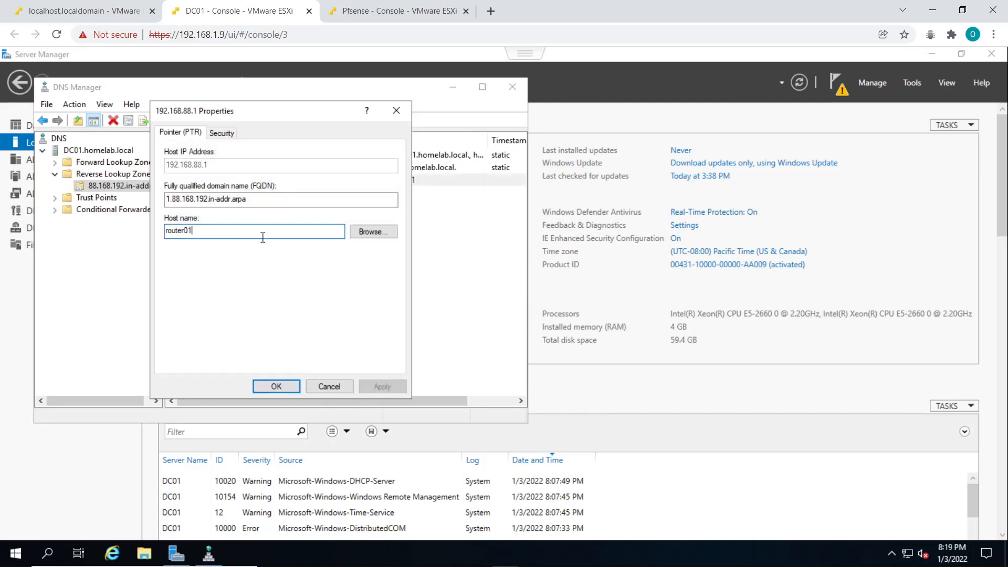
pyautogui.write('.h')
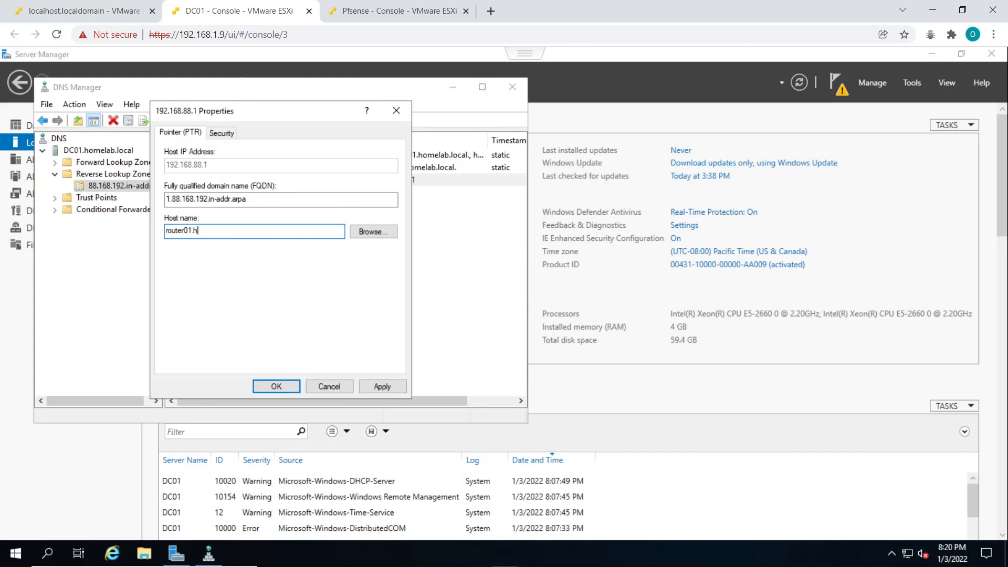
pyautogui.write('omelab.')
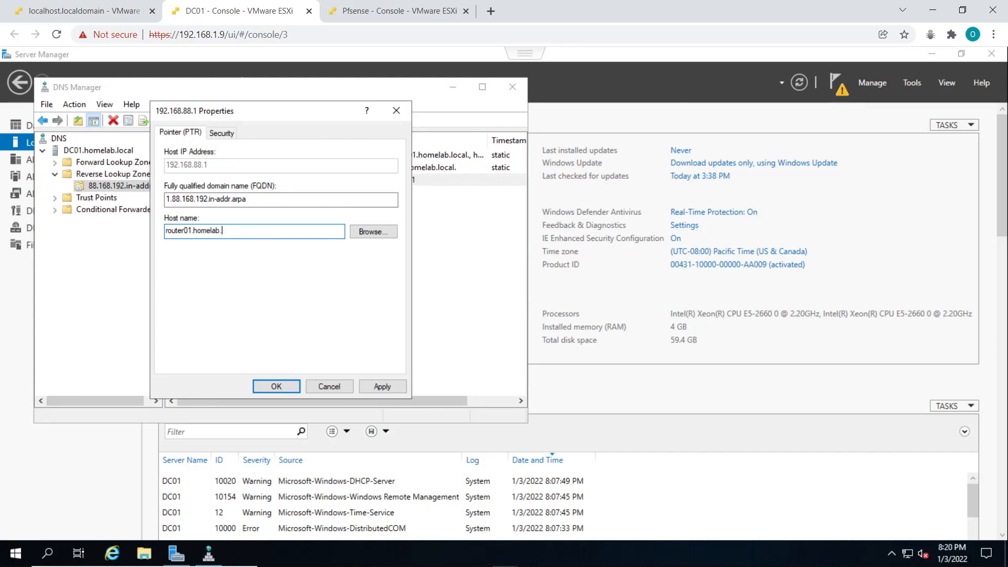
pyautogui.write('local')
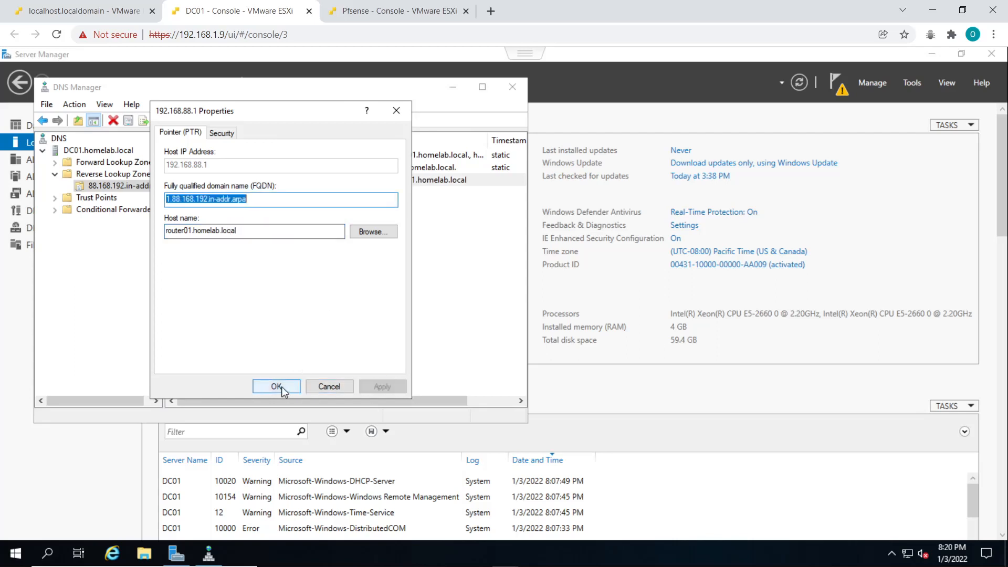
pyautogui.click(277, 387)
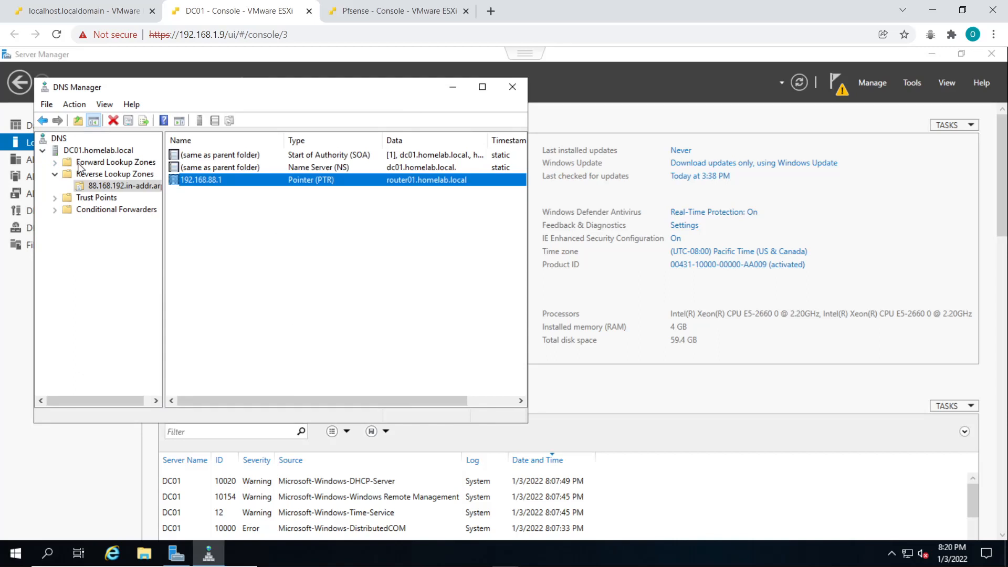
pyautogui.moveTo(246, 186)
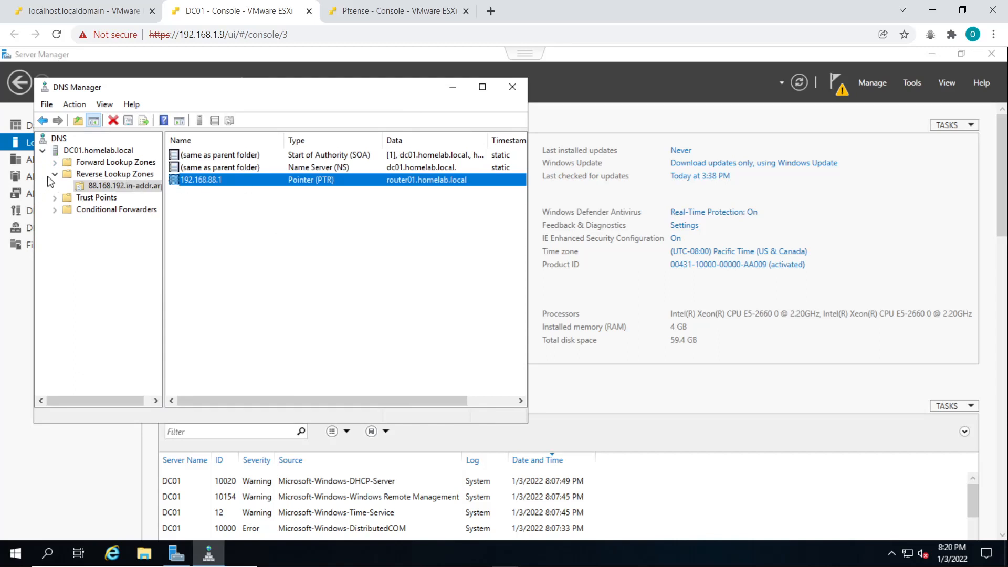
pyautogui.click(115, 162)
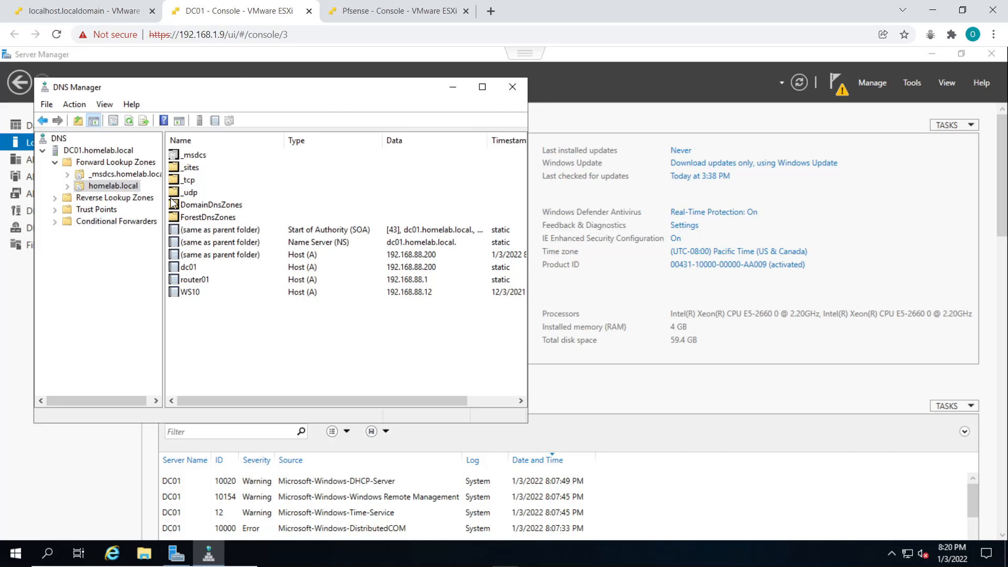
pyautogui.moveTo(122, 204)
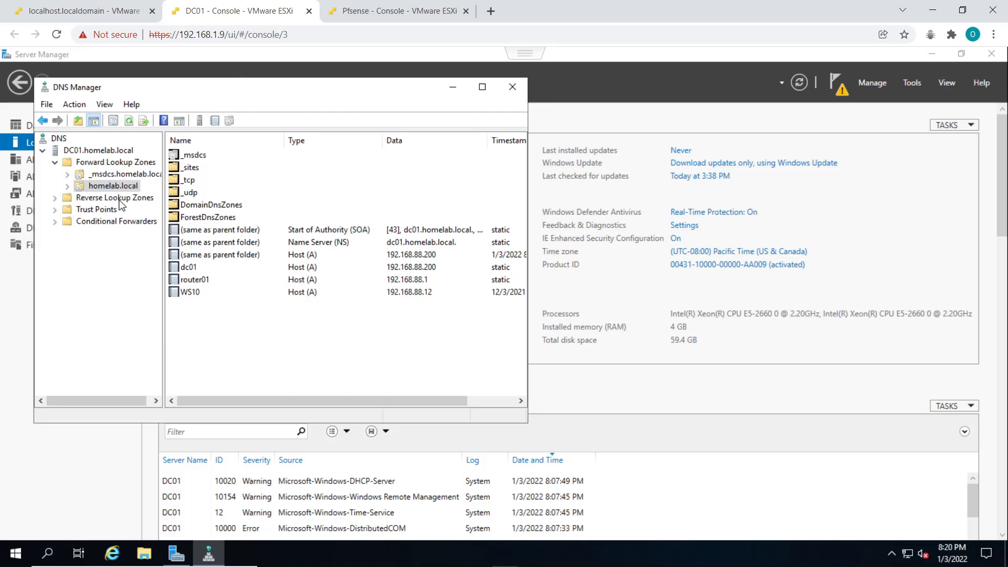
pyautogui.moveTo(116, 207)
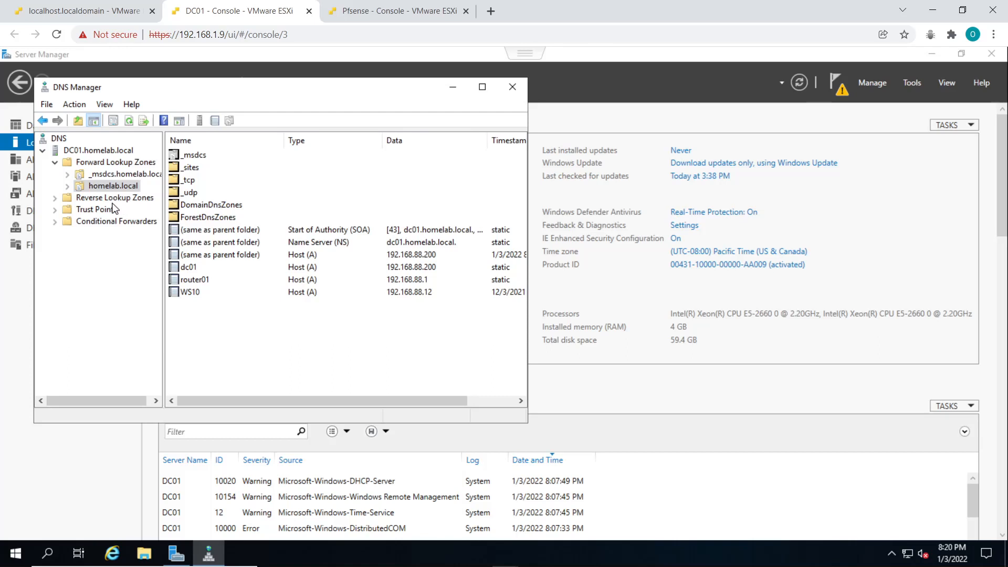
pyautogui.click(115, 197)
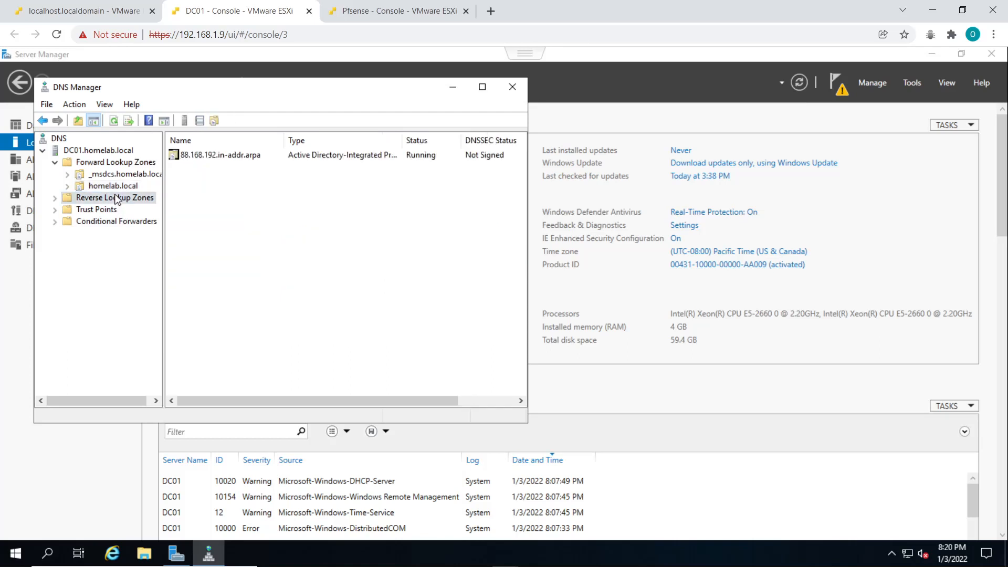
pyautogui.click(116, 198)
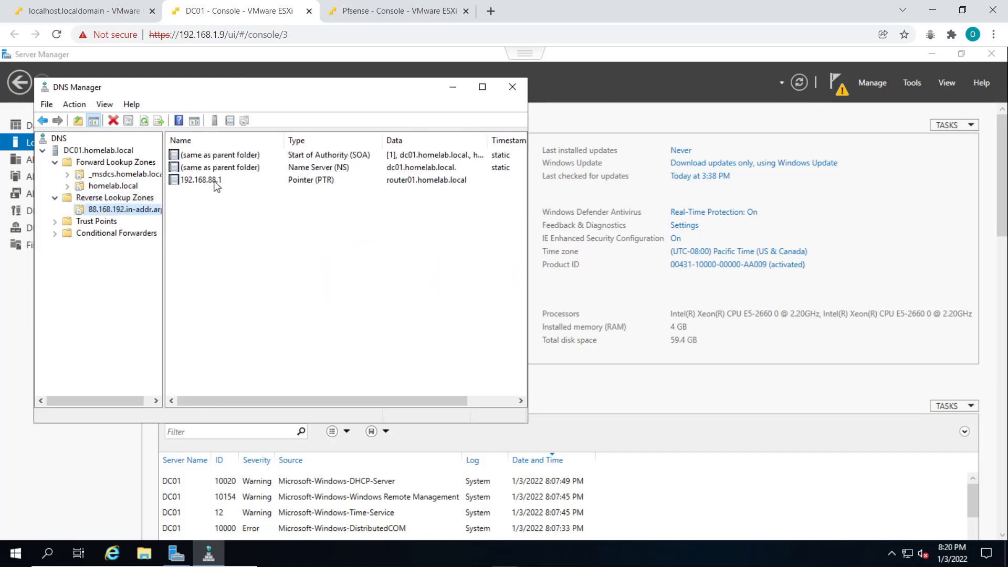
pyautogui.click(200, 179)
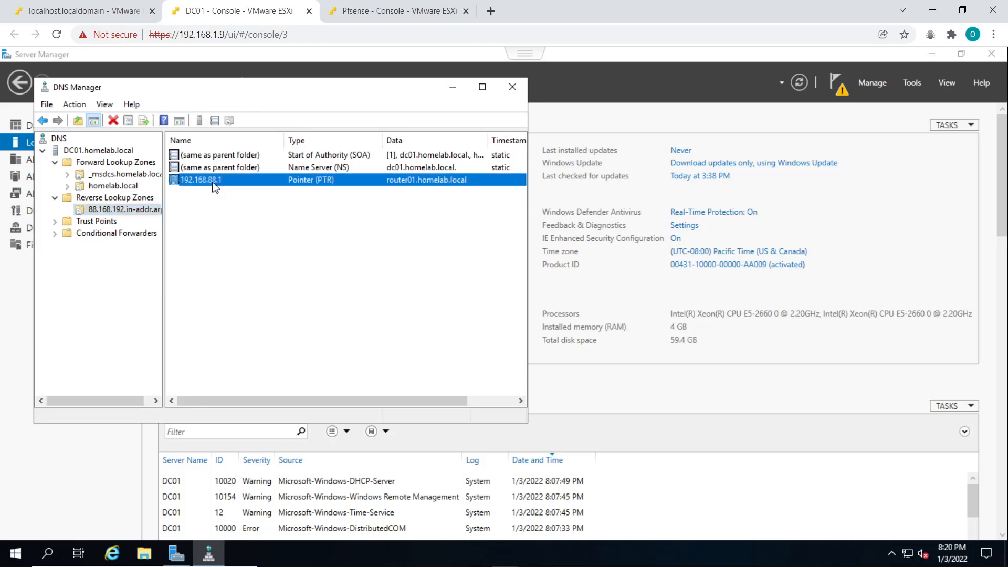
pyautogui.moveTo(172, 154)
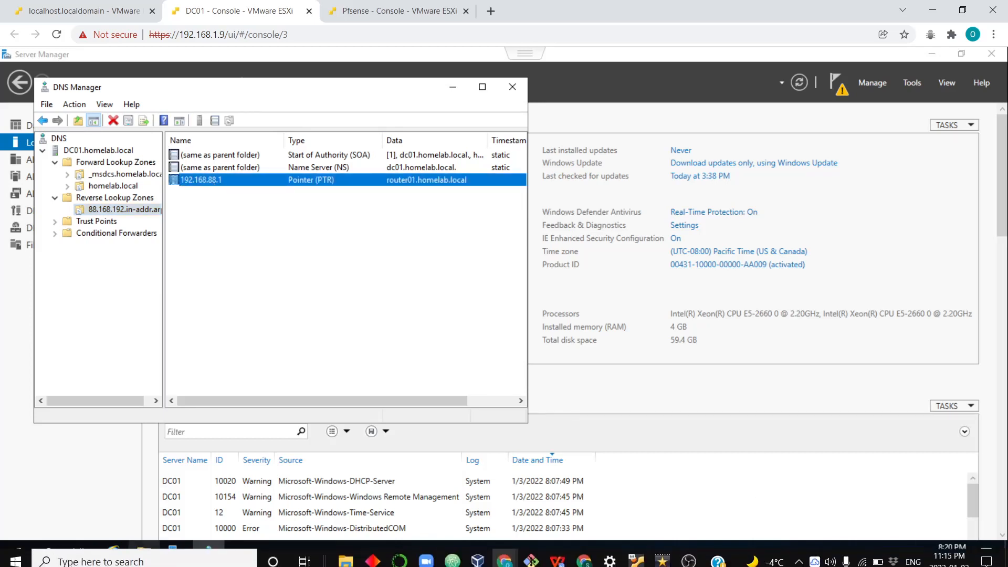
# - Launch Command Prompt and run nslookup for router01 and 192.168.88.1
pyautogui.click(9, 552)
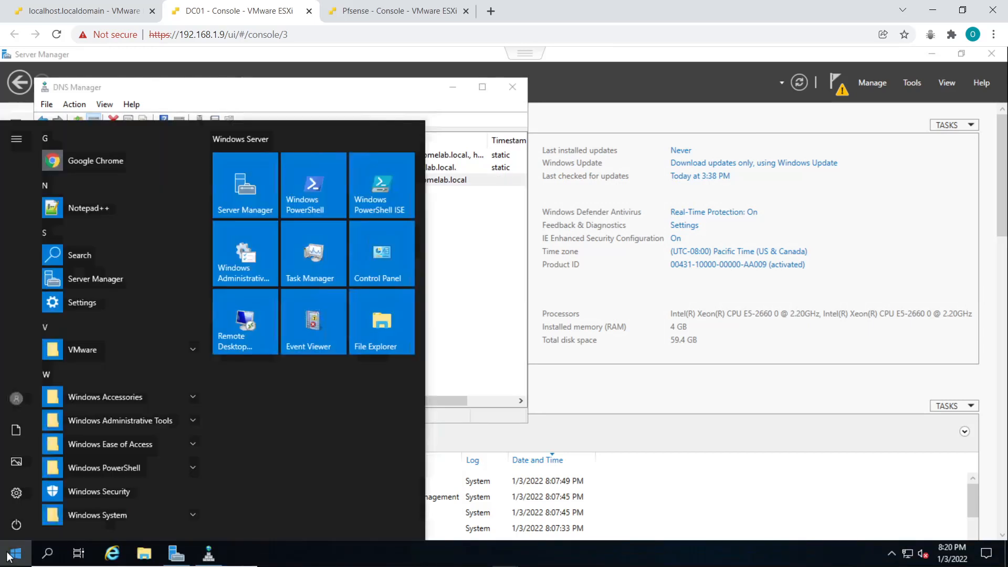
pyautogui.write('cmd')
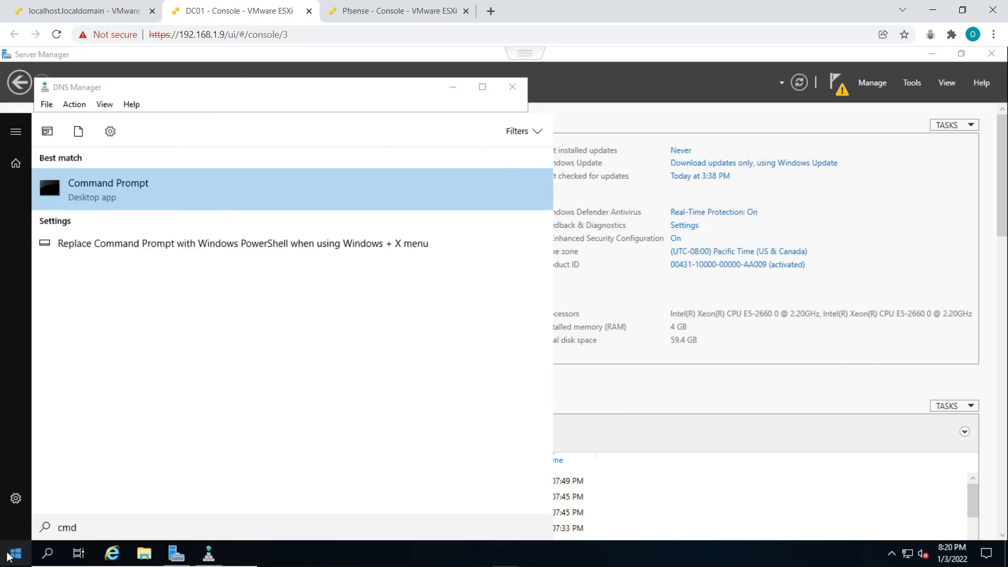
pyautogui.click(108, 190)
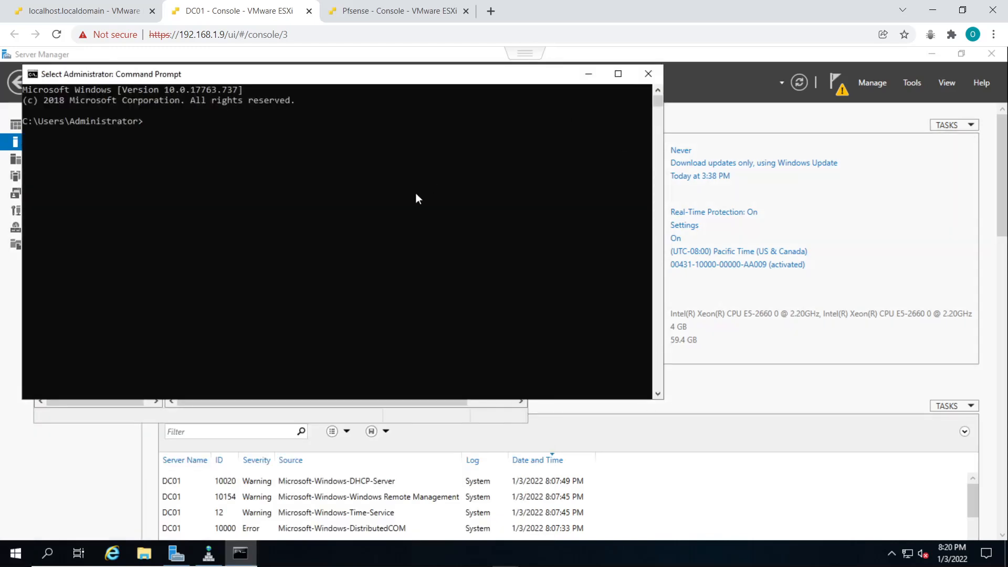
pyautogui.write('nsl')
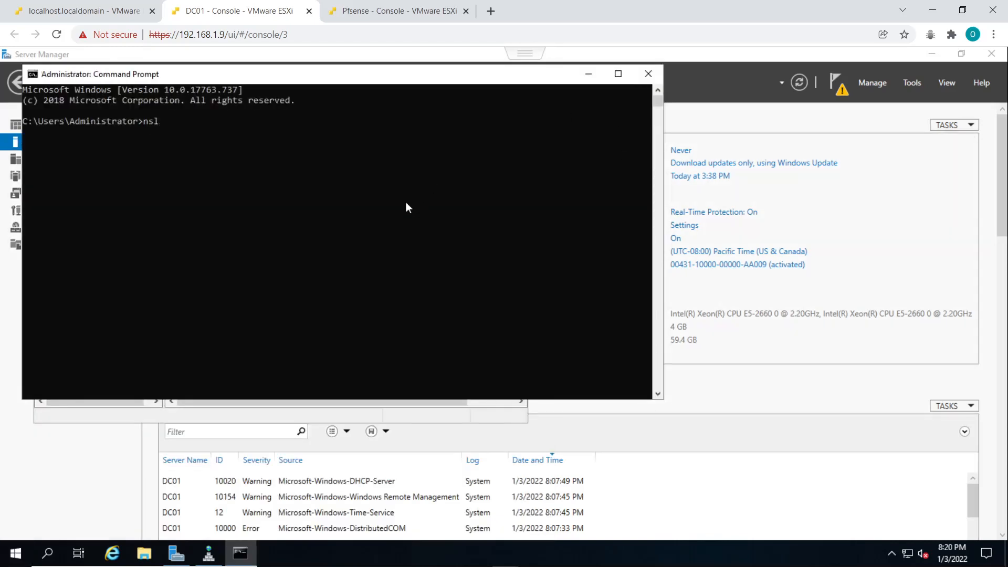
pyautogui.write('ookup router01')
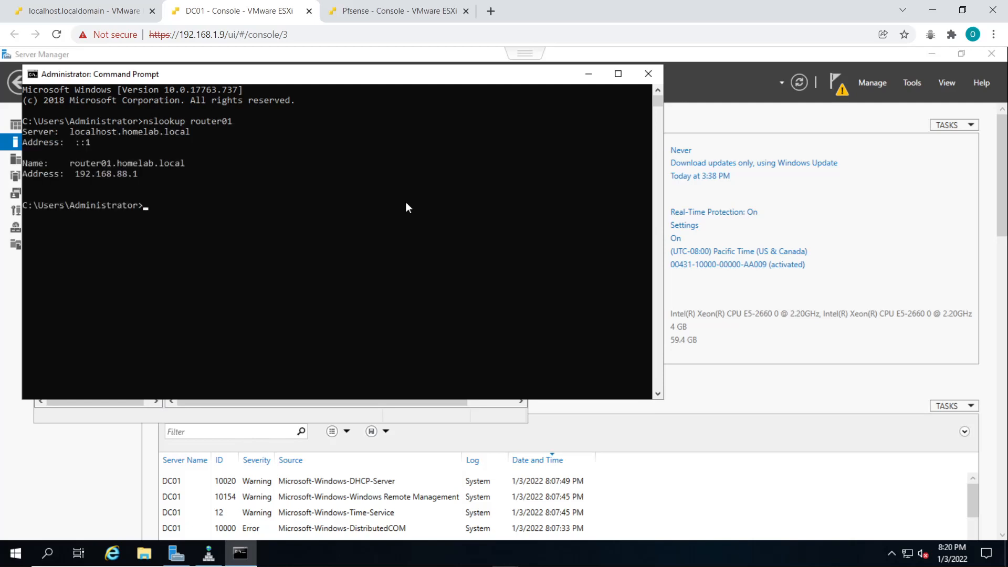
pyautogui.write('nslookup router01')
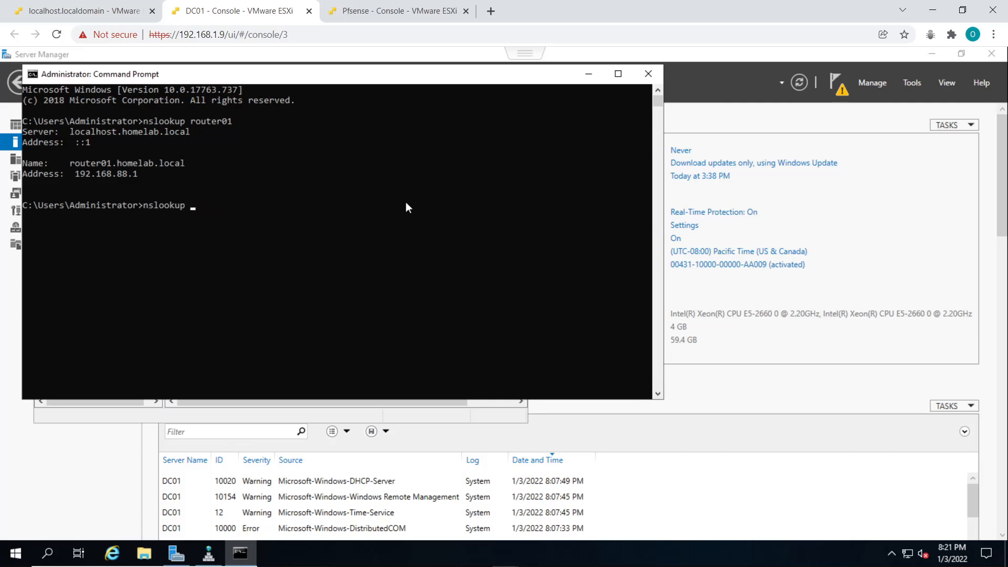
pyautogui.write('192.')
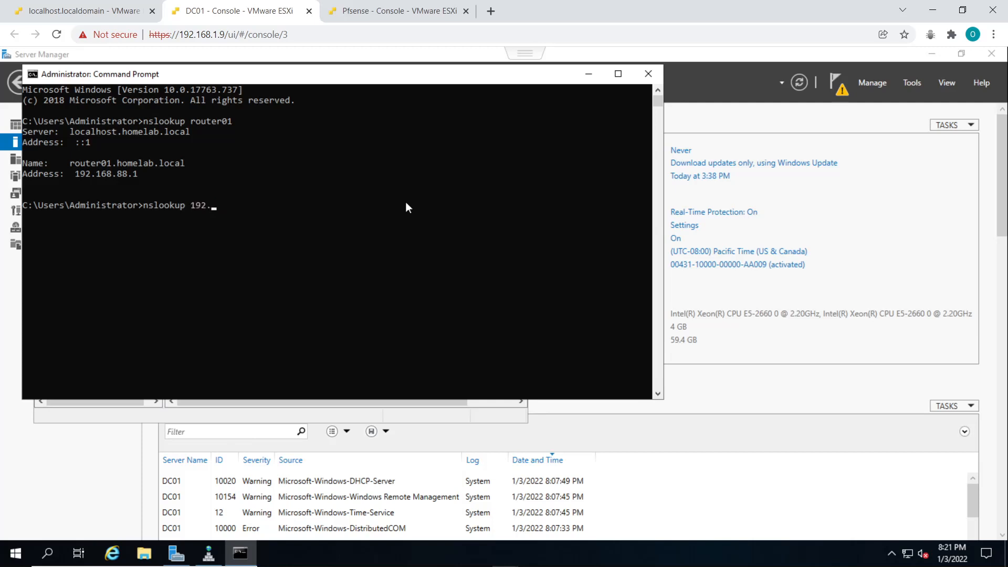
pyautogui.write('168')
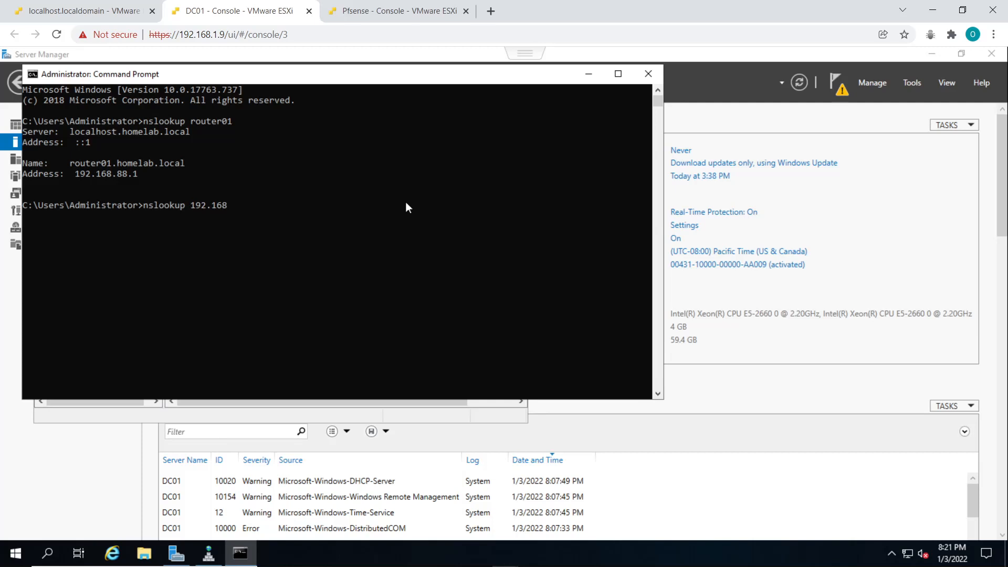
pyautogui.write('.88.1')
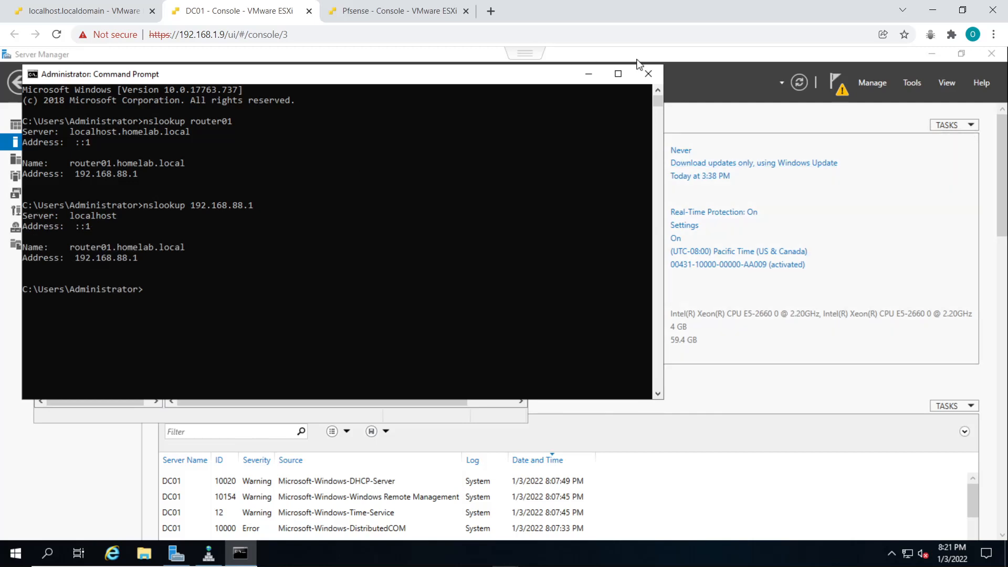
pyautogui.moveTo(648, 74)
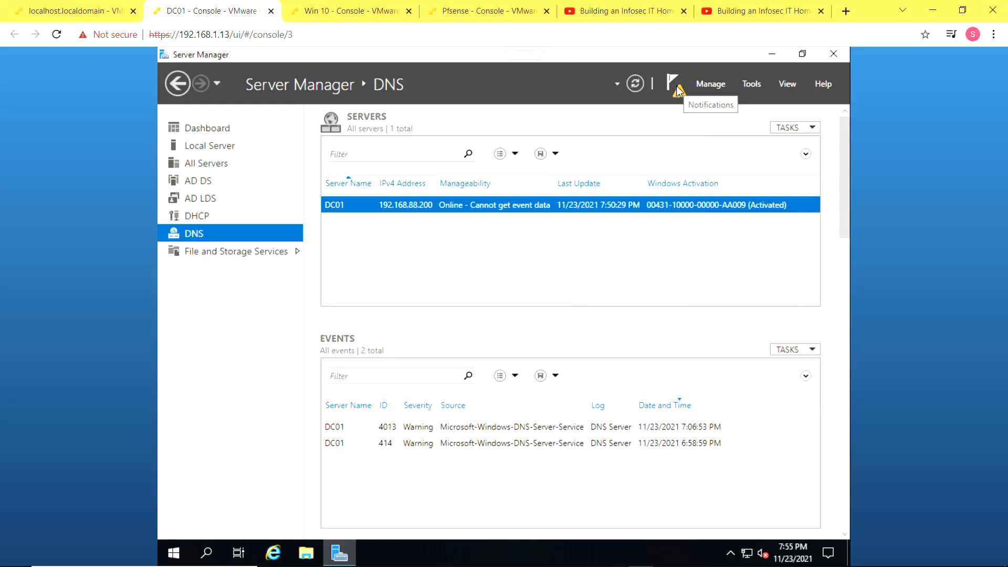
# - Run the DHCP post-install wizard from notifications, committing group creation and authorization
pyautogui.click(673, 83)
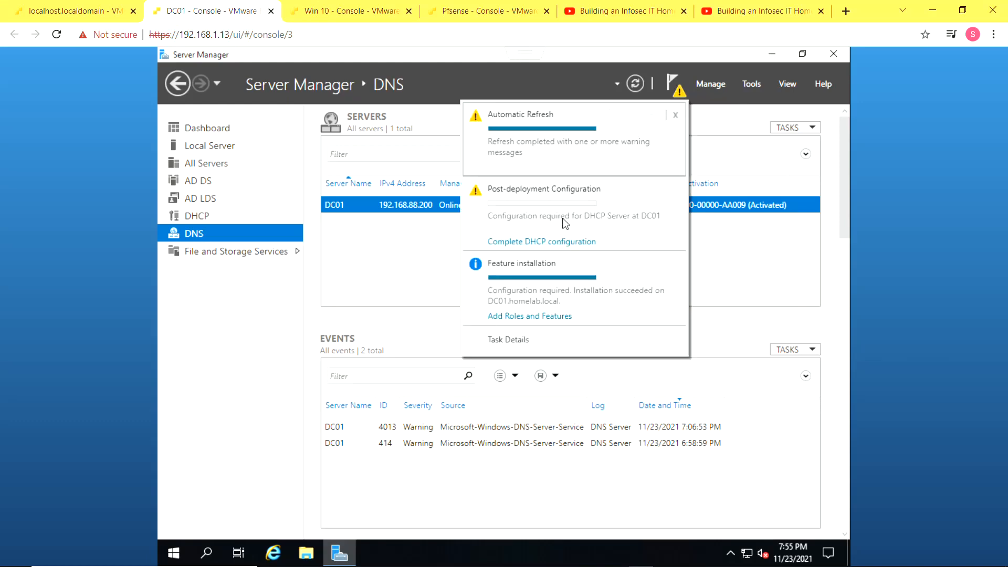
pyautogui.click(540, 241)
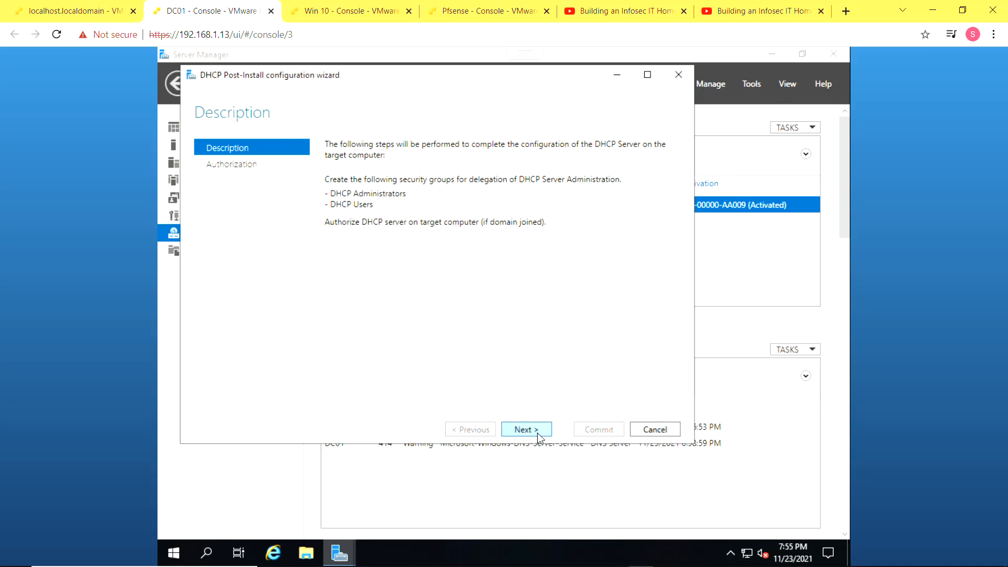
pyautogui.click(525, 430)
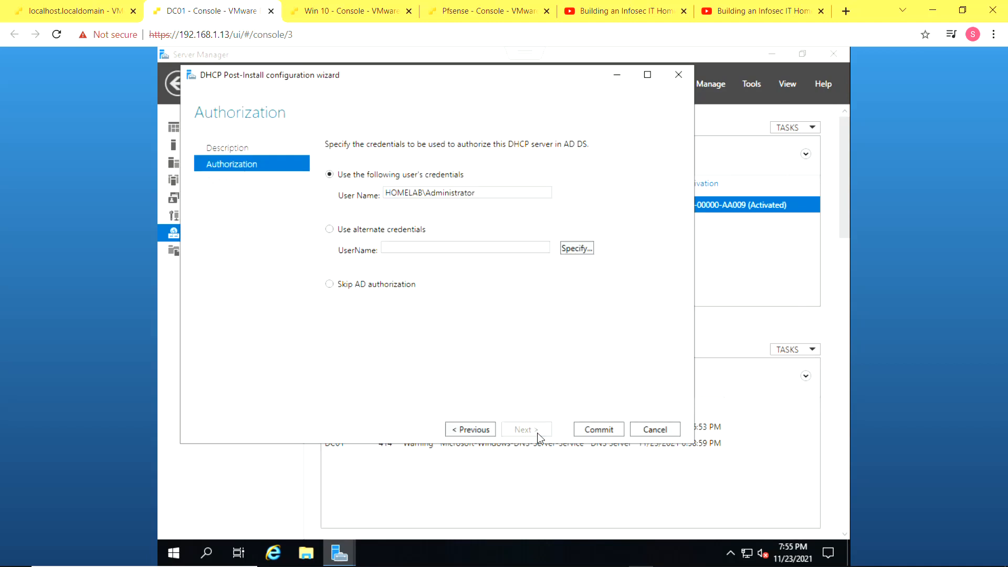
pyautogui.moveTo(534, 306)
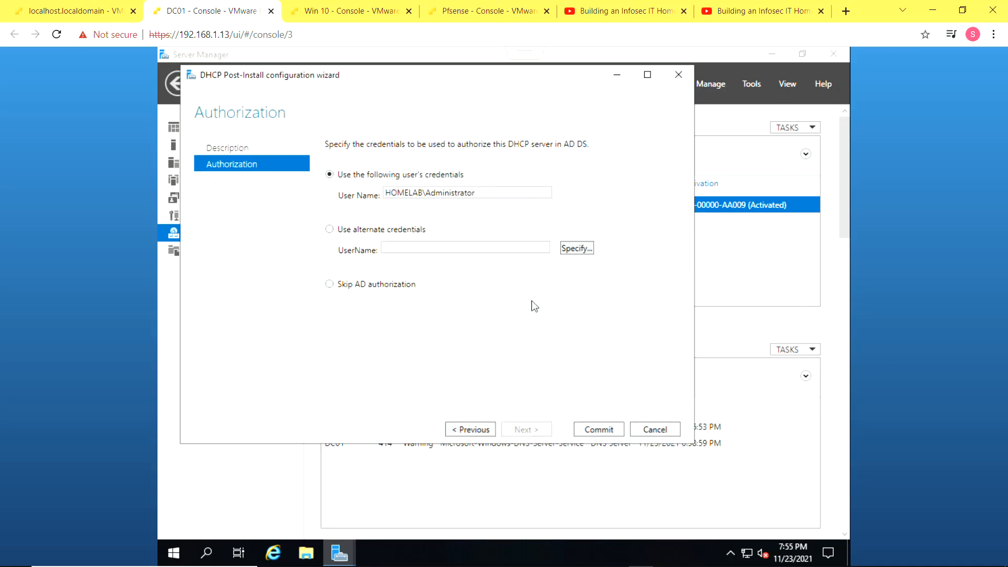
pyautogui.click(597, 429)
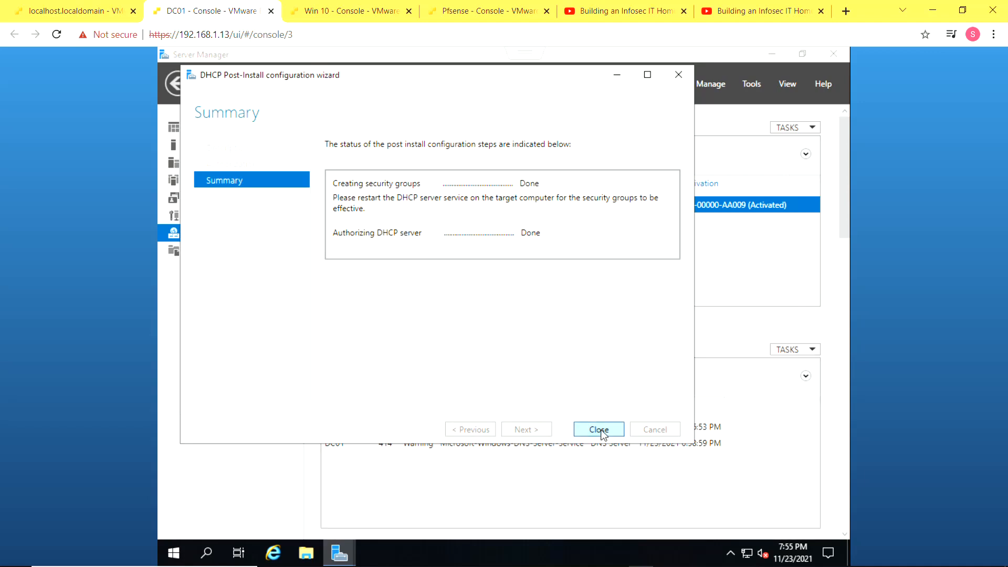
pyautogui.click(597, 430)
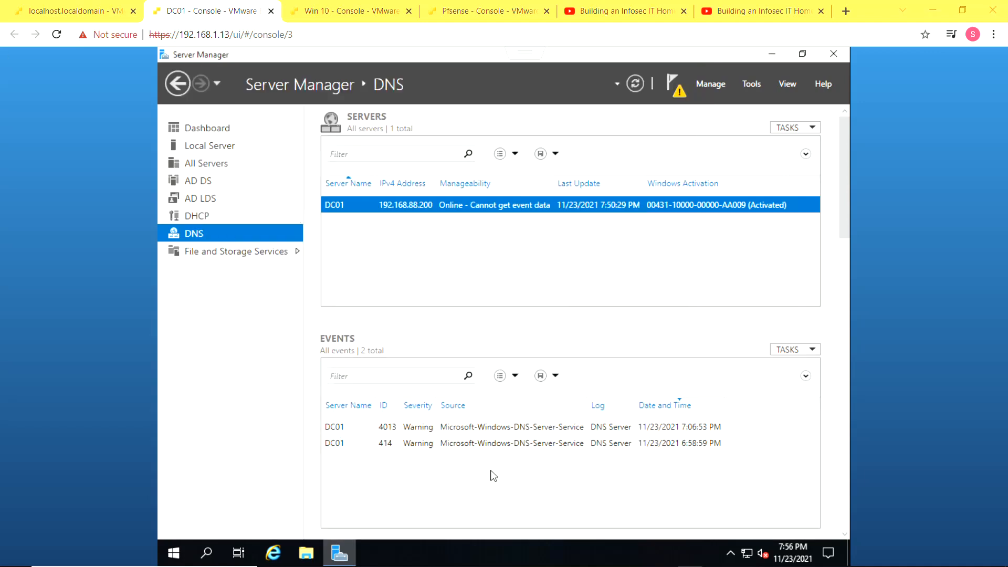
# - Launch DHCP Manager for DC01, expand IPv4, and start a New Scope
pyautogui.click(197, 215)
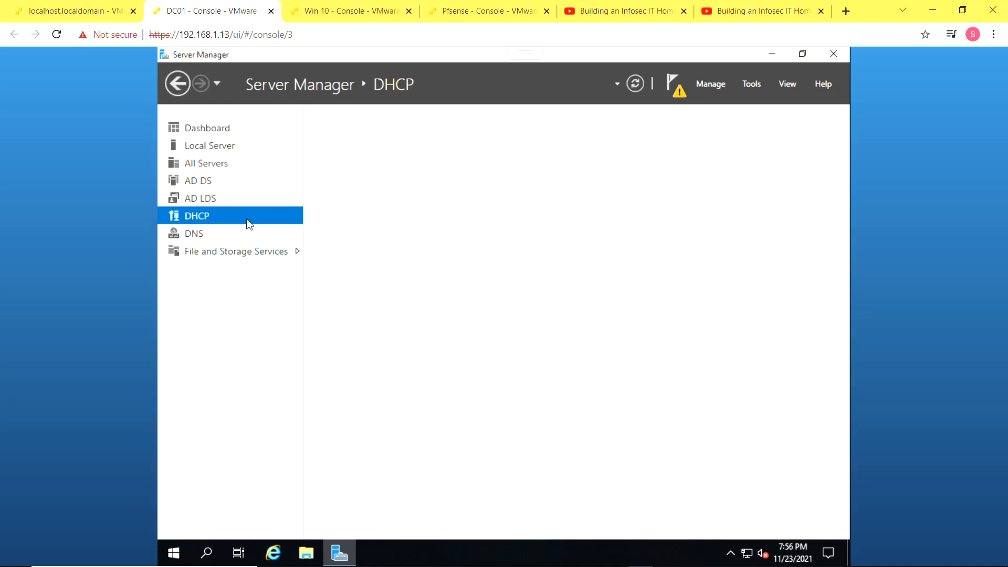
pyautogui.rightClick(395, 205)
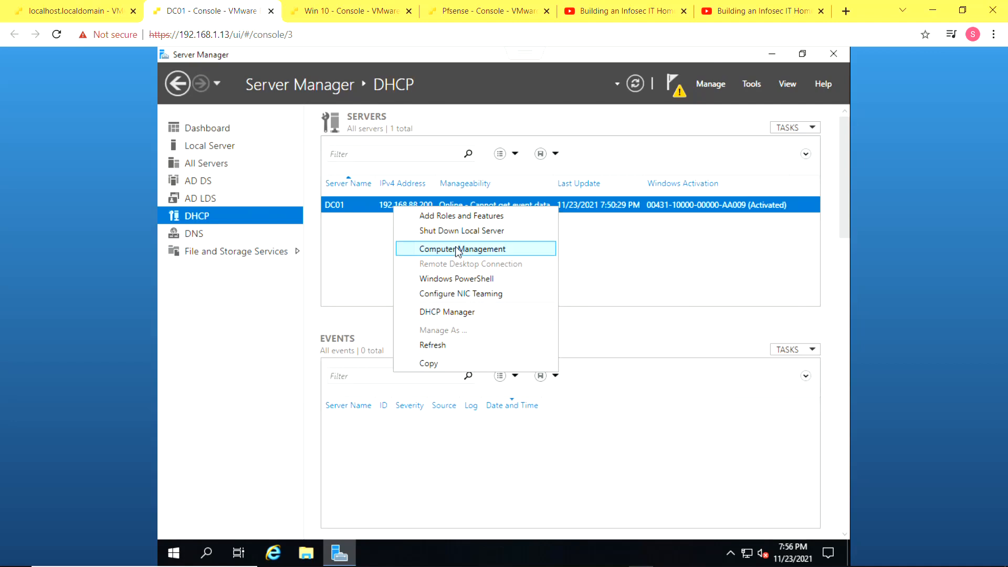
pyautogui.moveTo(446, 312)
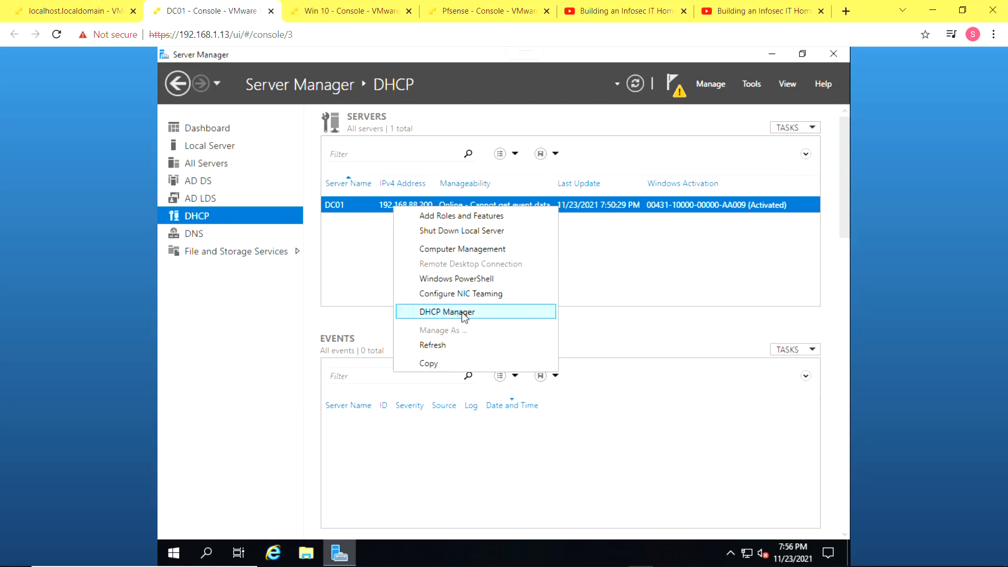
pyautogui.click(444, 312)
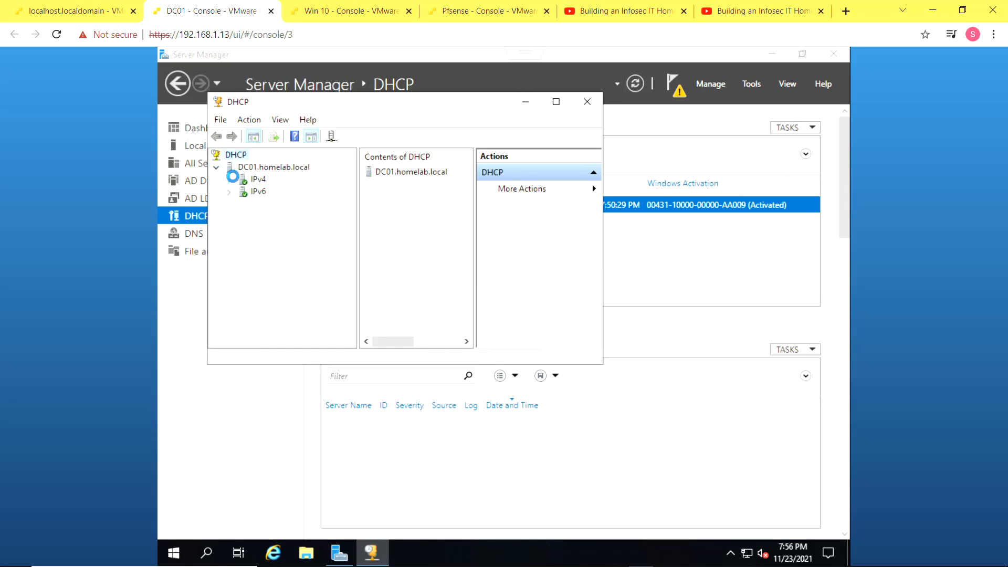
pyautogui.click(229, 179)
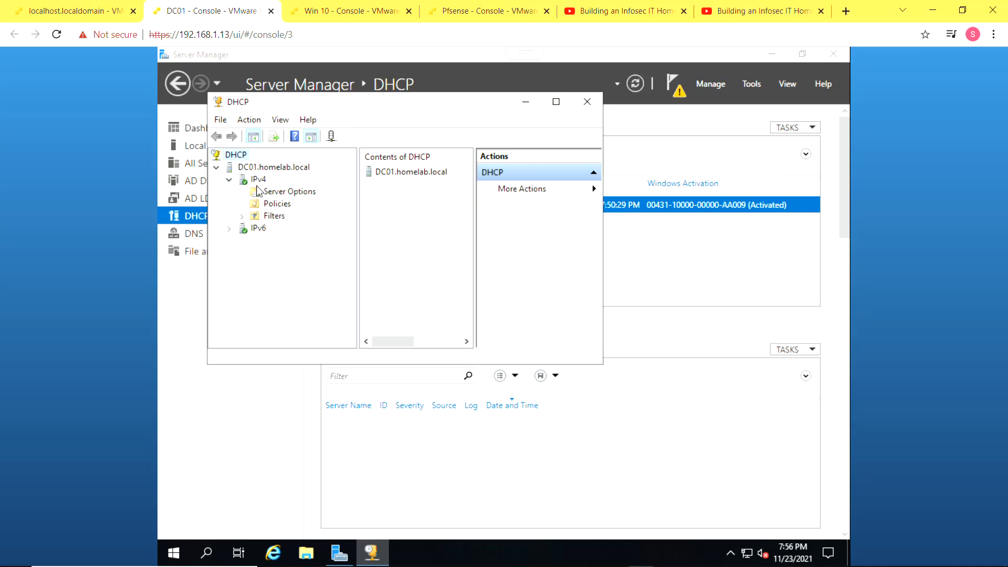
pyautogui.rightClick(258, 180)
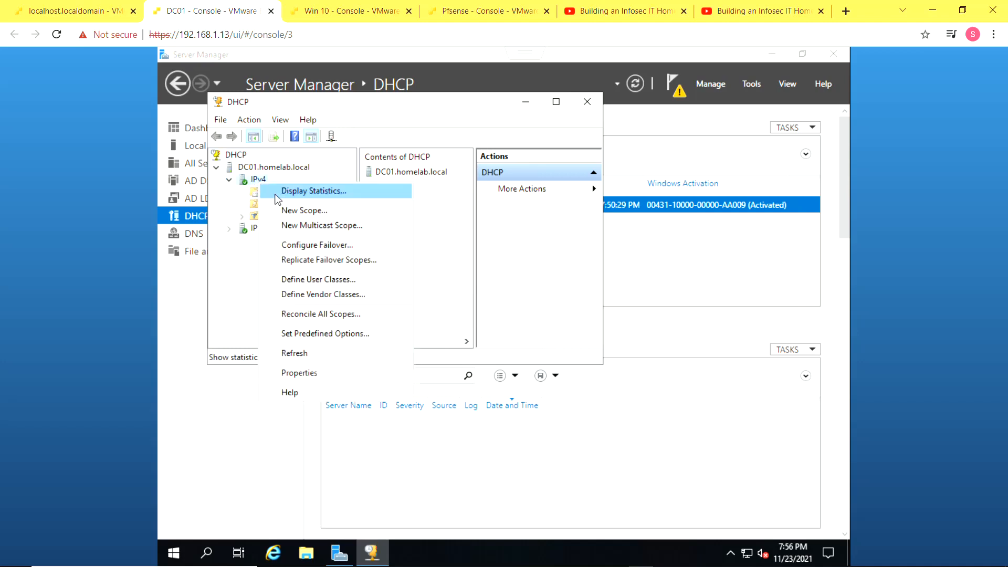
pyautogui.click(303, 210)
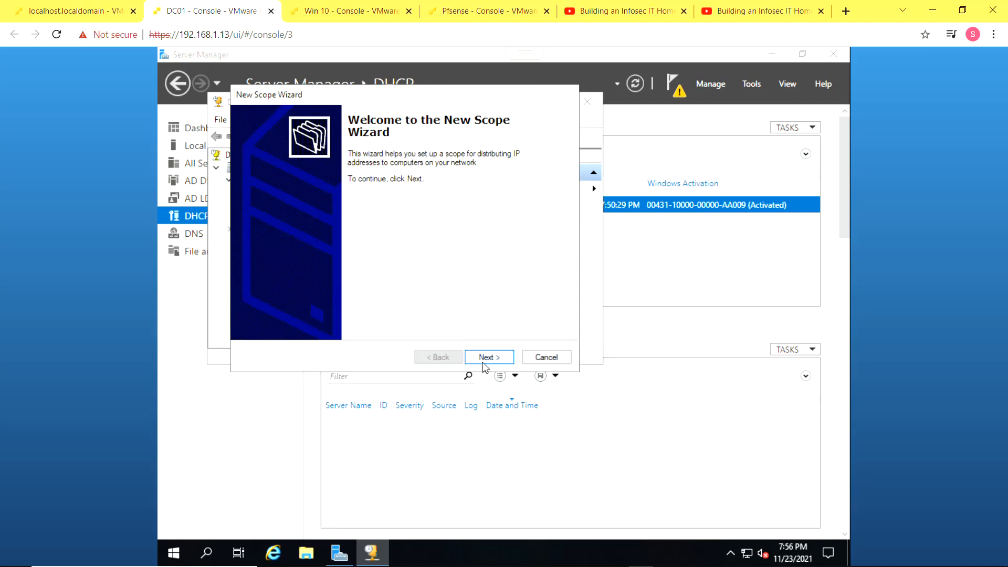
# - Name the new scope SCOPE1
pyautogui.click(487, 357)
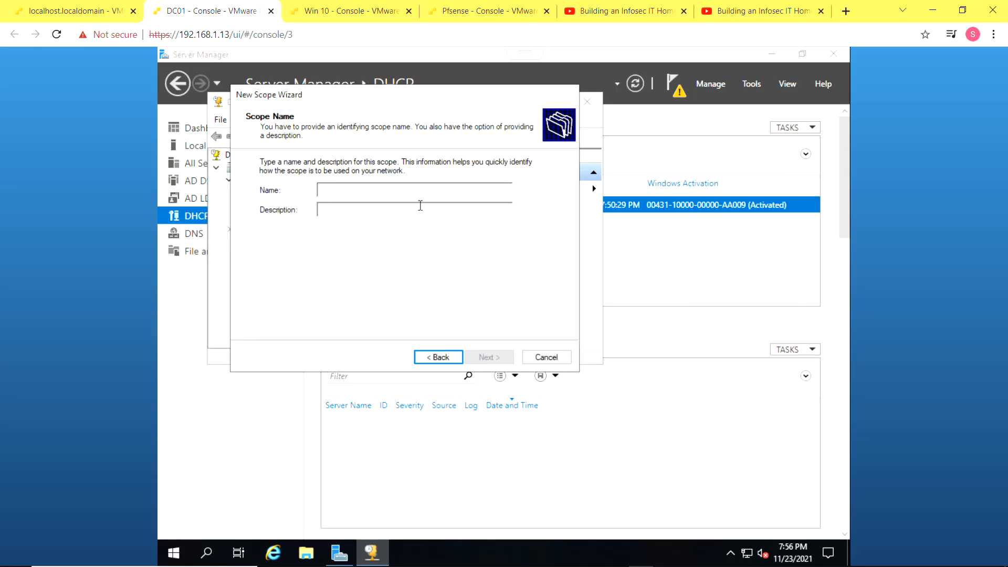
pyautogui.write('SC')
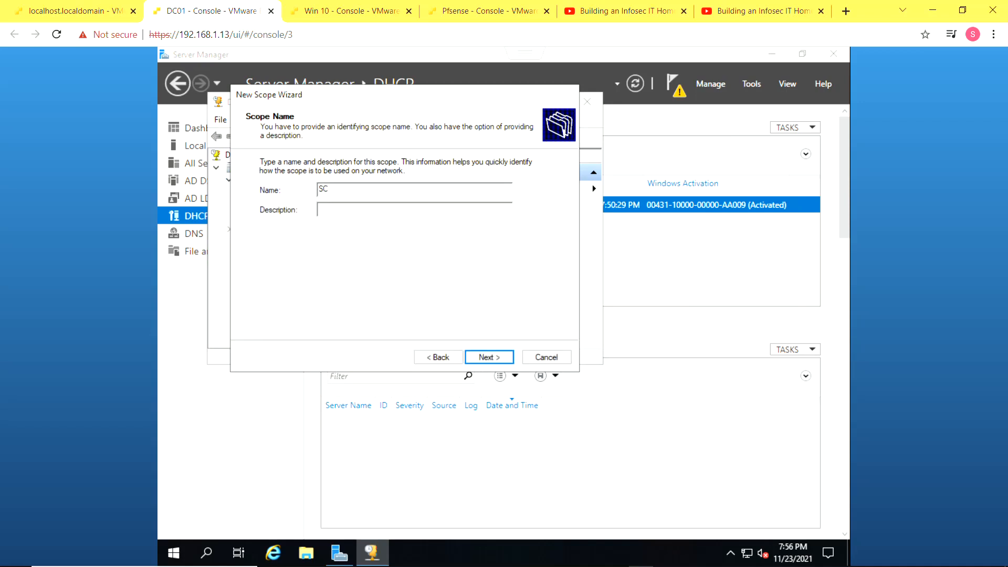
pyautogui.write('OP')
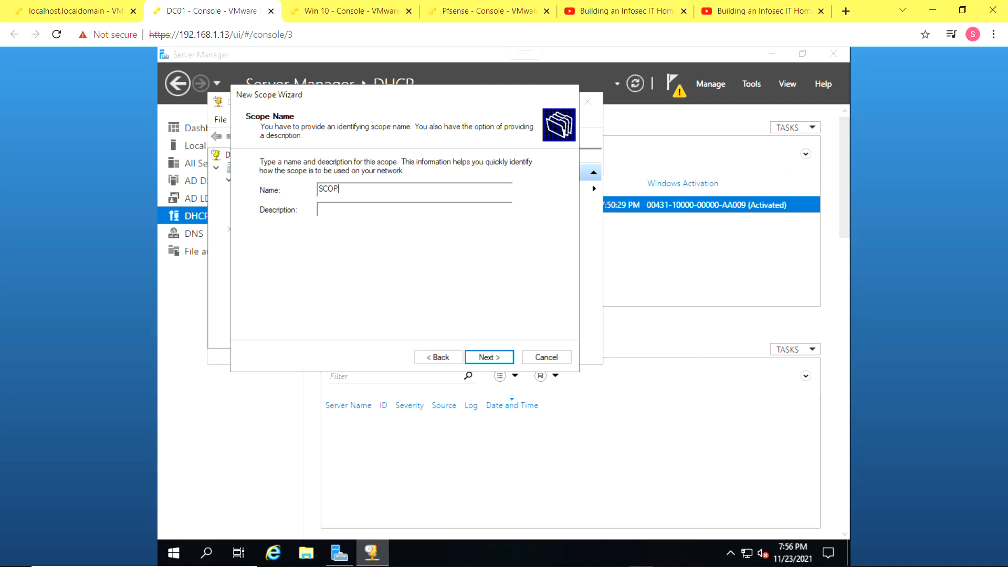
pyautogui.write('E1')
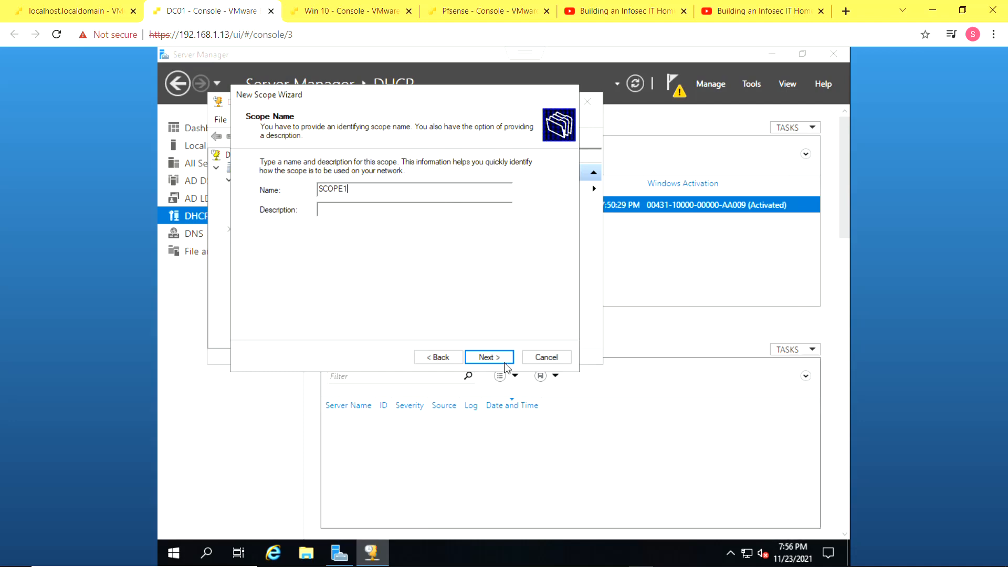
pyautogui.click(488, 357)
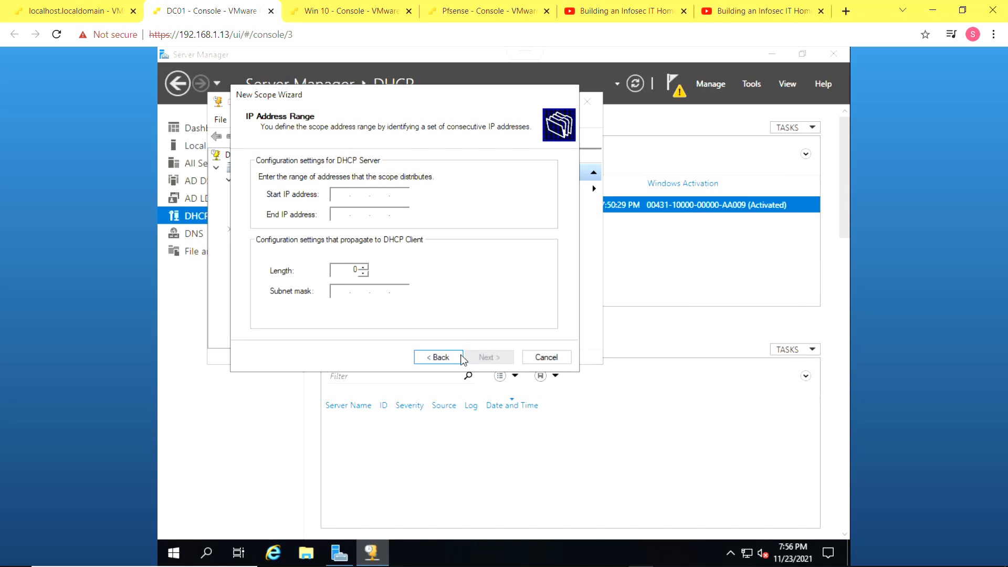
# - Set the scope range 192.168.88.10–192.168.88.199 with a /24 mask
pyautogui.click(369, 194)
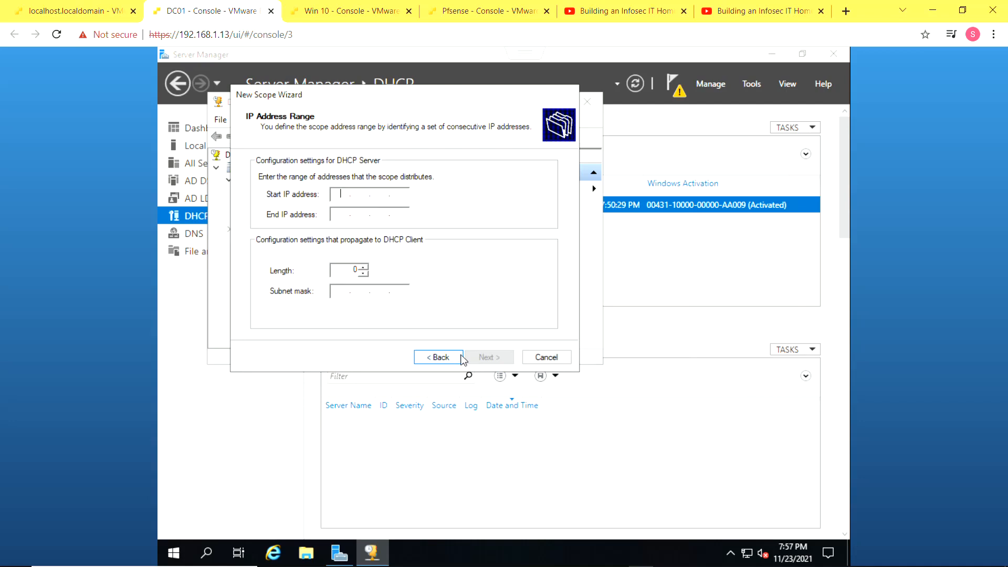
pyautogui.moveTo(621, 498)
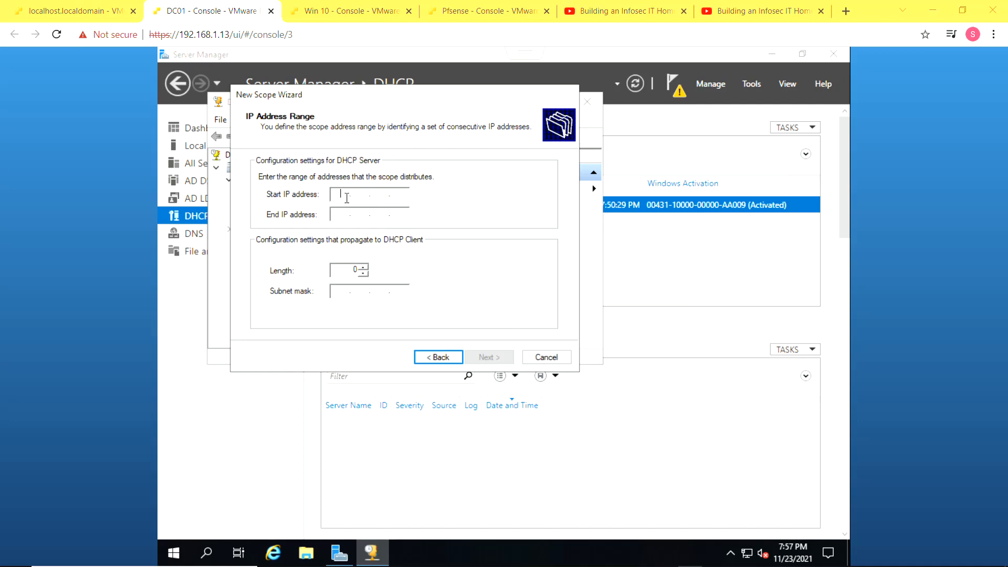
pyautogui.write('1')
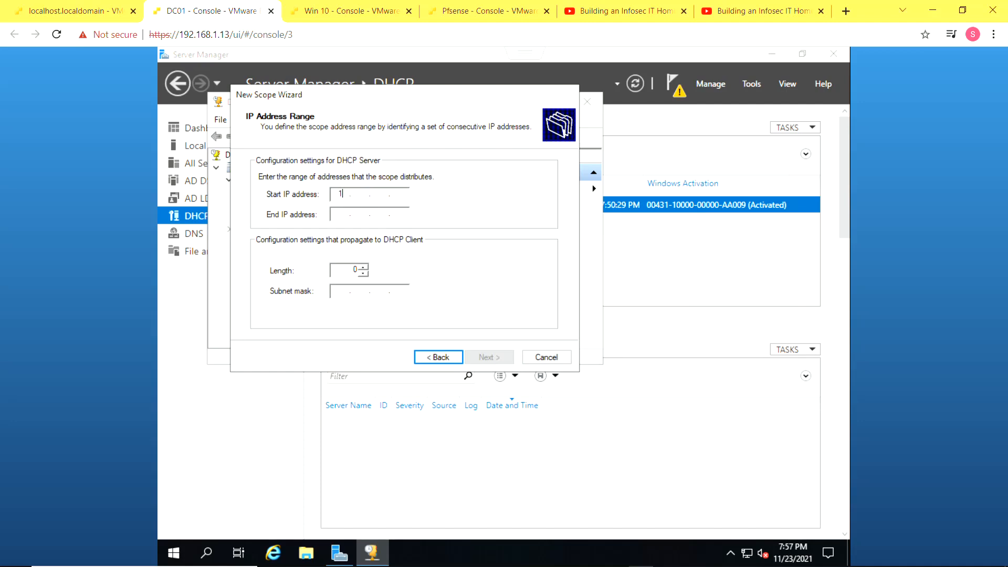
pyautogui.write('92.168.88.10')
pyautogui.click(369, 214)
pyautogui.write('192.168.88.199')
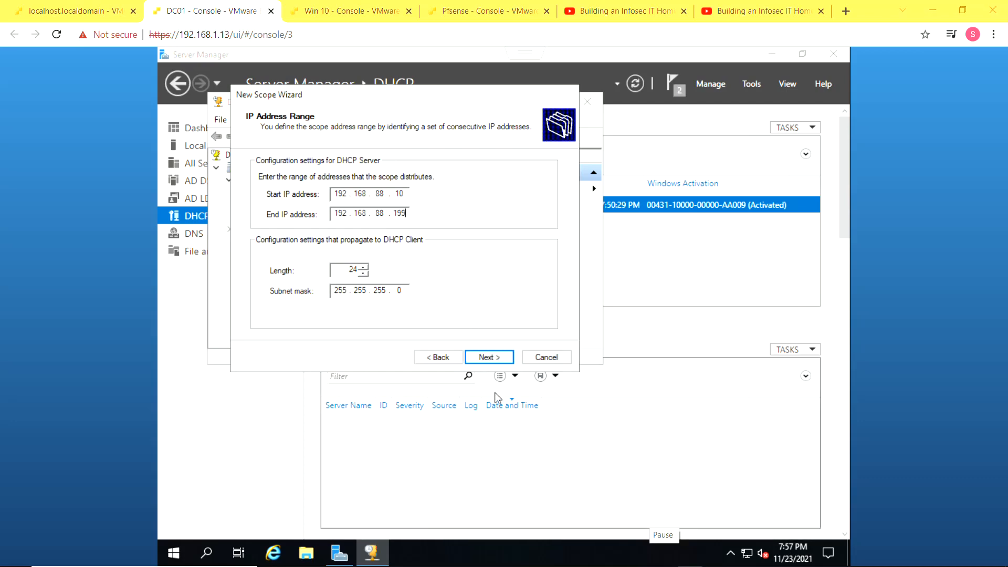
pyautogui.click(489, 357)
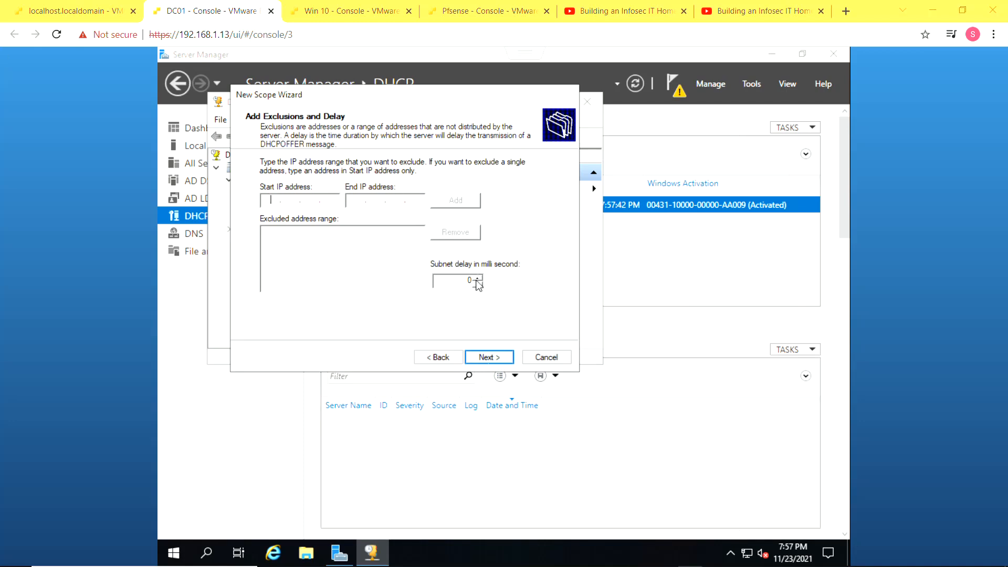
# - Skip address exclusions and set the scope's lease duration in days and hours
pyautogui.click(489, 357)
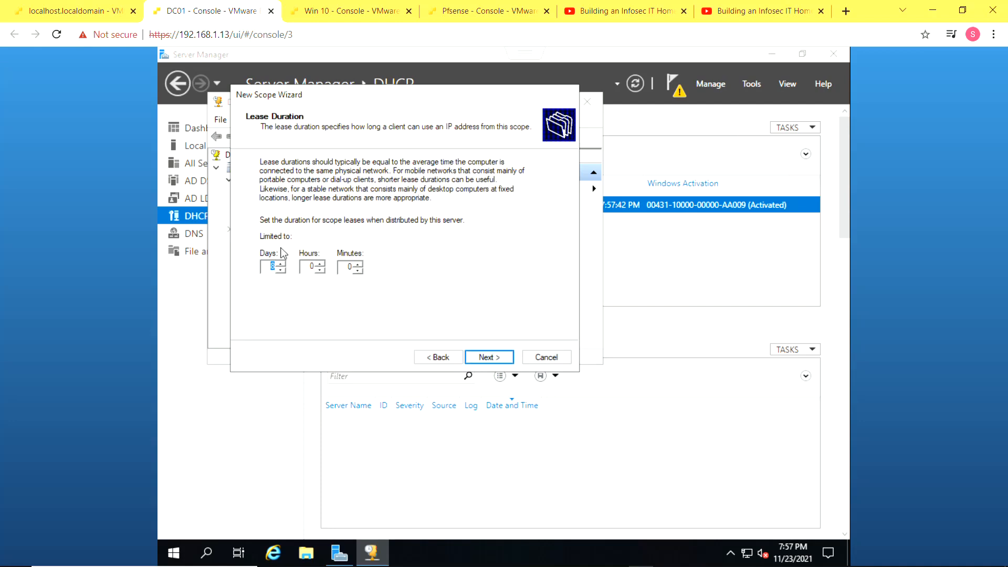
pyautogui.click(270, 266)
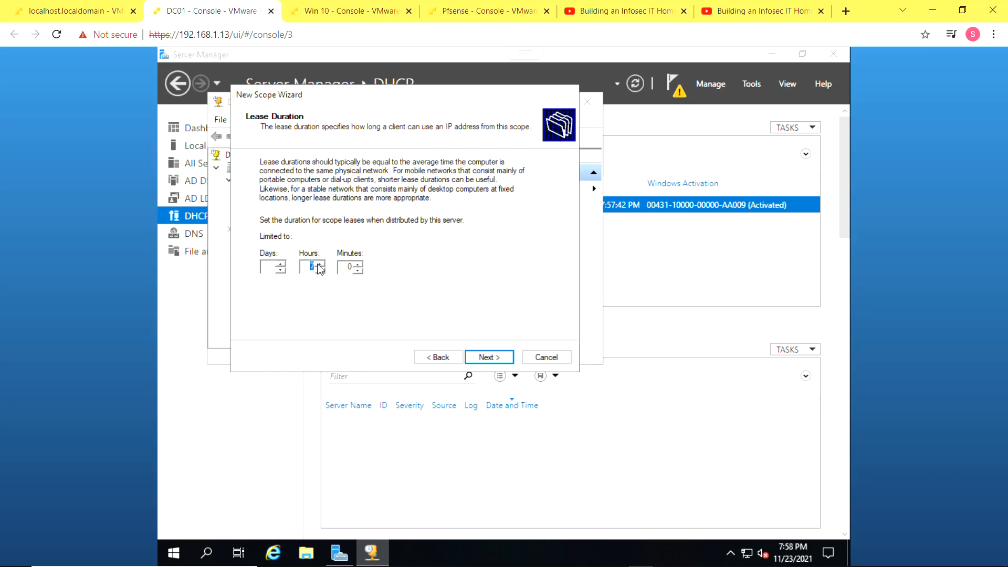
pyautogui.click(320, 264)
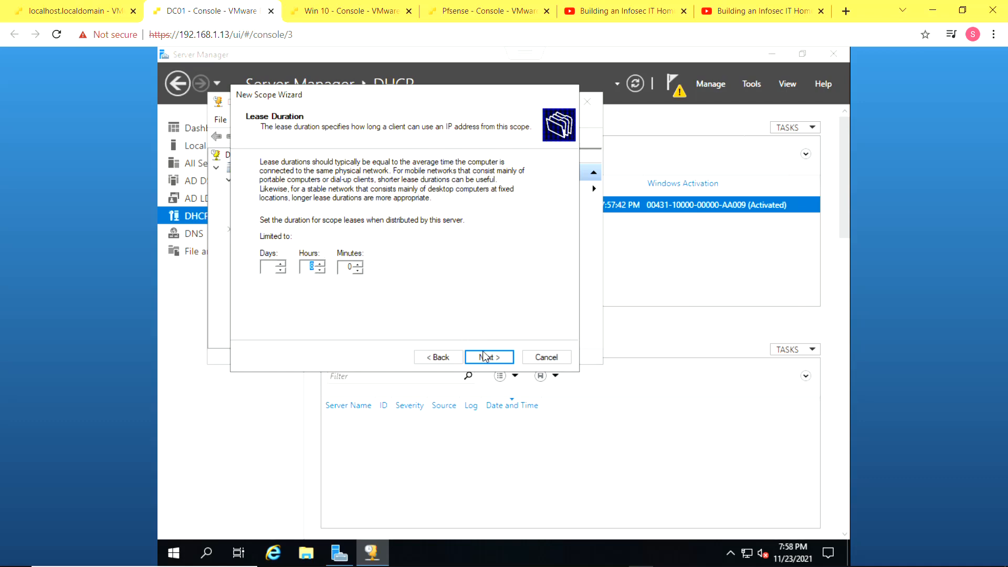
pyautogui.click(489, 357)
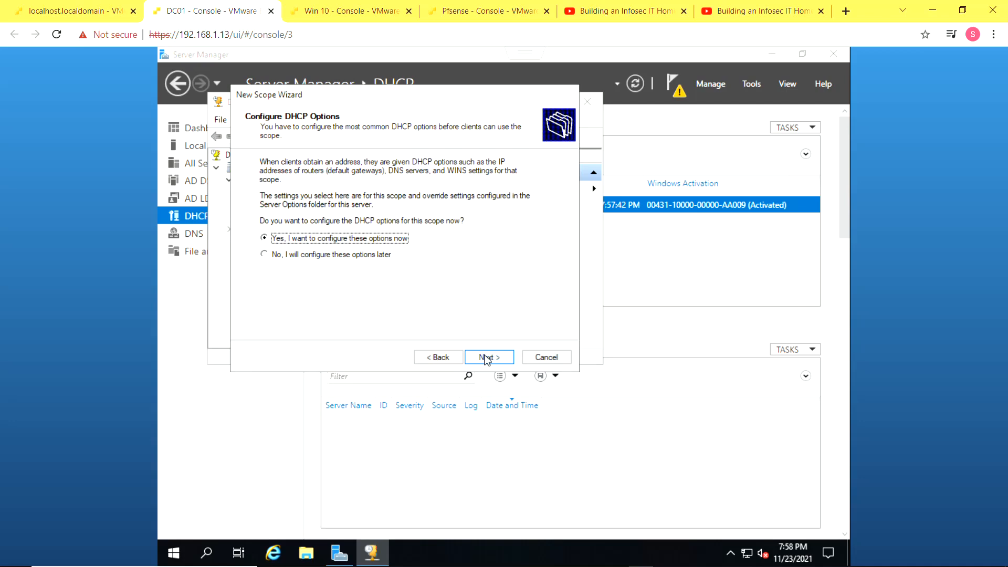
# - Add router 192.168.88.1, keep domain homelab.local with DNS 192.168.88.200, and skip WINS
pyautogui.click(488, 357)
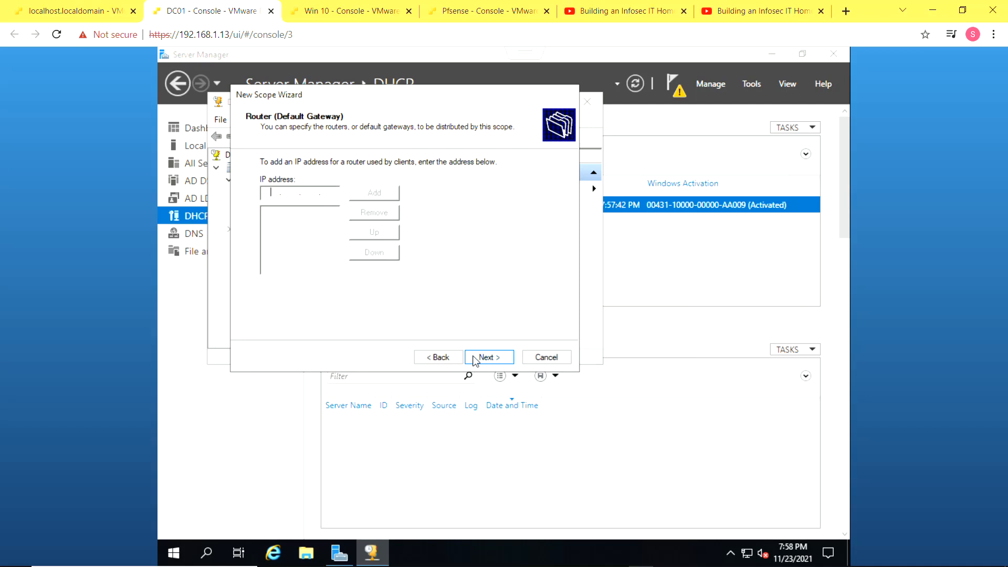
pyautogui.write('192 . 168 . 88 .')
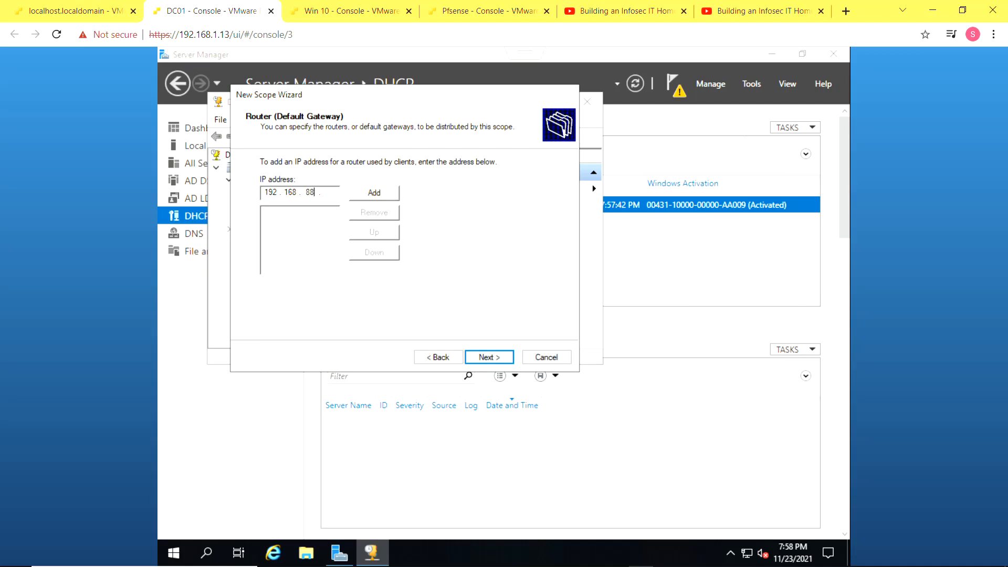
pyautogui.write('1')
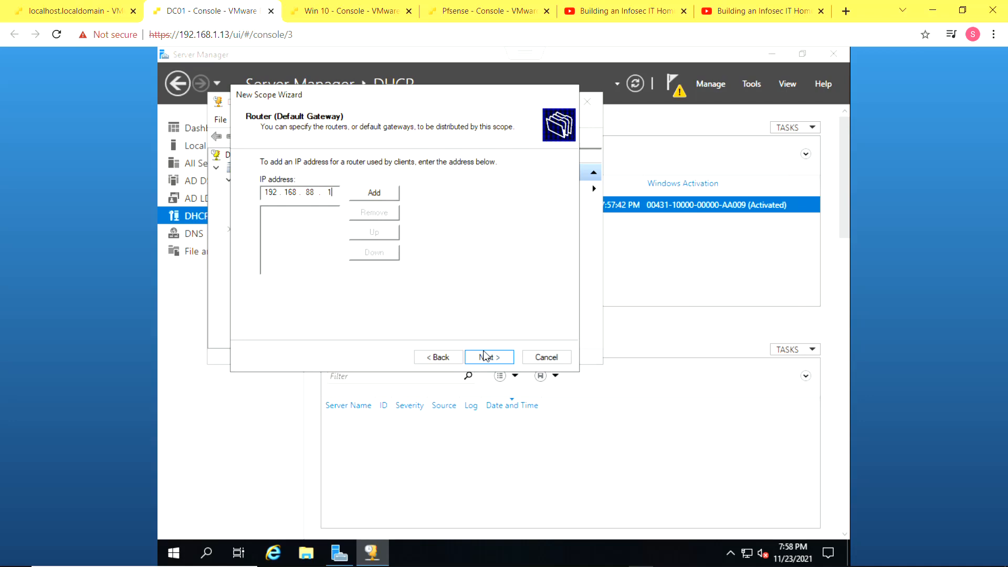
pyautogui.click(374, 193)
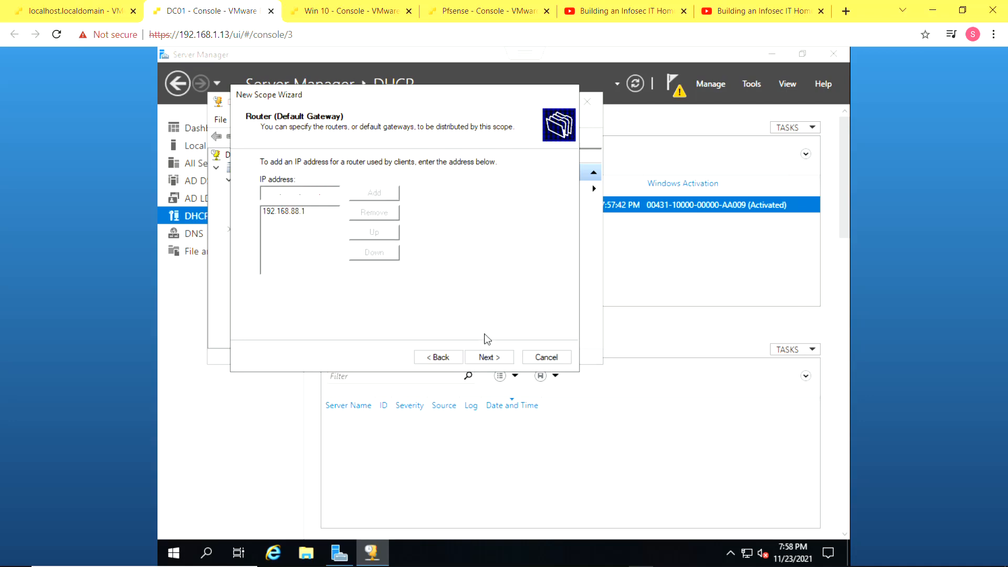
pyautogui.click(489, 357)
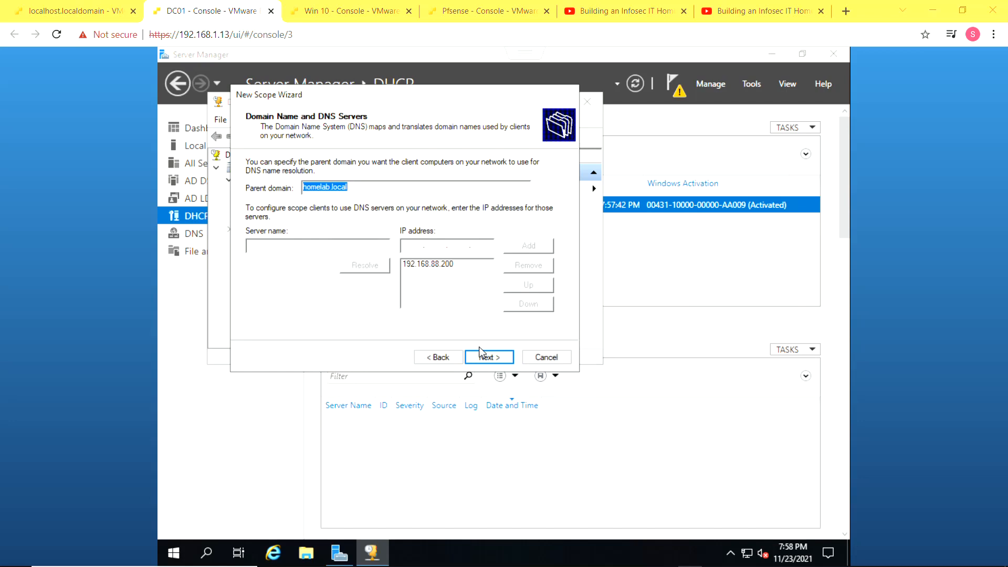
pyautogui.click(489, 357)
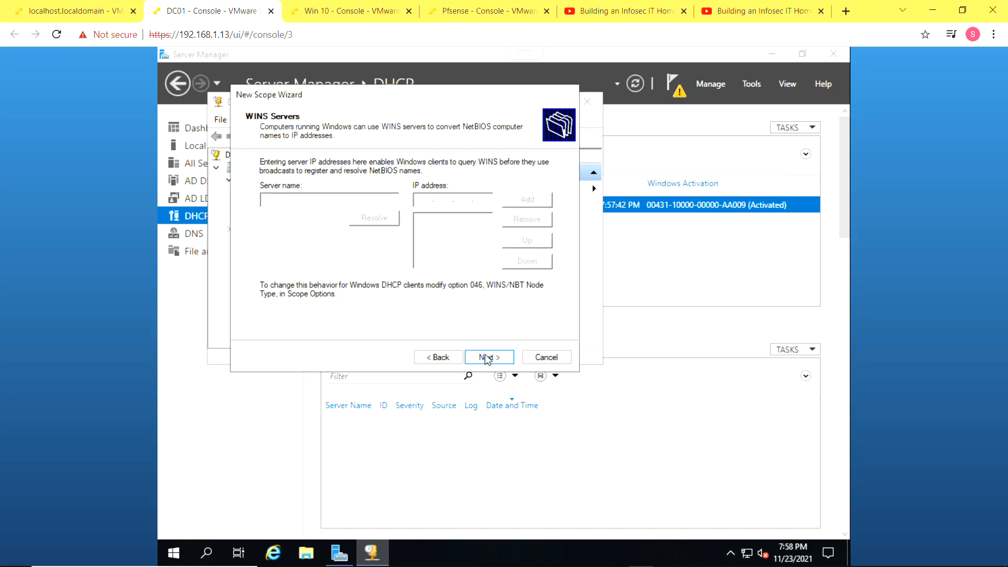
pyautogui.click(488, 357)
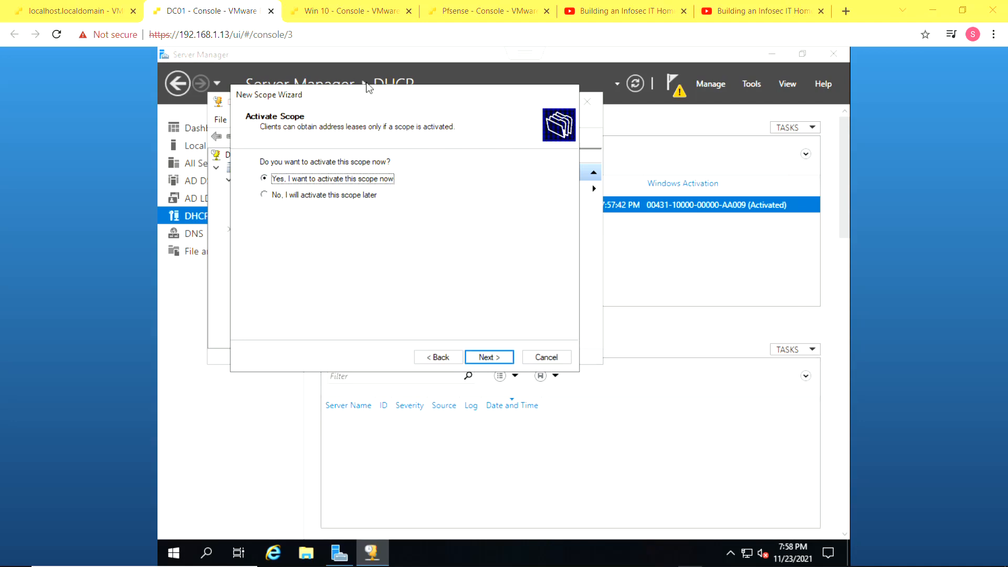
# - On the Win 10 console, view pfSense's LAN DHCP Server page to confirm it's enabled
pyautogui.click(347, 11)
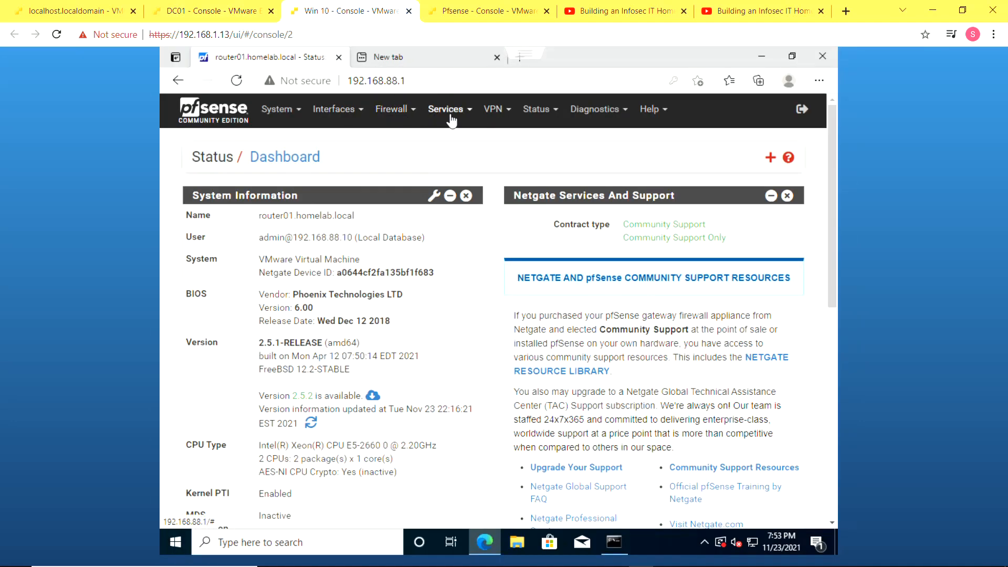
pyautogui.click(446, 109)
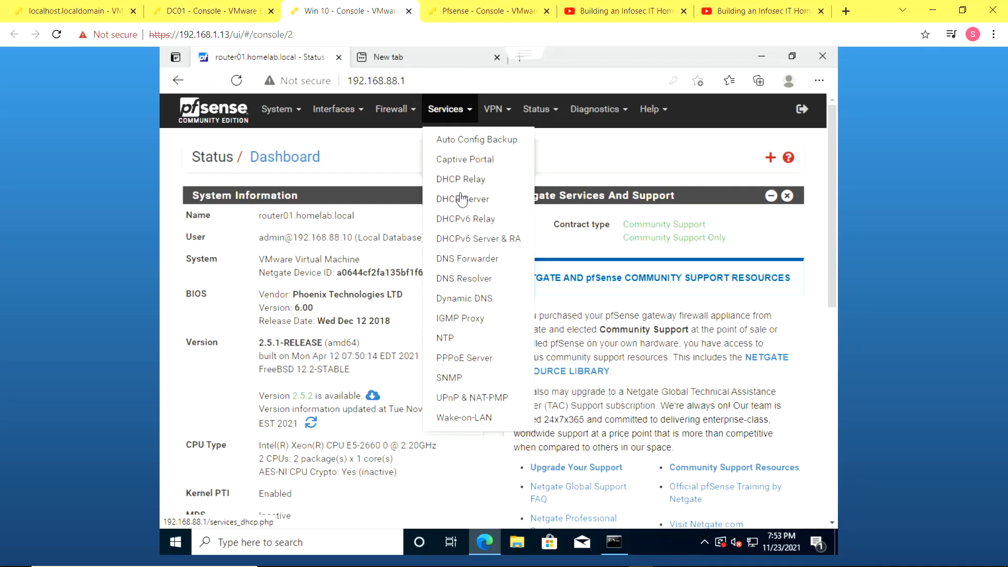
pyautogui.click(462, 198)
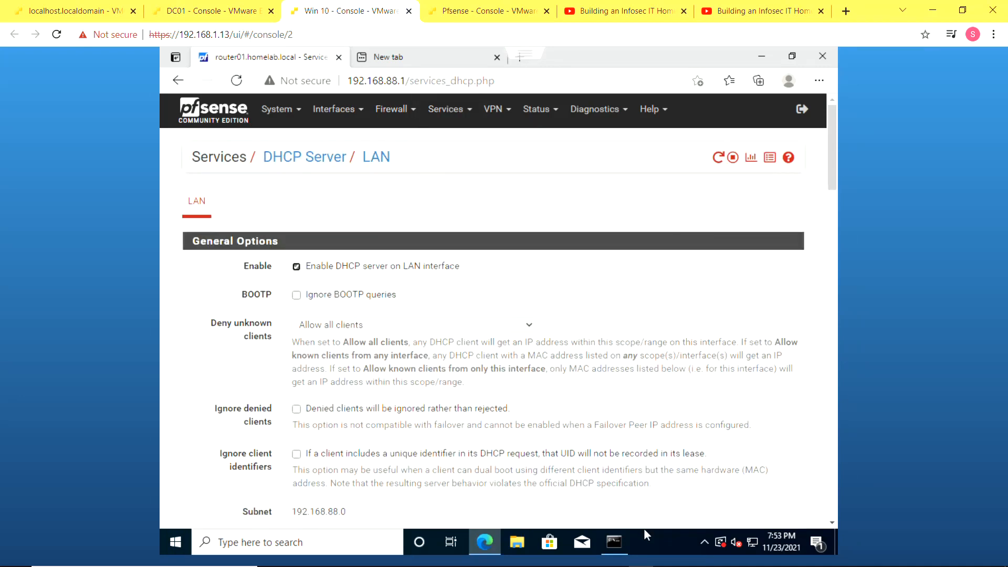
pyautogui.moveTo(609, 485)
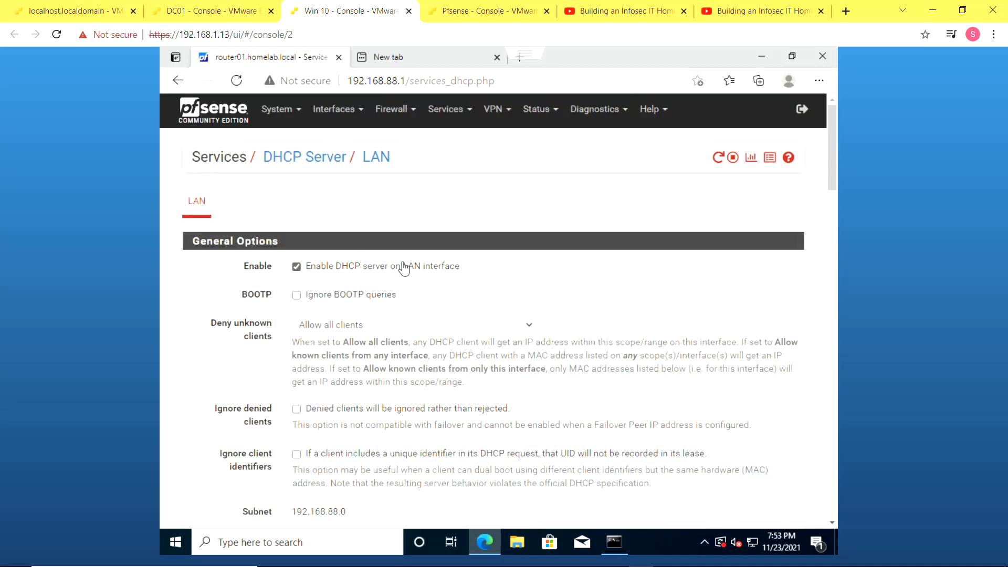
pyautogui.scroll(-3)
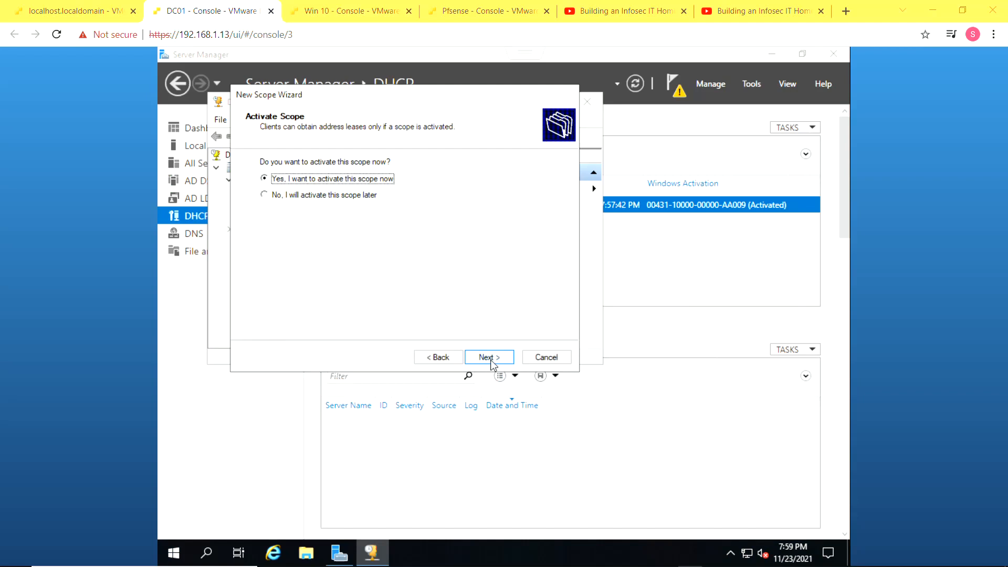
# - Keep 'Yes, activate this scope now' and complete the New Scope Wizard
pyautogui.click(489, 358)
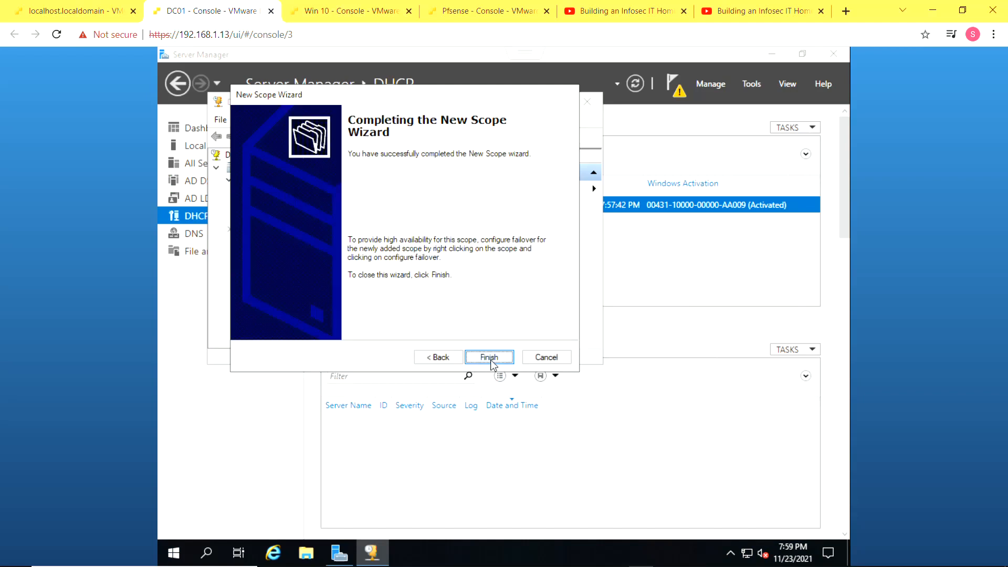
pyautogui.click(489, 357)
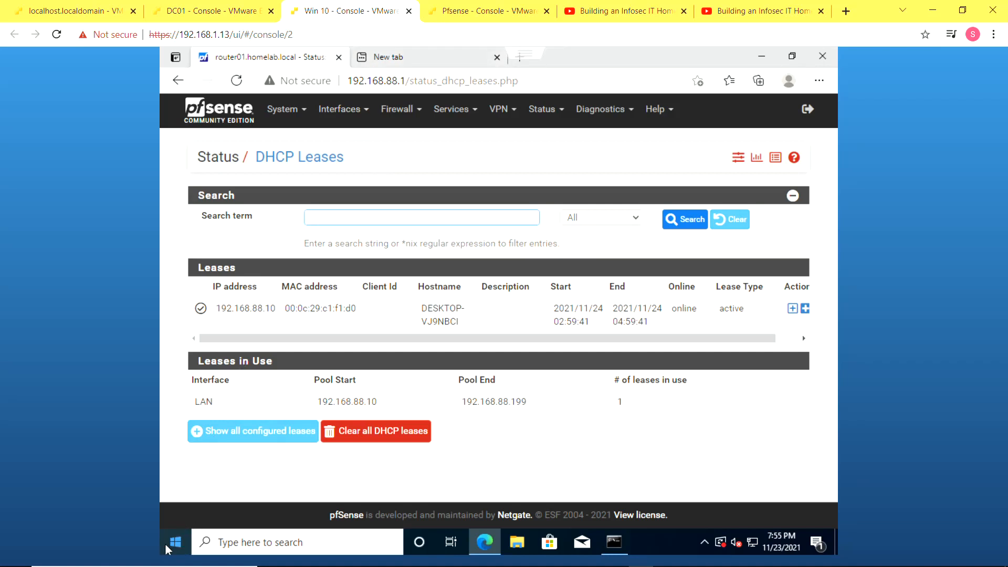
pyautogui.click(175, 541)
pyautogui.write('i')
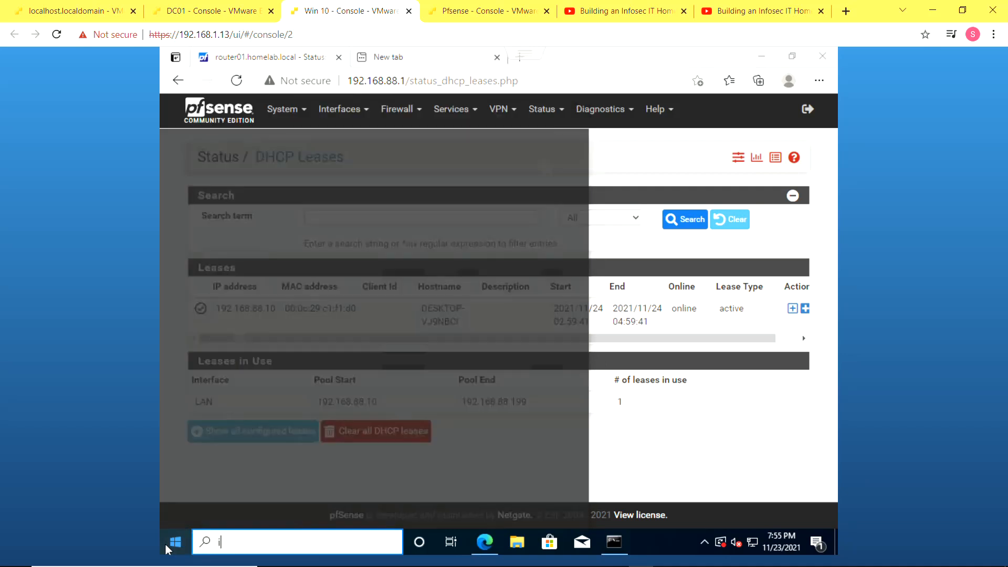
# - Launch Command Prompt and run ipconfig /all, showing the lease from DHCP server 192.168.88.1
pyautogui.click(173, 541)
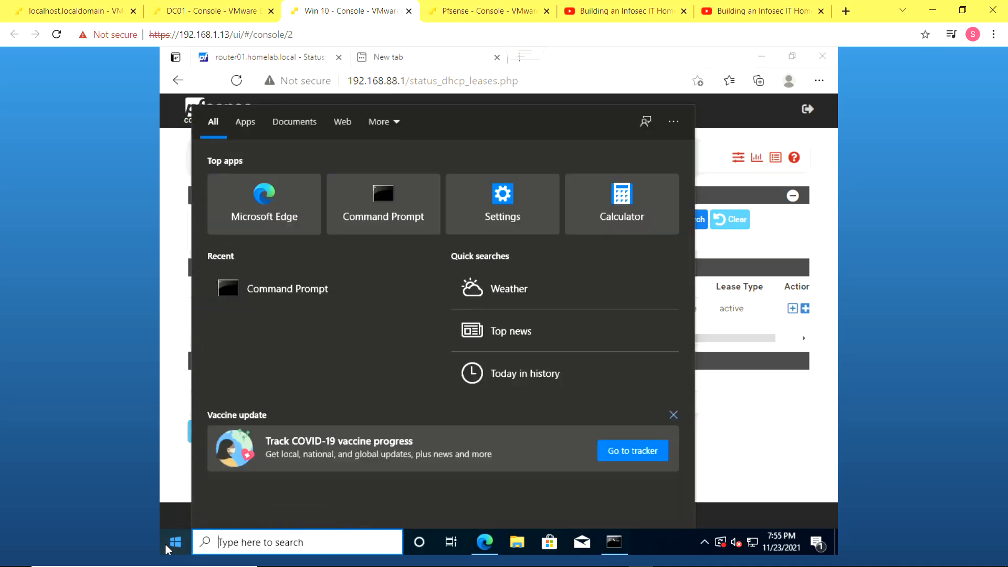
pyautogui.click(383, 204)
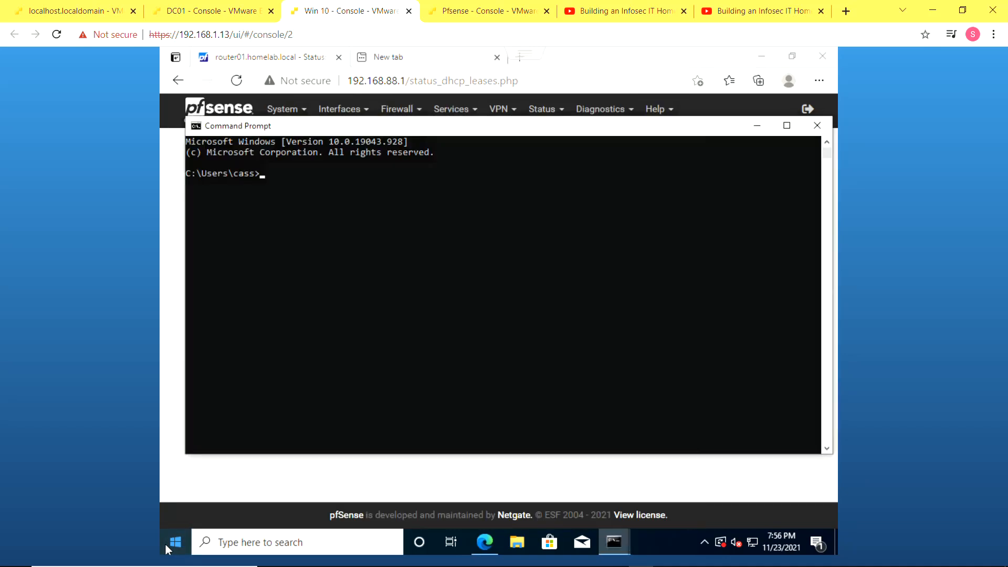
pyautogui.write('ipcon')
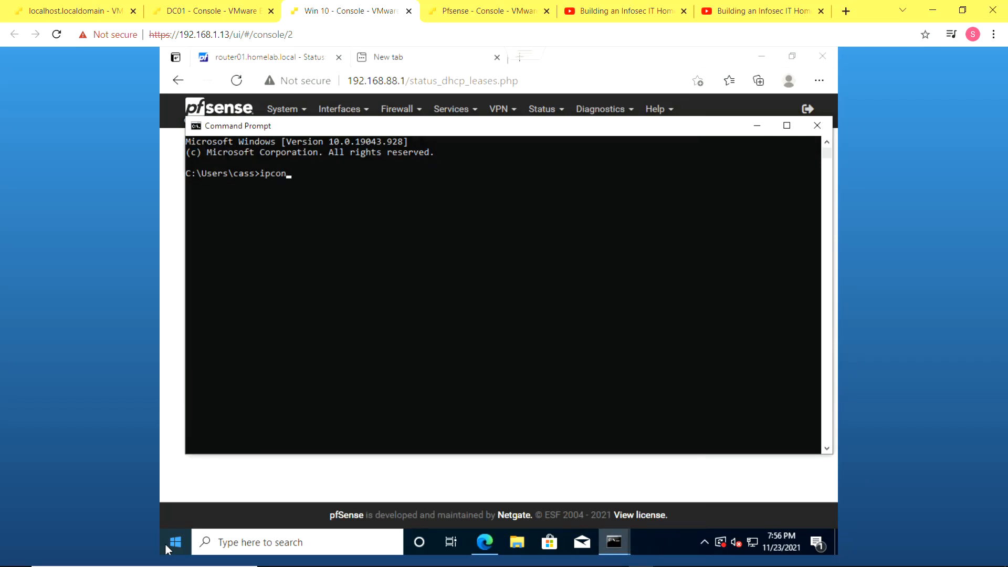
pyautogui.write('fig')
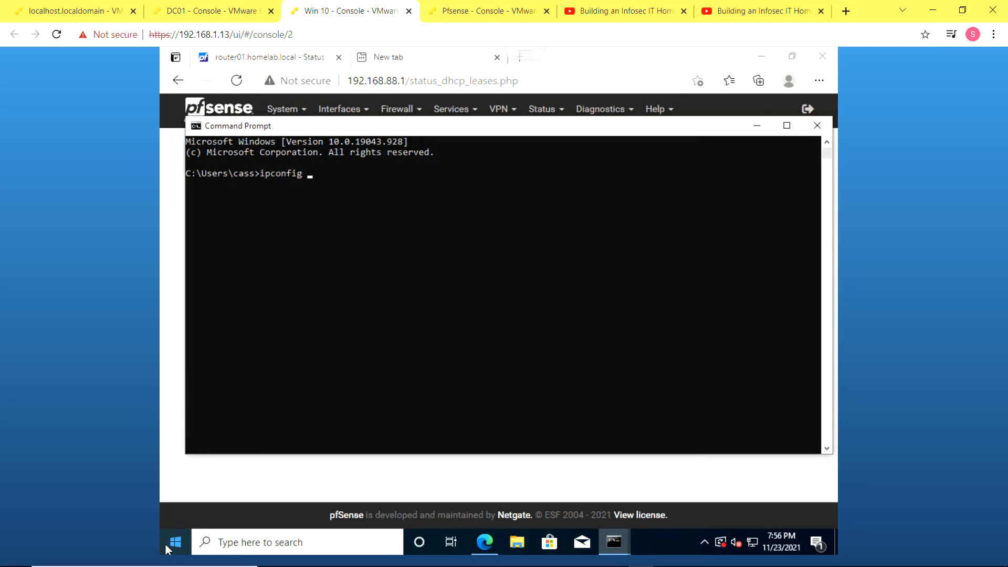
pyautogui.write('/all')
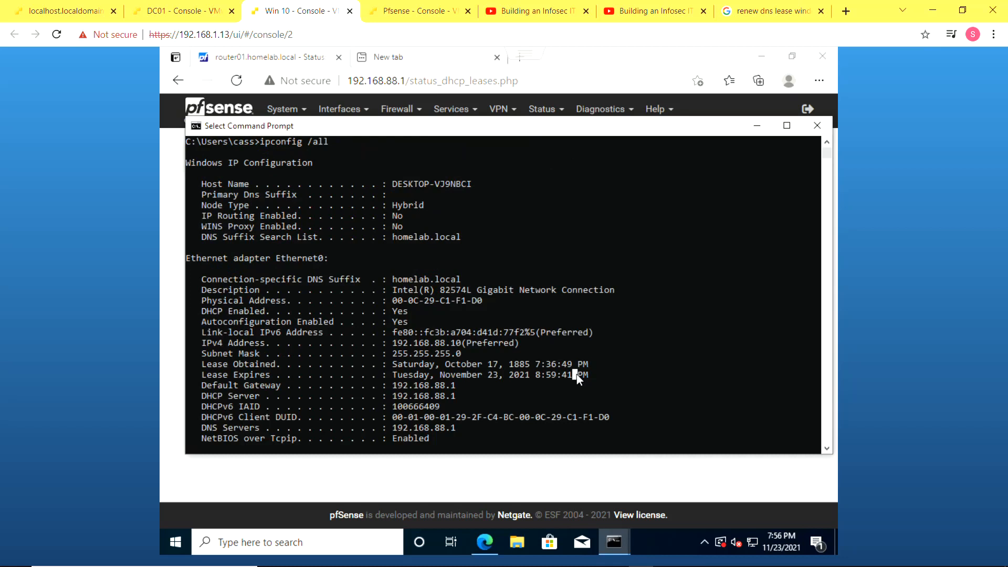
pyautogui.write('ipcomf')
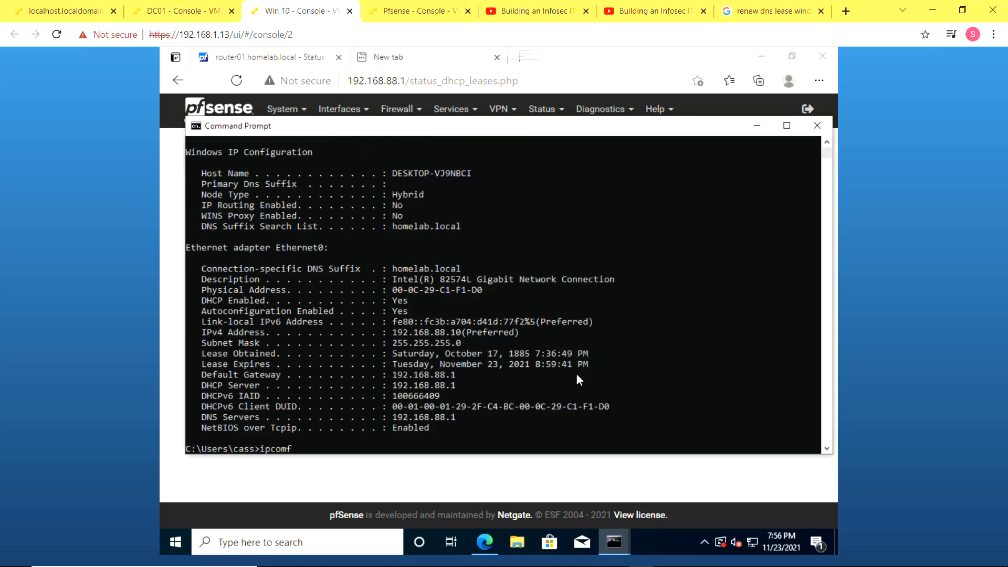
pyautogui.press('BackSpace')
pyautogui.write('nfig')
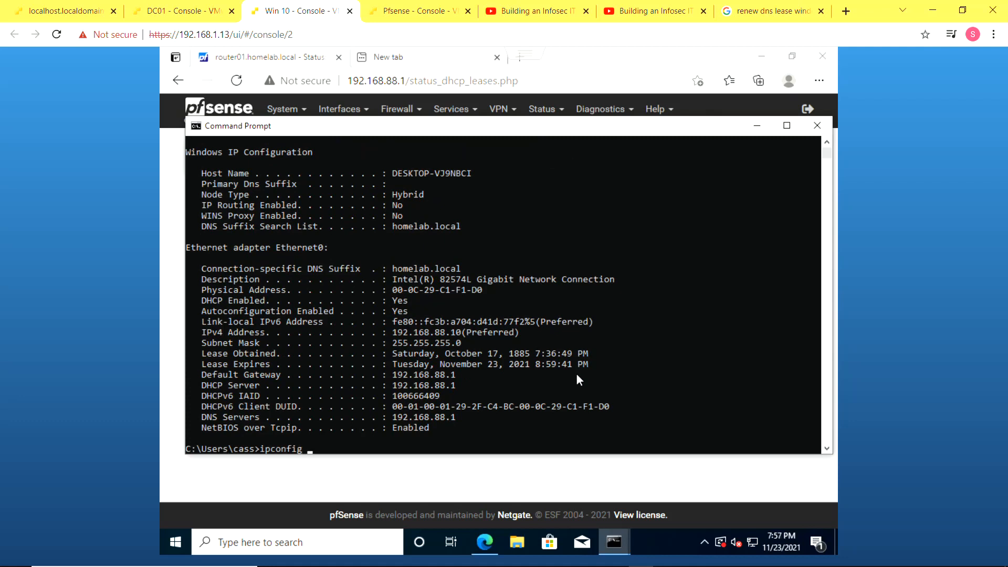
# - Release and renew the lease, then run ipconfig /all showing DHCP and DNS 192.168.88.200
pyautogui.write('/release')
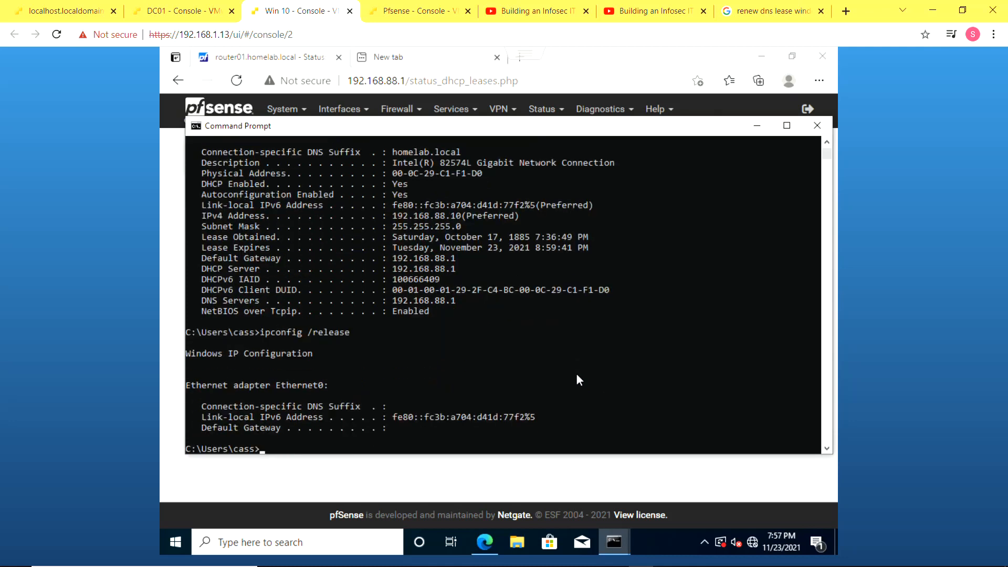
pyautogui.write('ip')
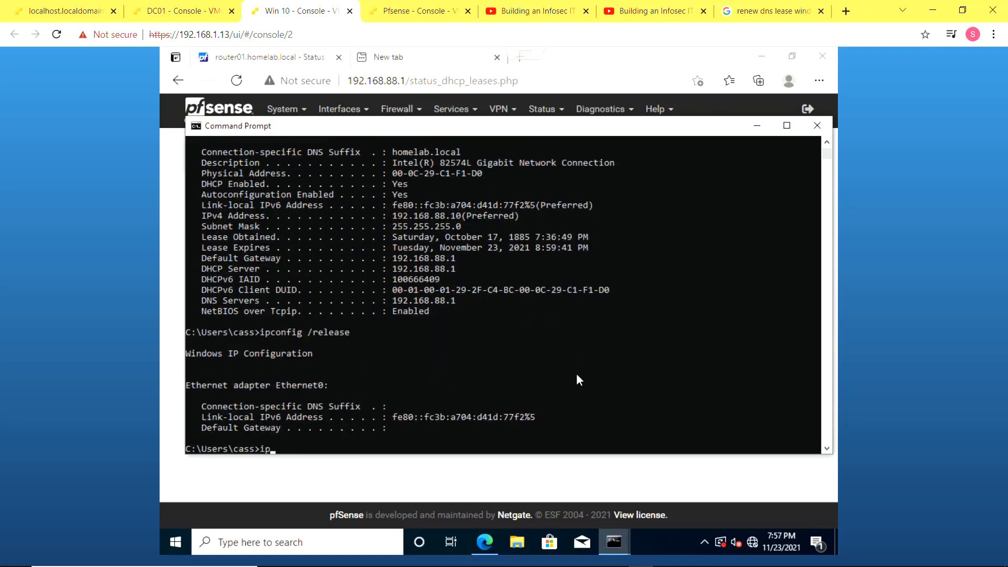
pyautogui.write('config /renew')
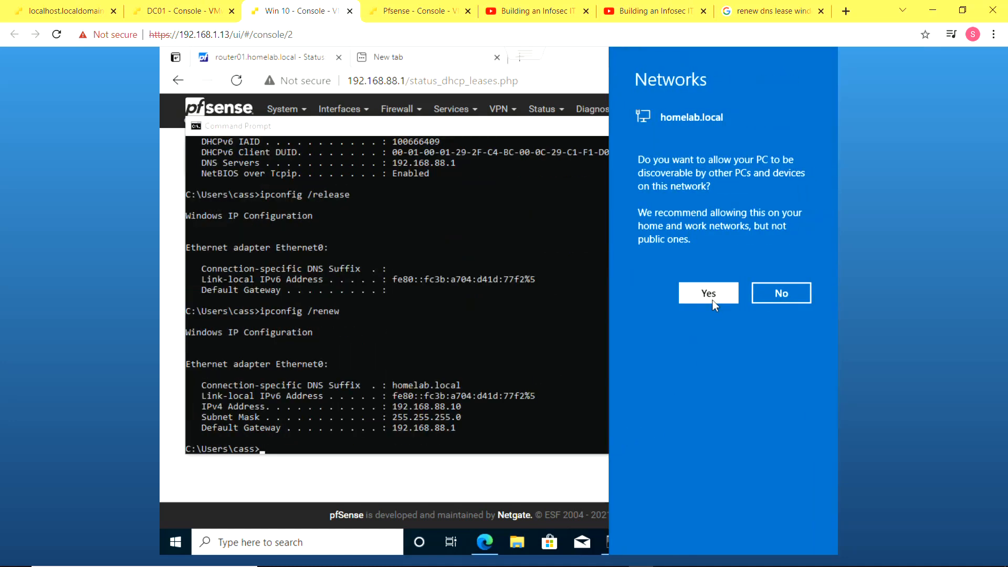
pyautogui.moveTo(662, 550)
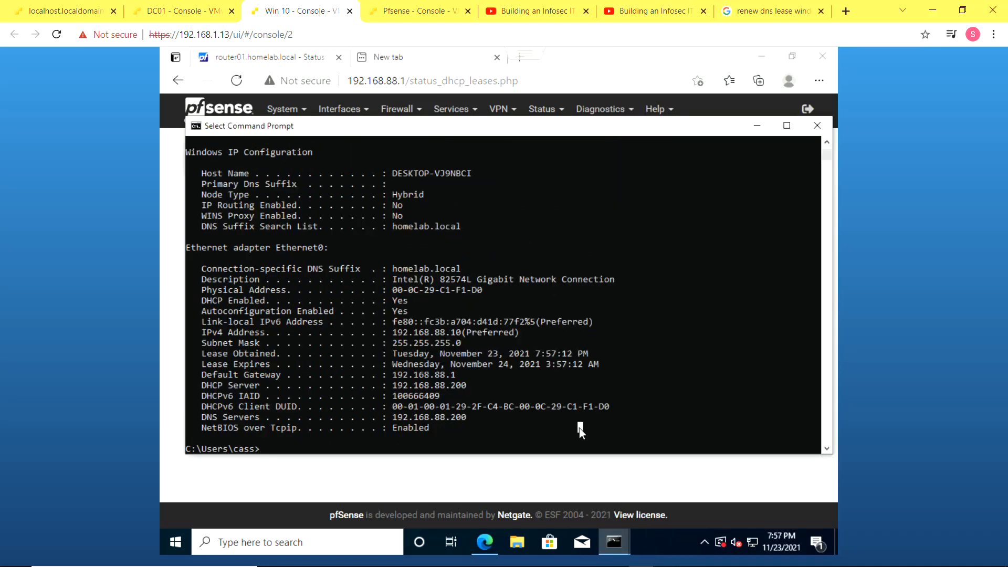
pyautogui.write('ipconfig /all')
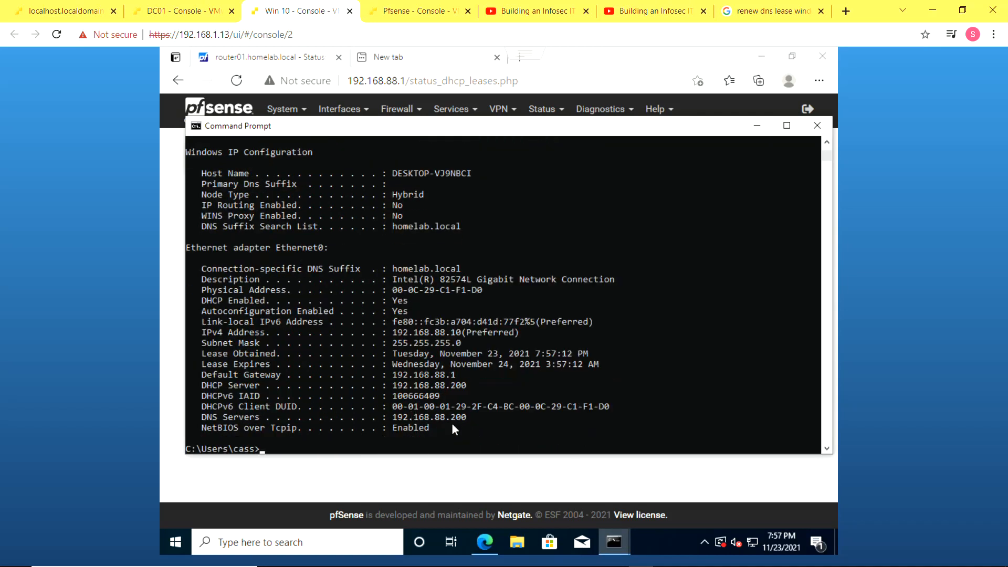
pyautogui.moveTo(455, 419)
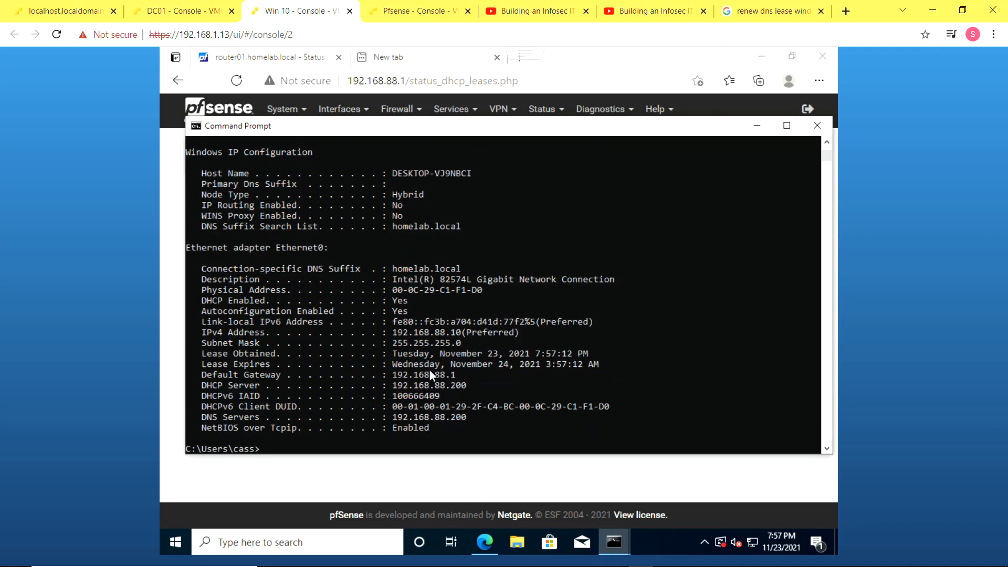
pyautogui.write('ipconfig /all')
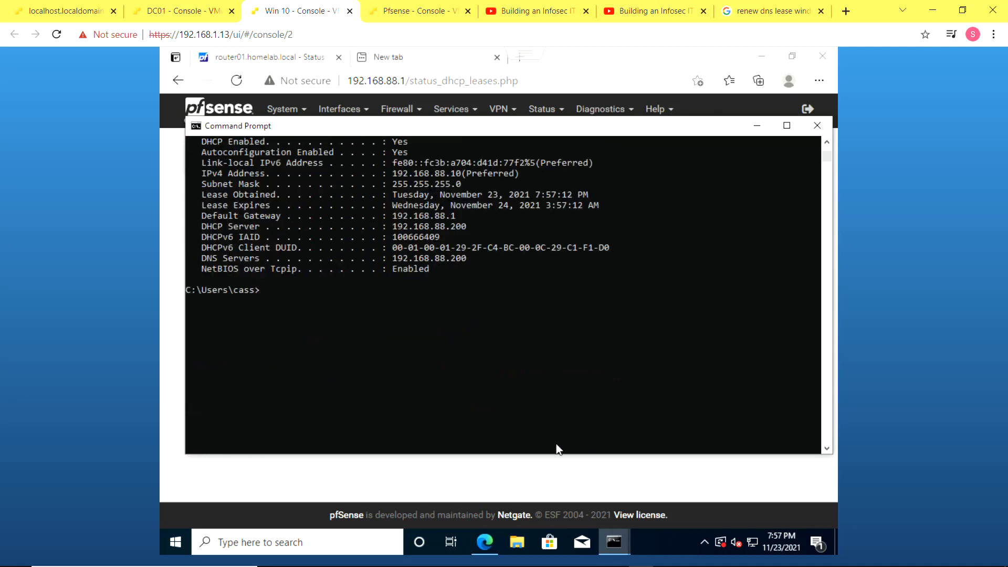
# - Browse to the router's web interface in a new tab and sign in to pfSense as admin
pyautogui.click(387, 58)
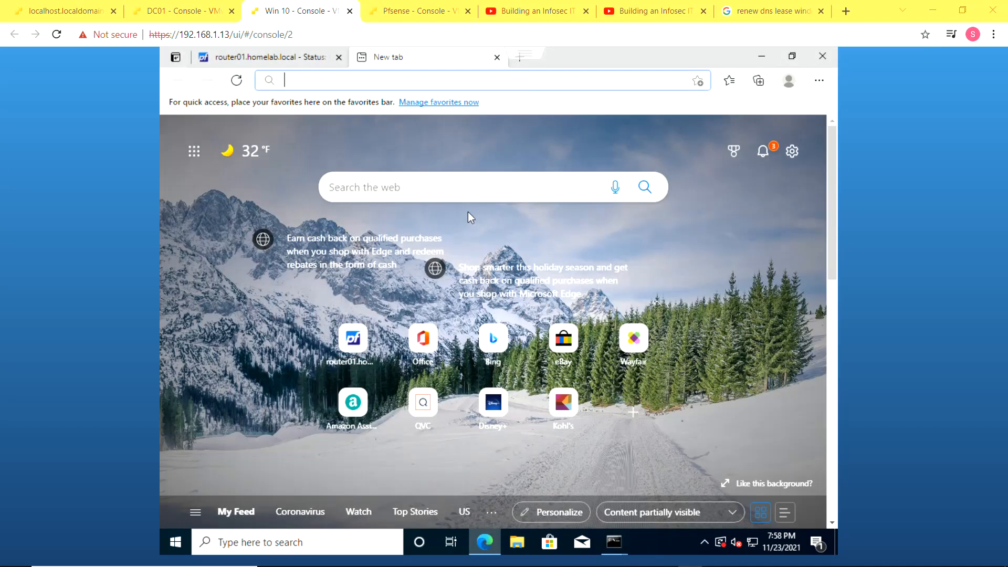
pyautogui.moveTo(447, 119)
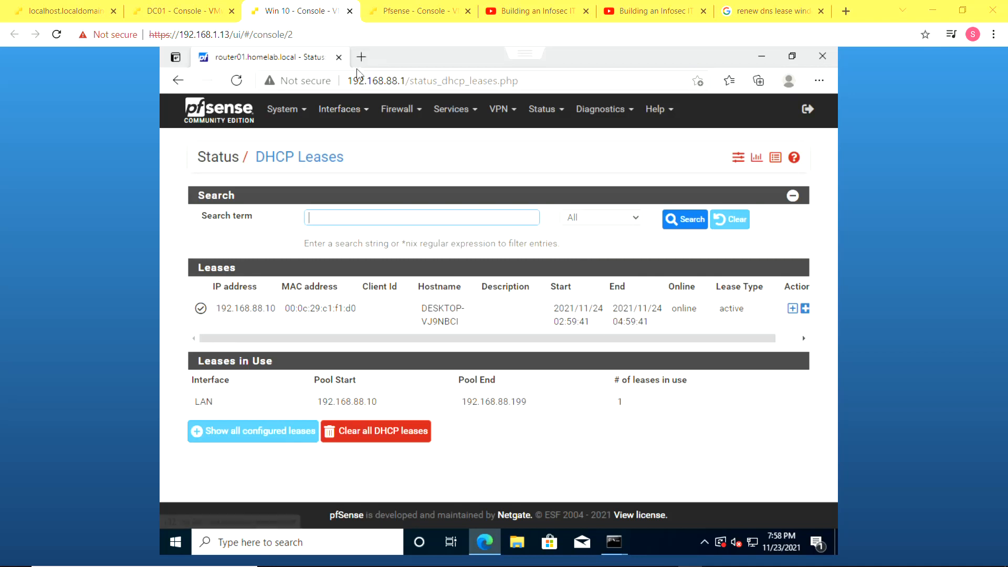
pyautogui.click(360, 58)
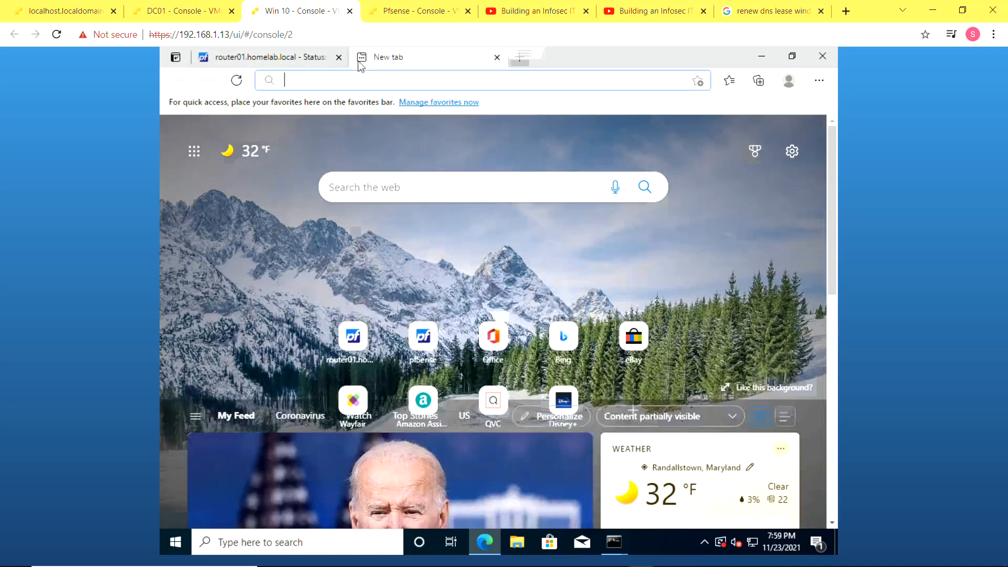
pyautogui.write('http://192.168.88.1')
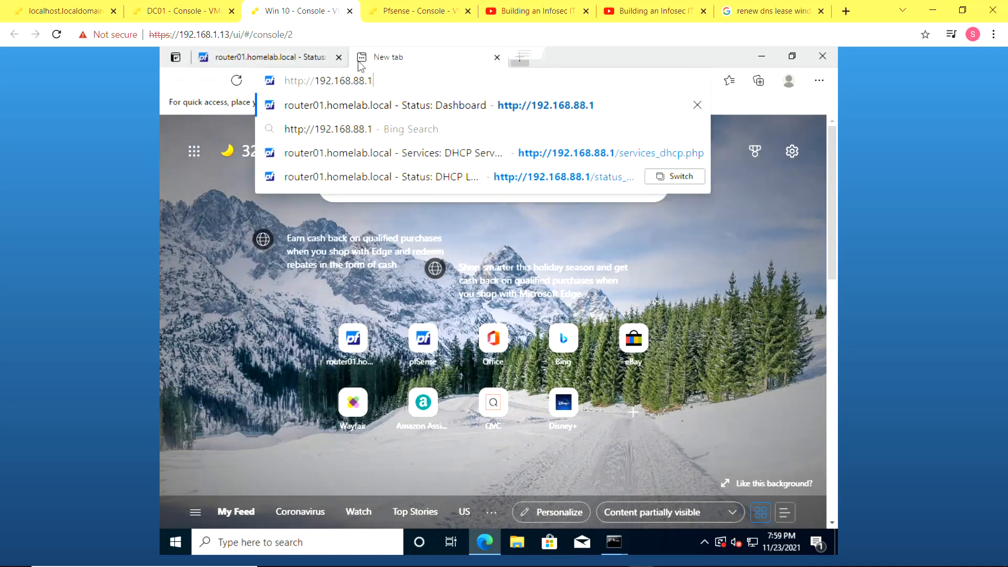
pyautogui.press('backspace')
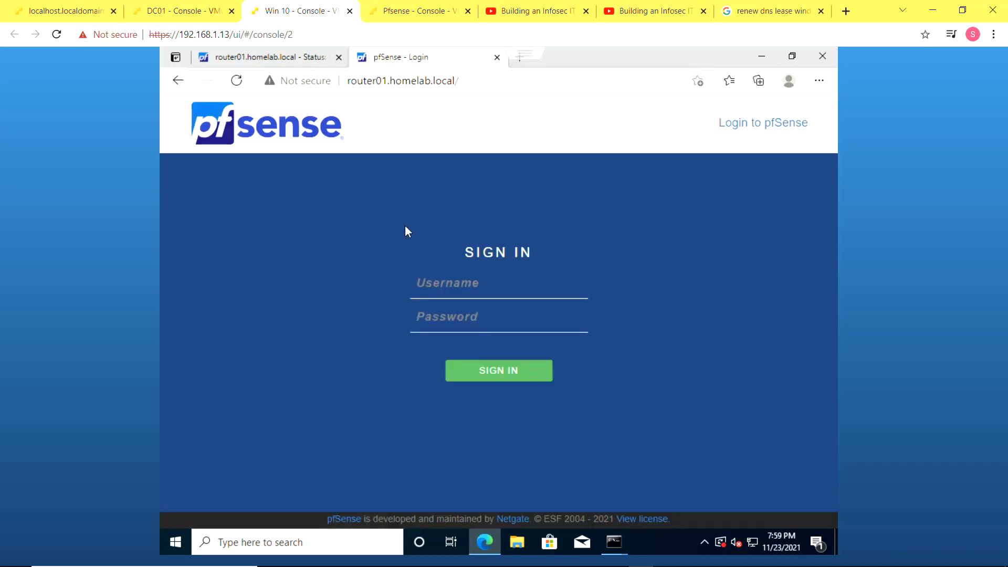
pyautogui.write('admin')
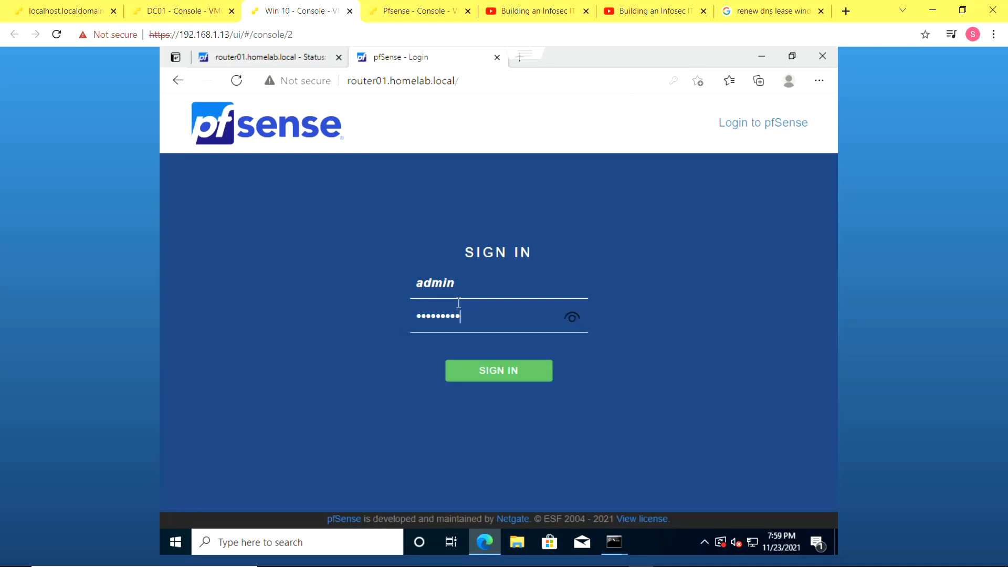
pyautogui.click(498, 370)
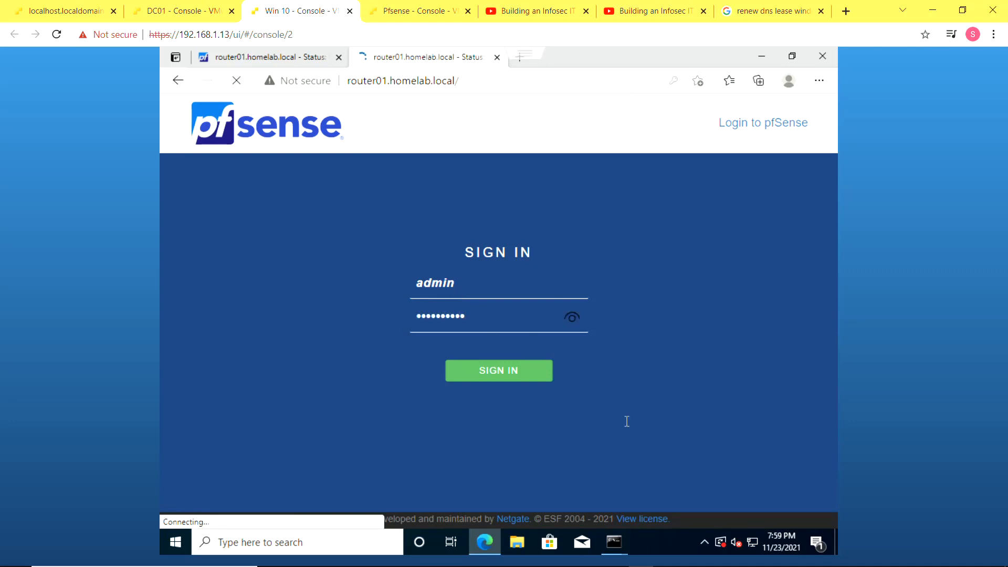
pyautogui.click(498, 370)
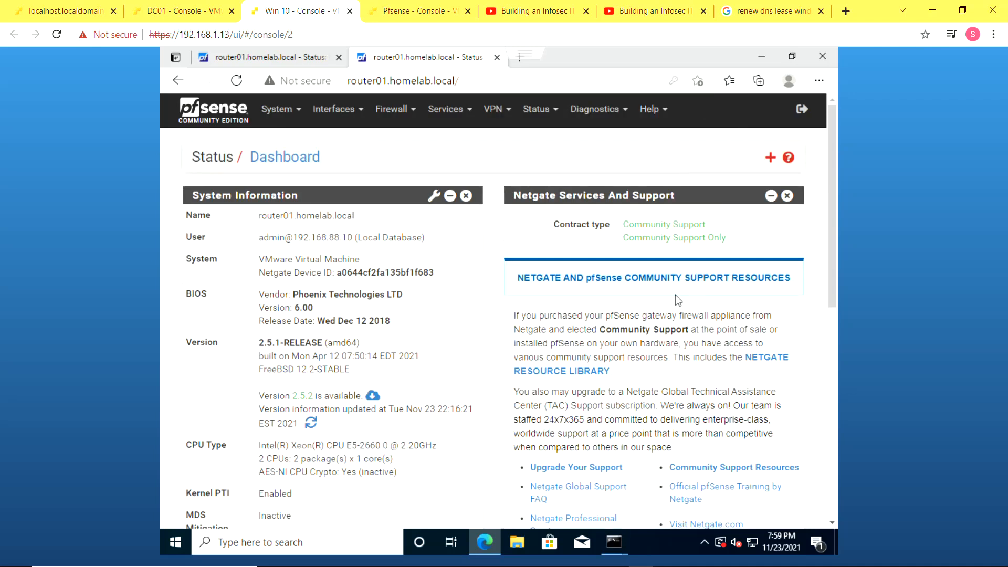
pyautogui.moveTo(653, 556)
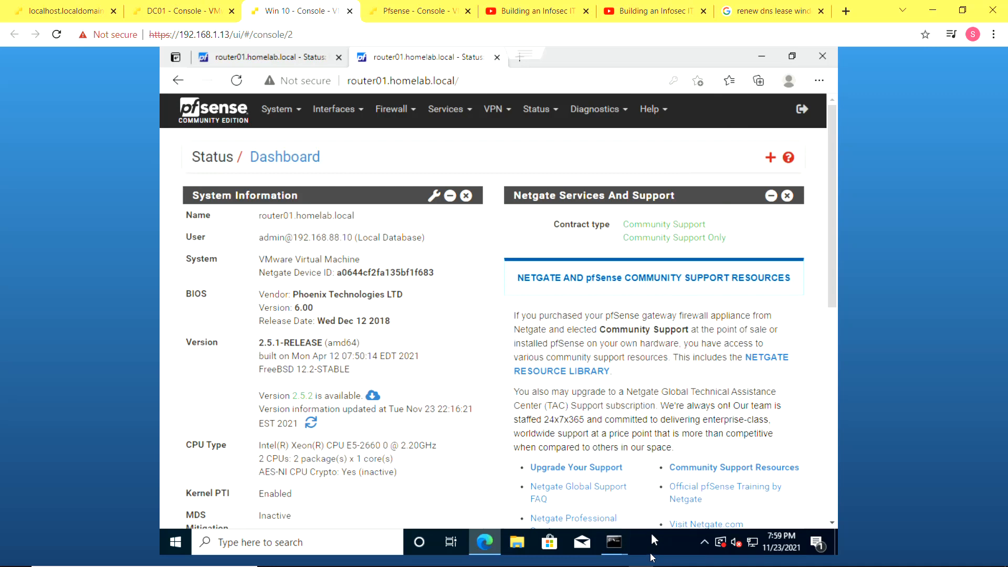
pyautogui.moveTo(180, 11)
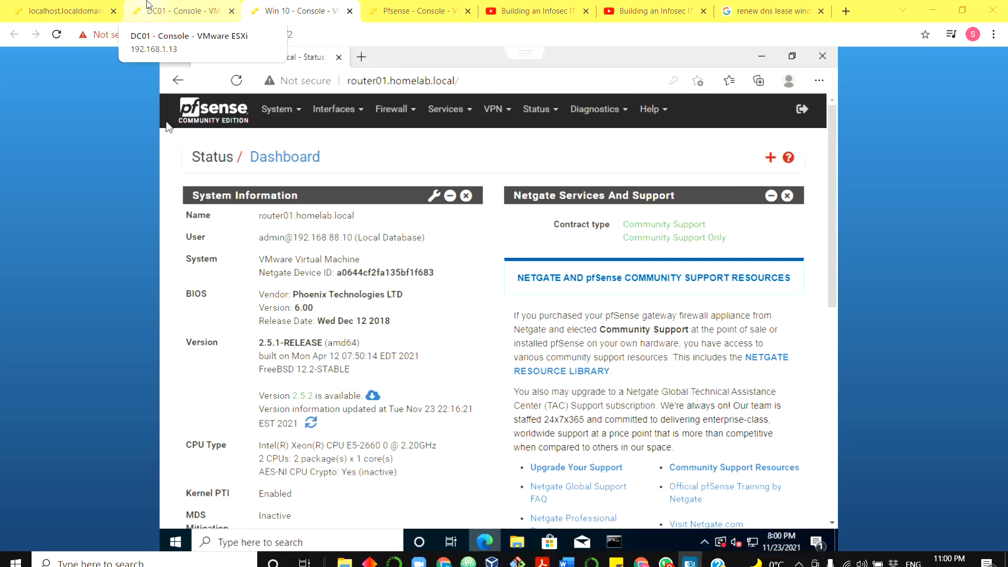
# - Find 192.168.88.10 under scope 192.168.88.0's Address Leases, then close the DHCP console
pyautogui.click(182, 11)
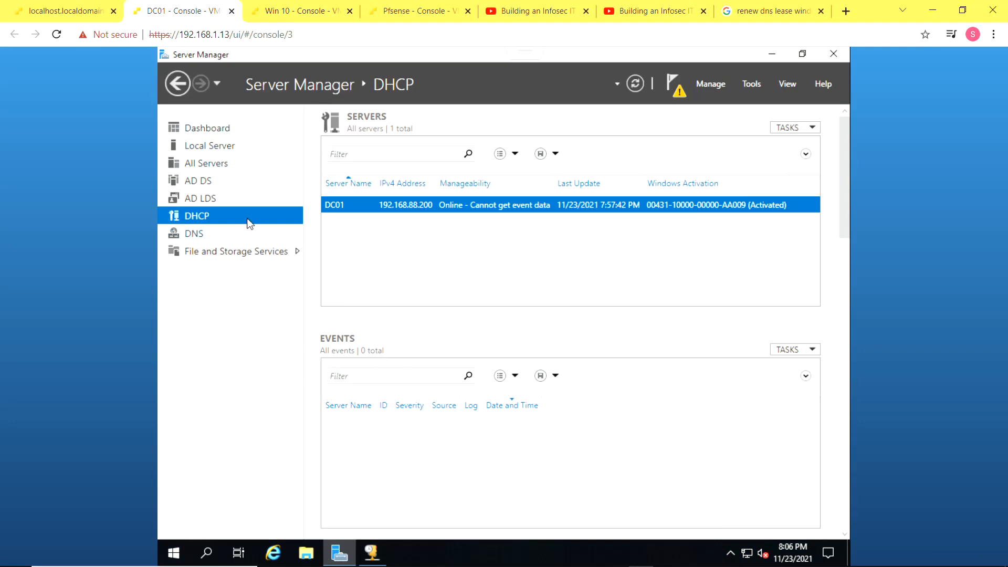
pyautogui.moveTo(243, 220)
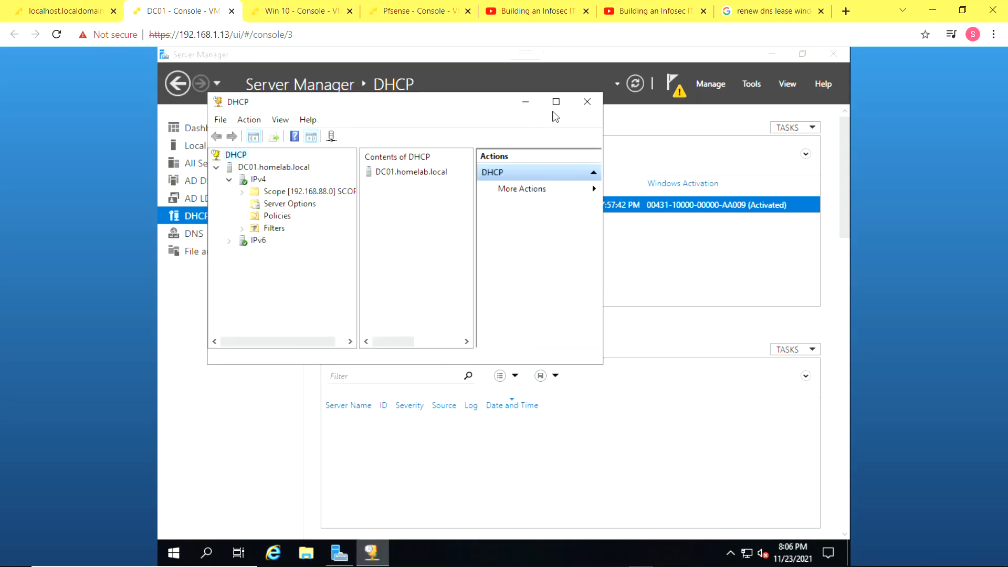
pyautogui.click(556, 101)
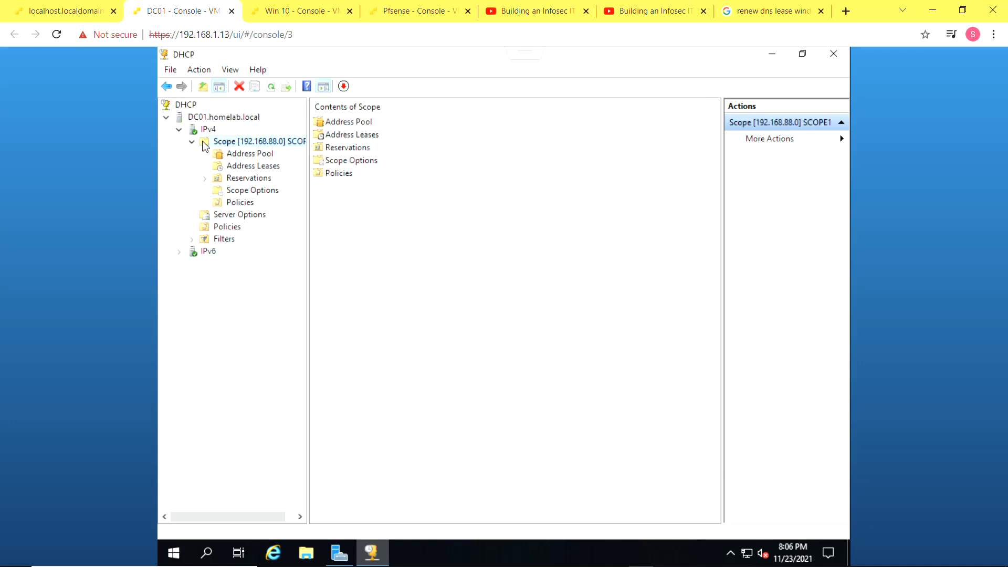
pyautogui.click(352, 135)
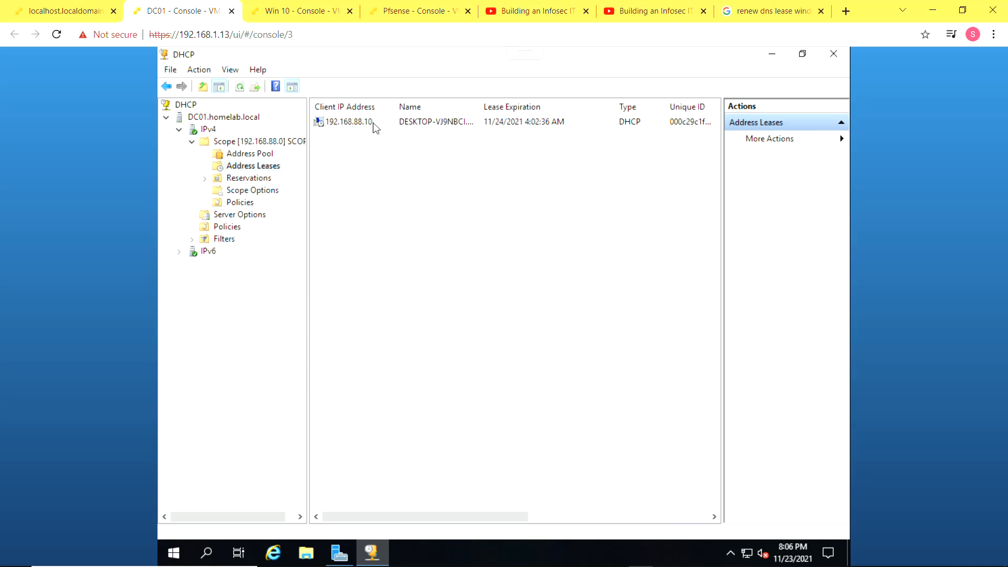
pyautogui.click(349, 121)
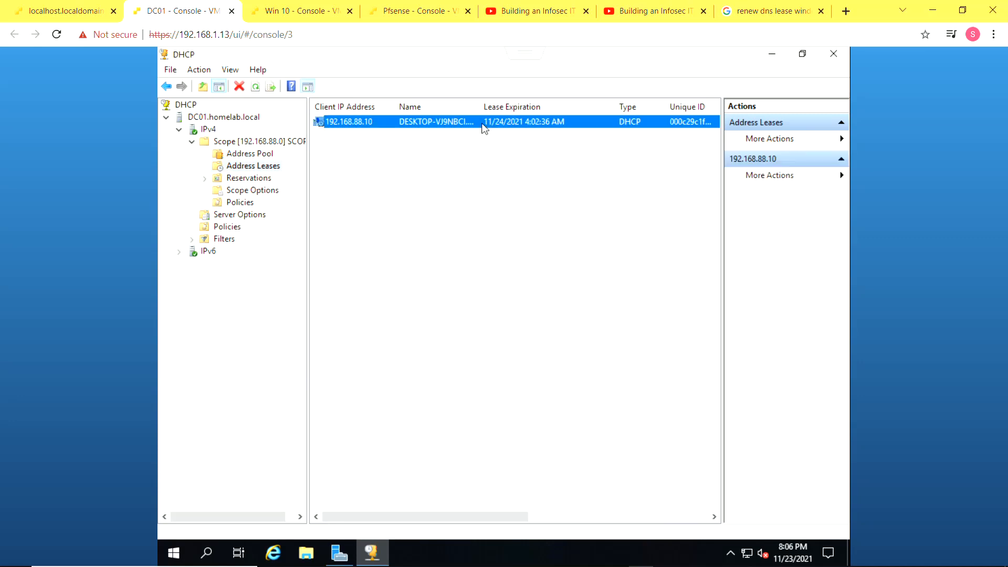
pyautogui.moveTo(393, 152)
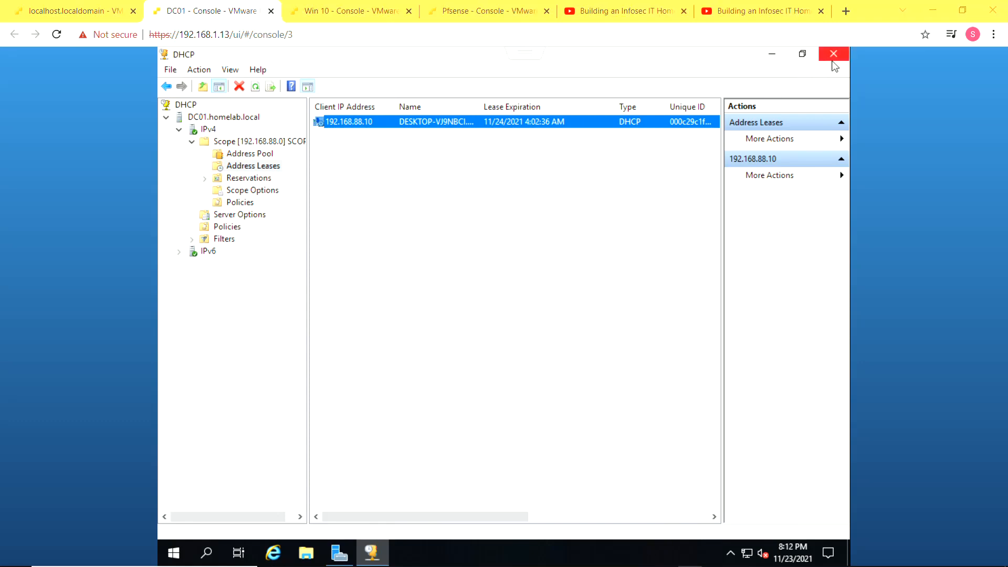
pyautogui.click(833, 54)
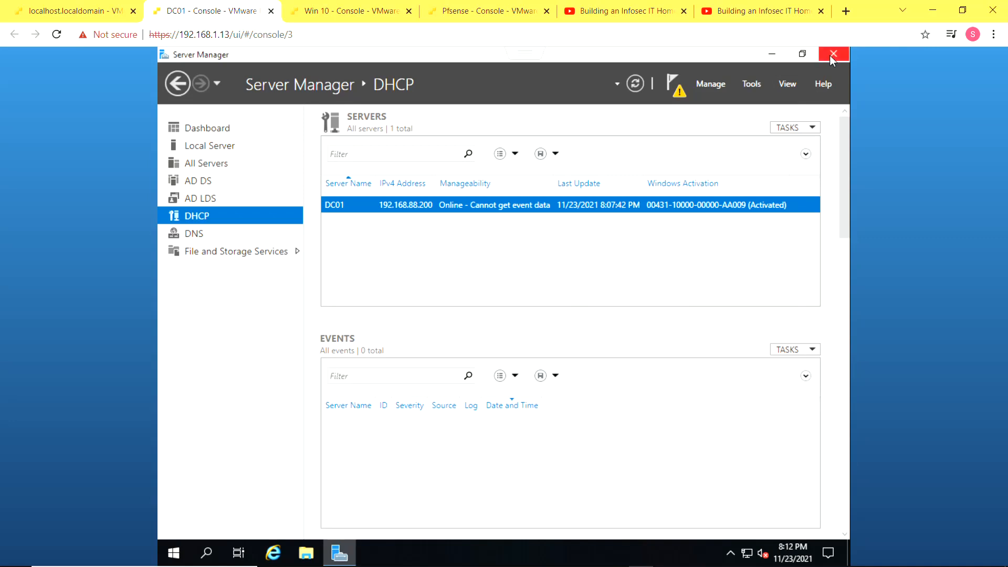
# - Close the Server Manager window, leaving DC01's desktop empty
pyautogui.click(833, 54)
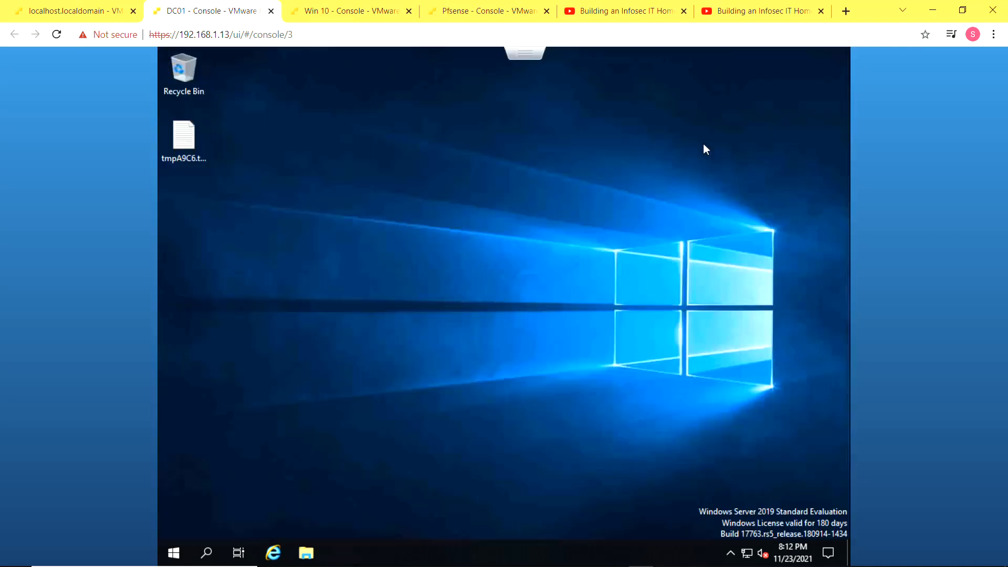
pyautogui.moveTo(666, 186)
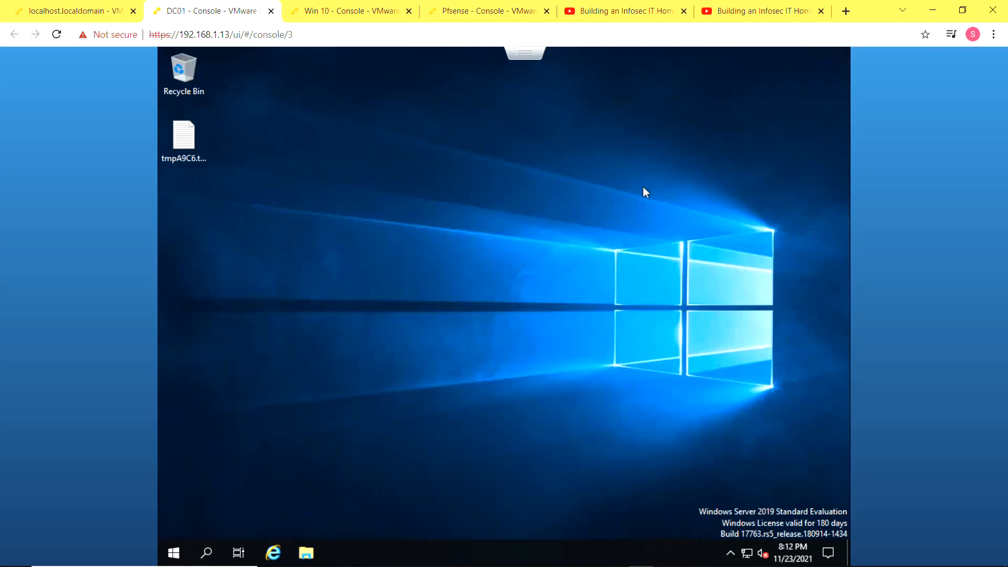
pyautogui.moveTo(652, 158)
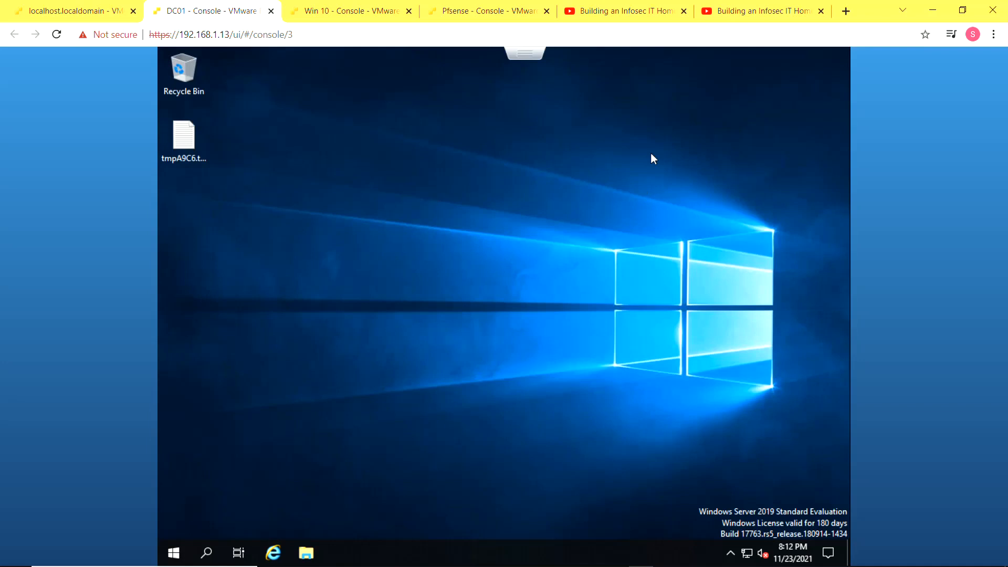
pyautogui.moveTo(358, 349)
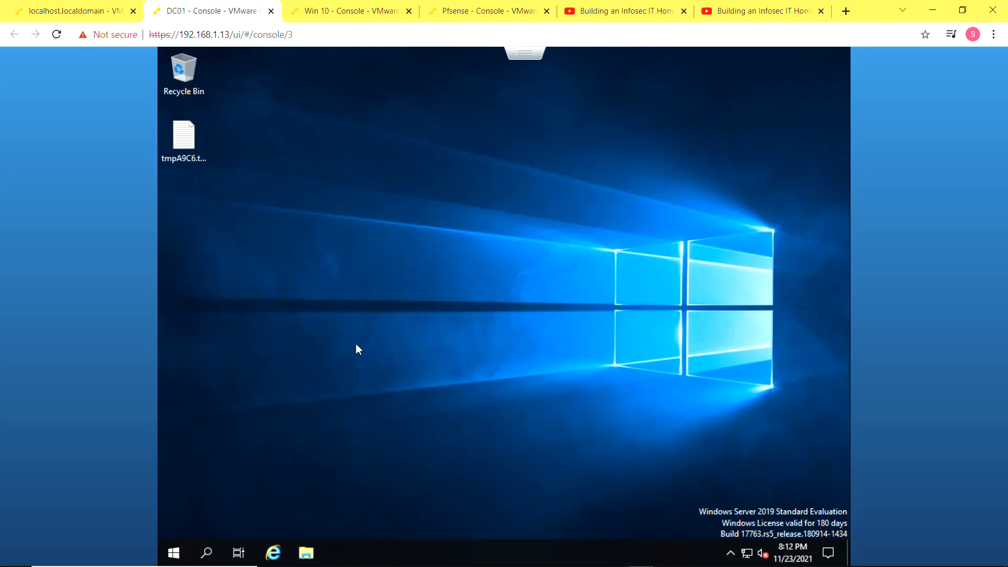
pyautogui.moveTo(350, 392)
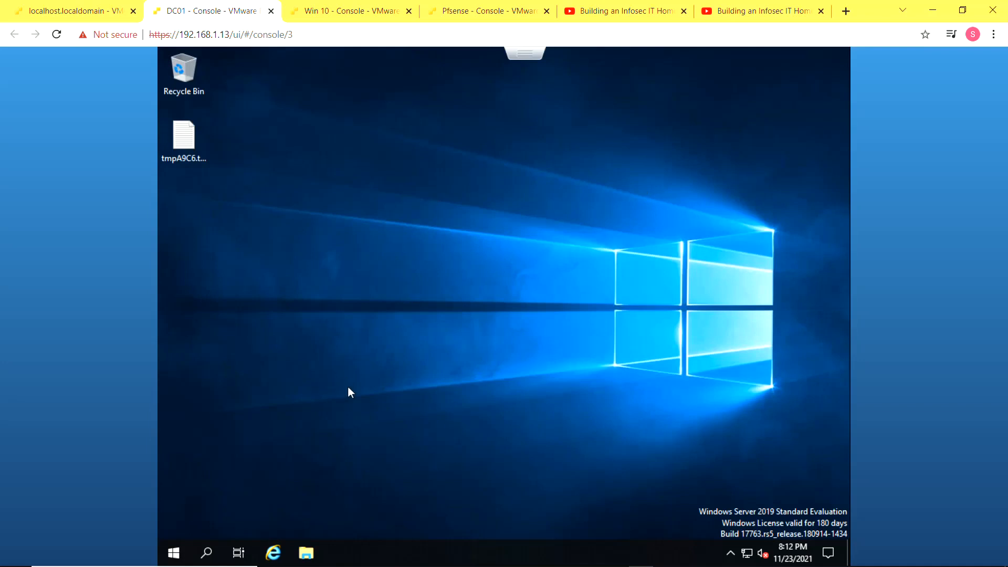
pyautogui.moveTo(236, 509)
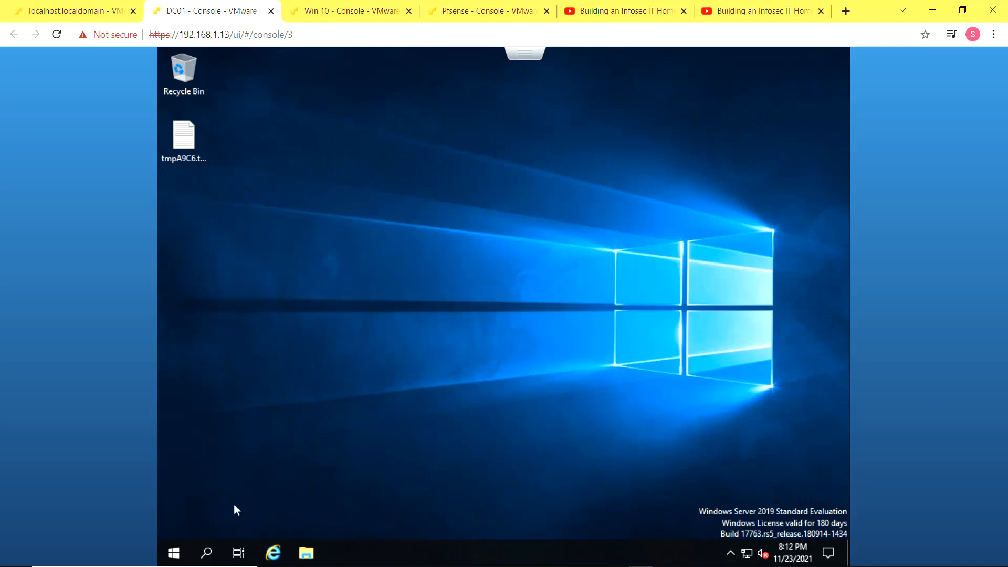